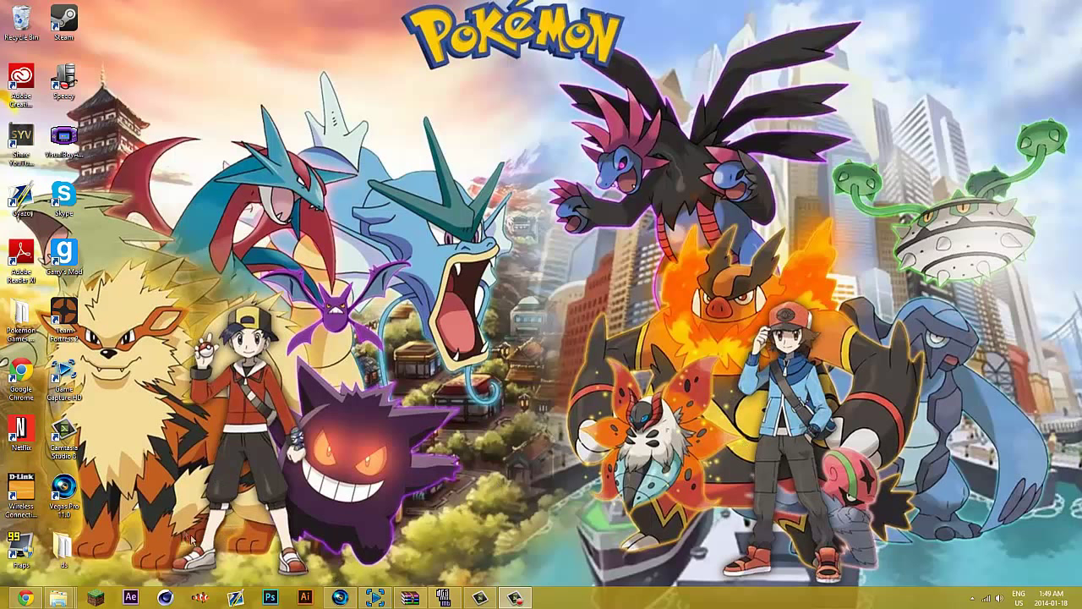
pyautogui.moveTo(273, 520)
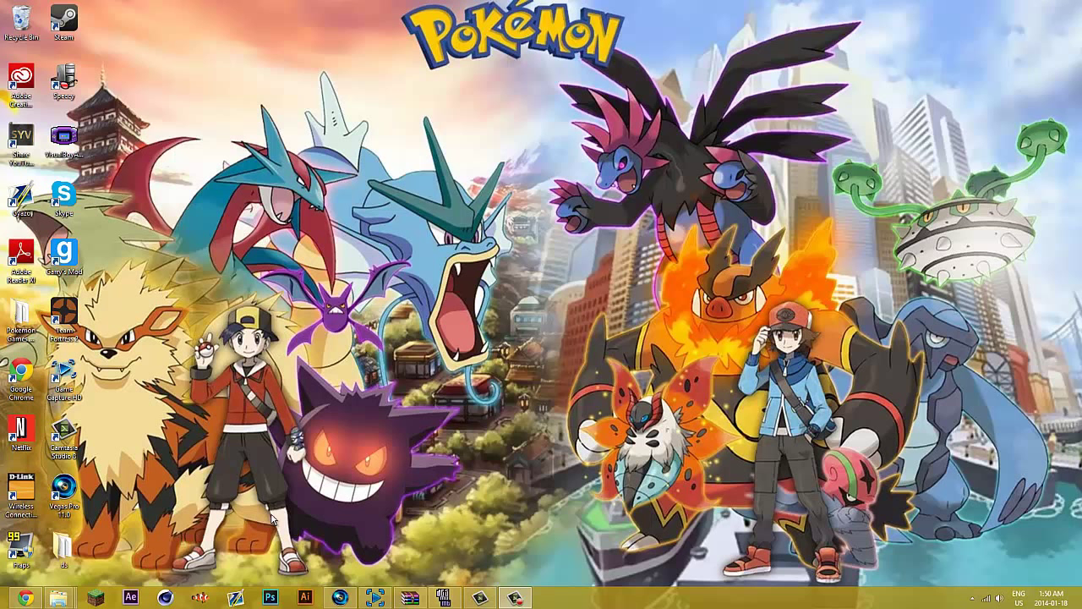
pyautogui.moveTo(293, 531)
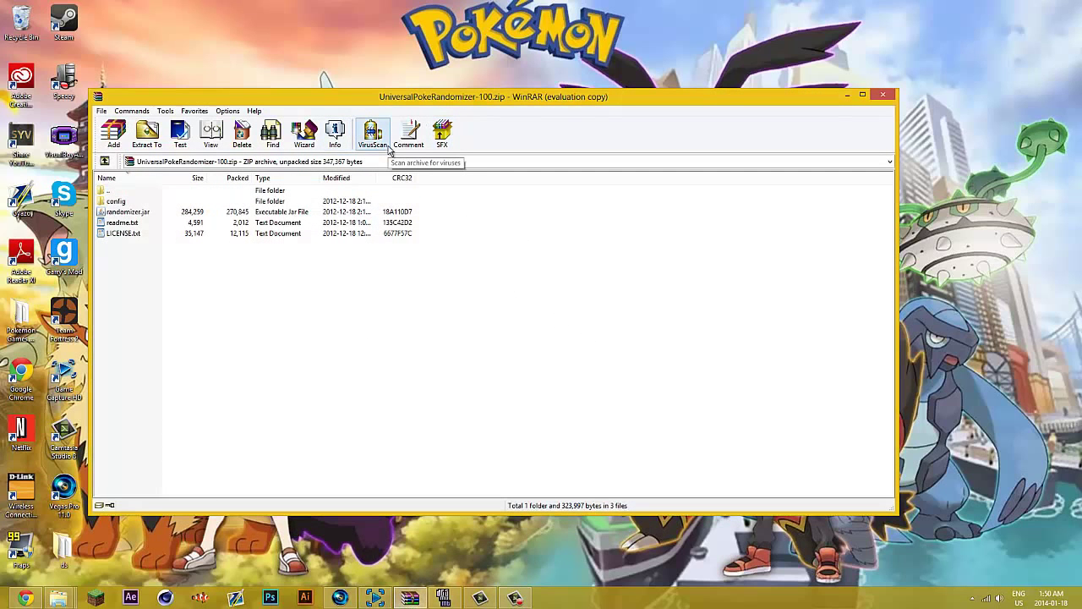
pyautogui.moveTo(389, 148)
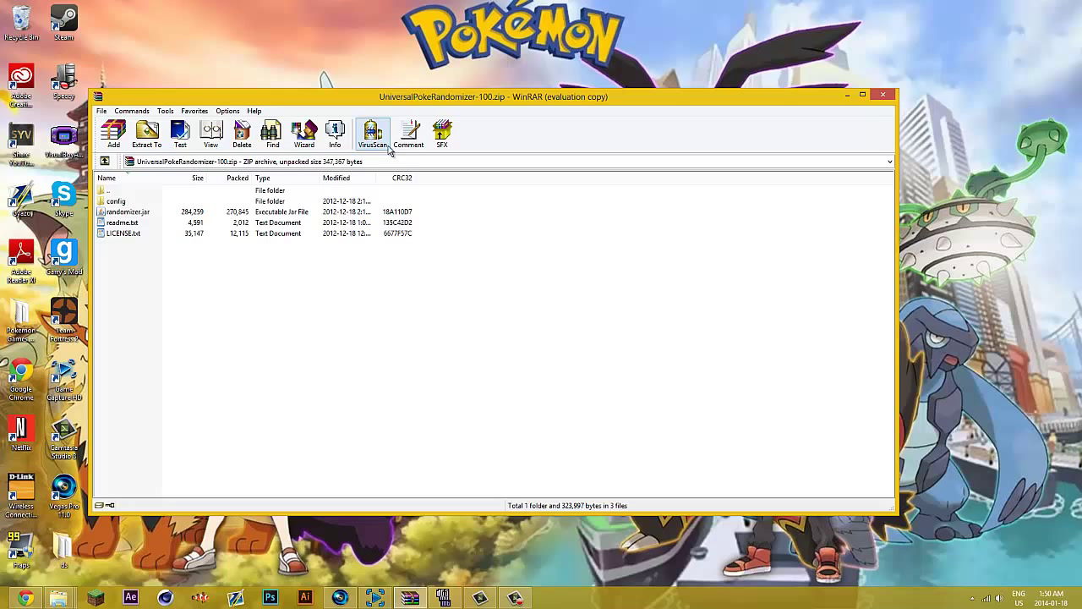
pyautogui.moveTo(657, 175)
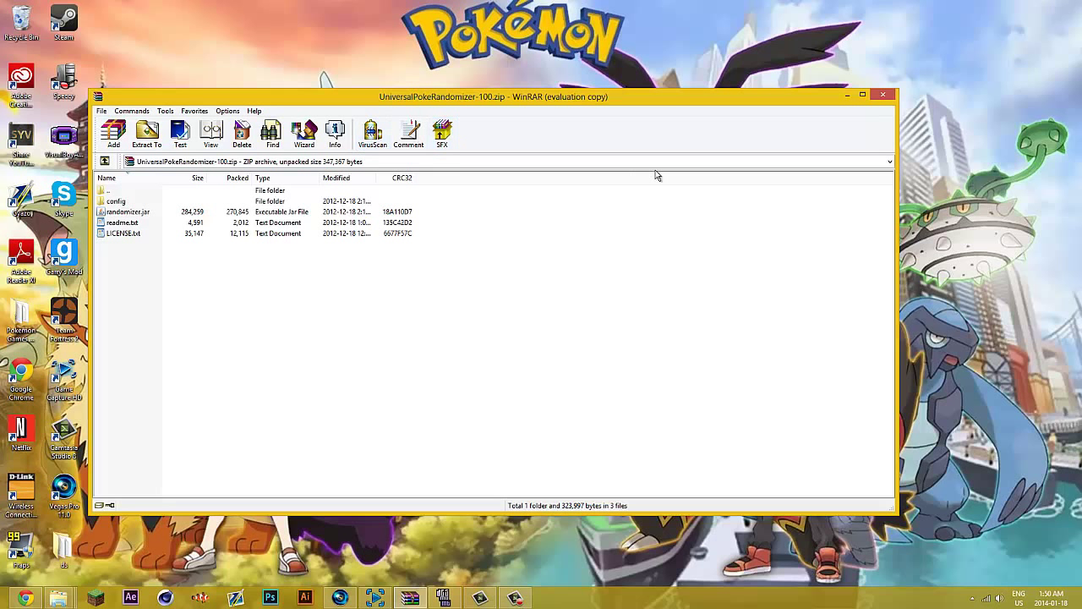
pyautogui.moveTo(829, 123)
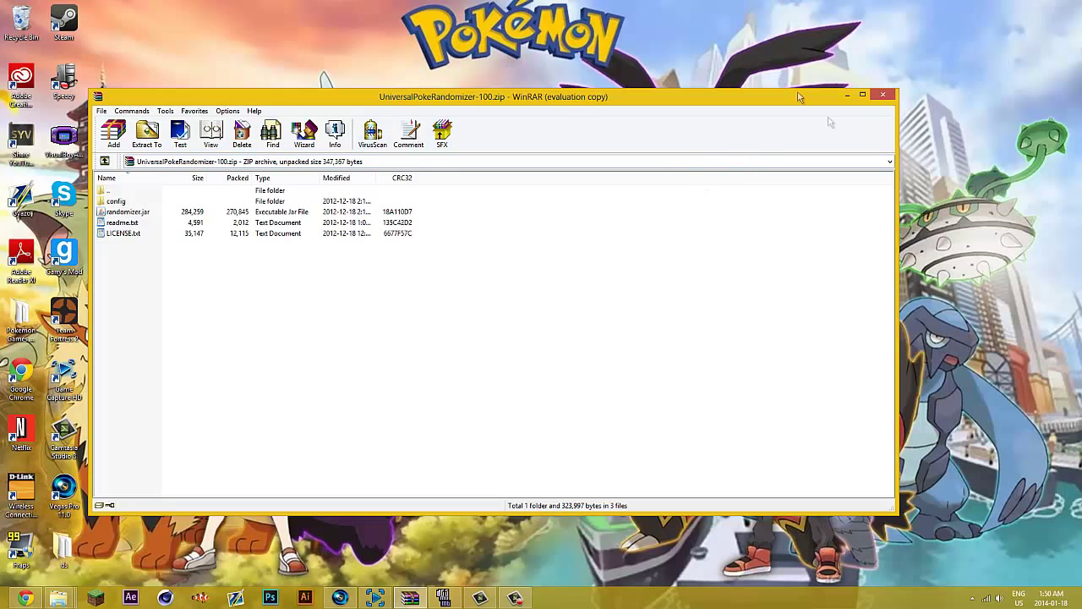
pyautogui.moveTo(684, 288)
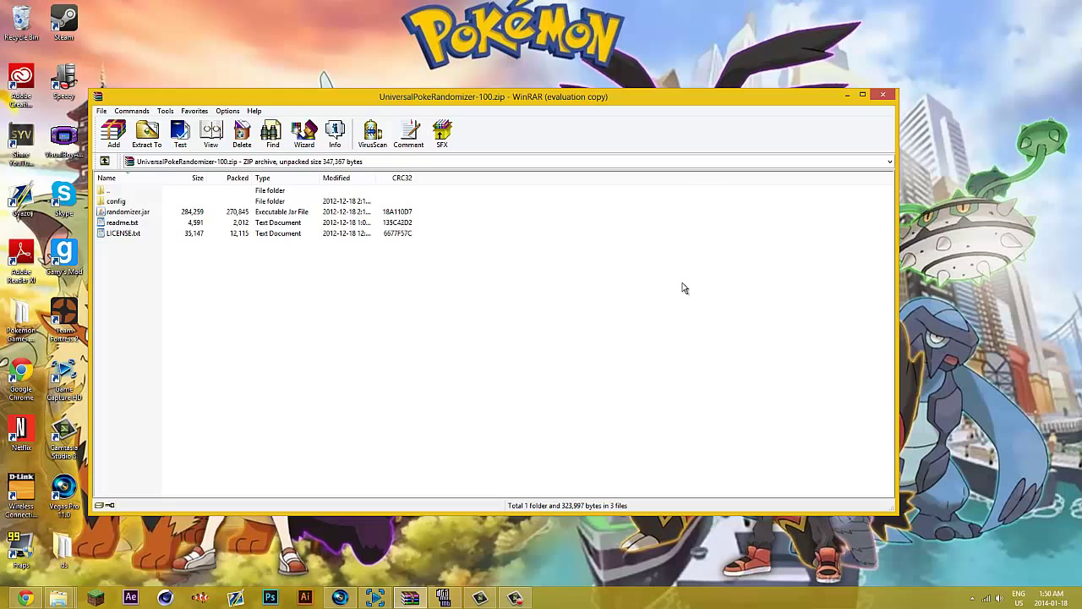
pyautogui.moveTo(197, 258)
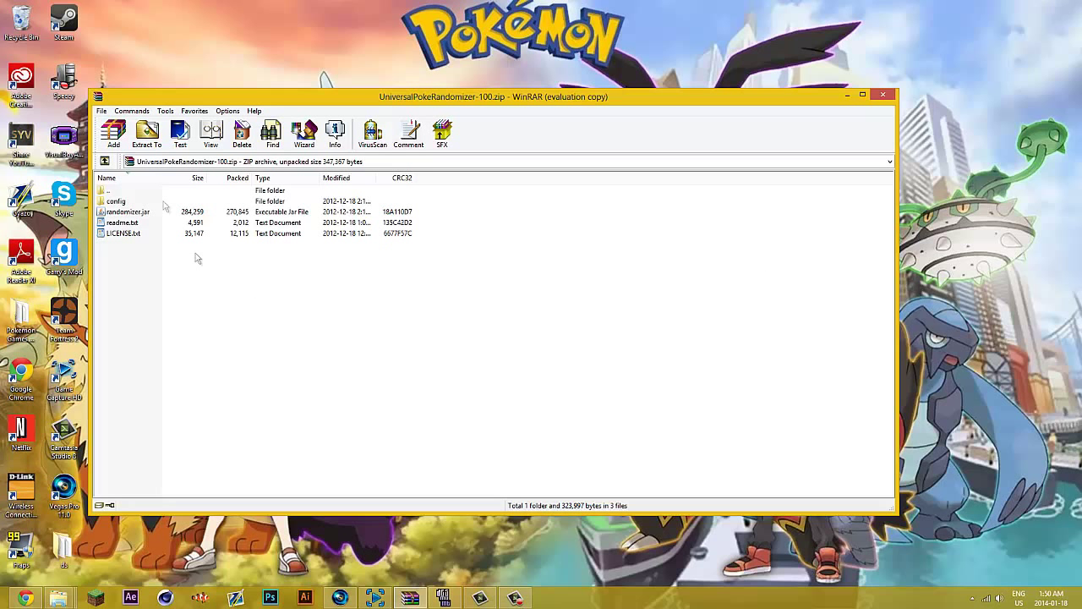
# Step: Extract UniversalPokeRandomizer-100.zip into a UniversalPokeRandomizer-100 folder
pyautogui.click(146, 131)
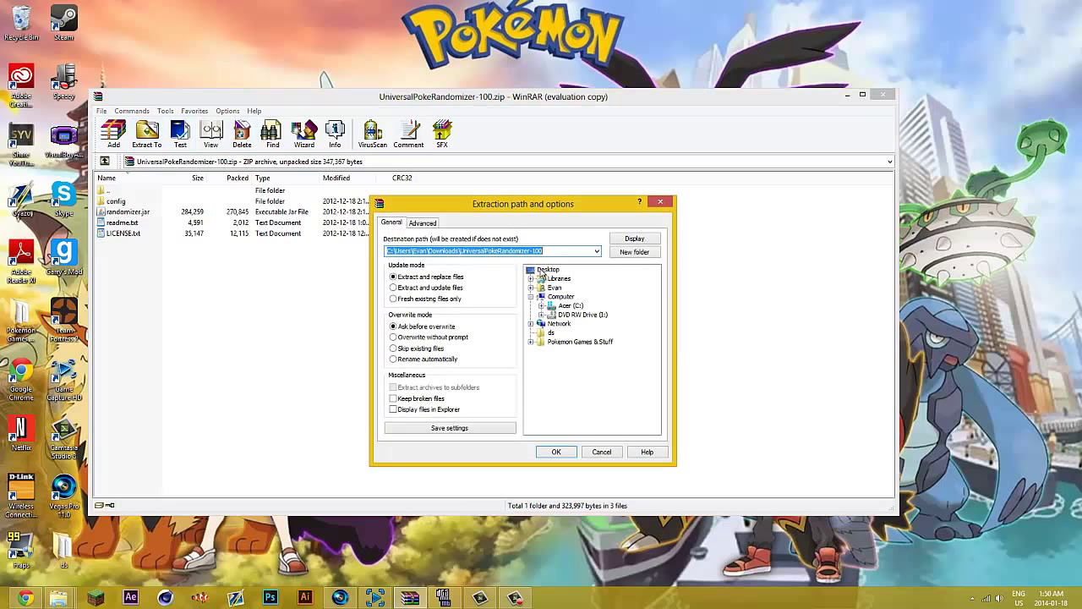
pyautogui.click(556, 451)
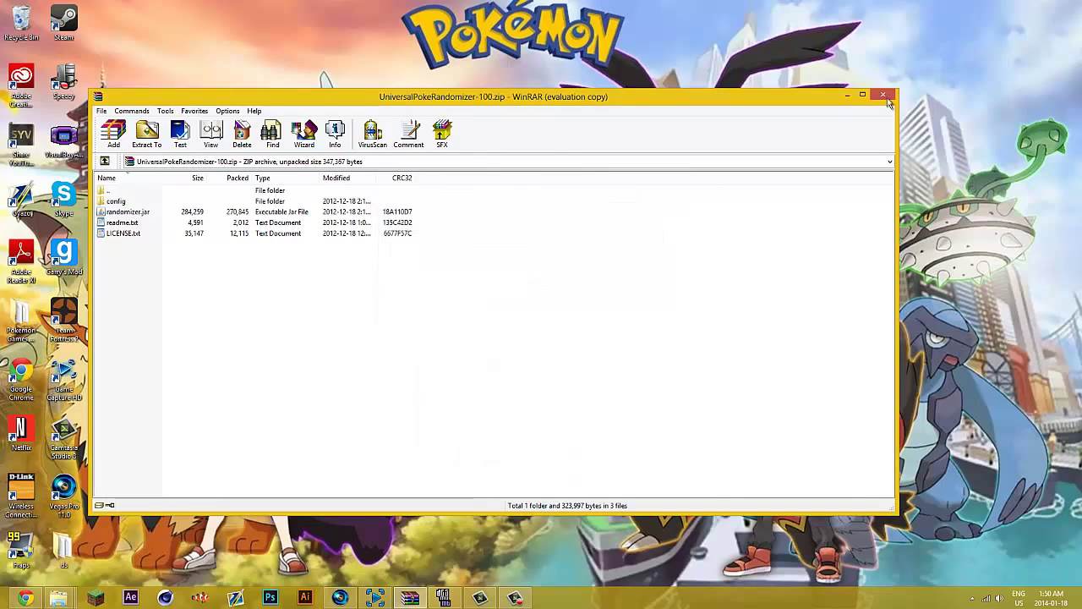
# Step: Close WinRAR, make a desktop folder 'randomizer', and run randomizer.jar from it
pyautogui.click(883, 95)
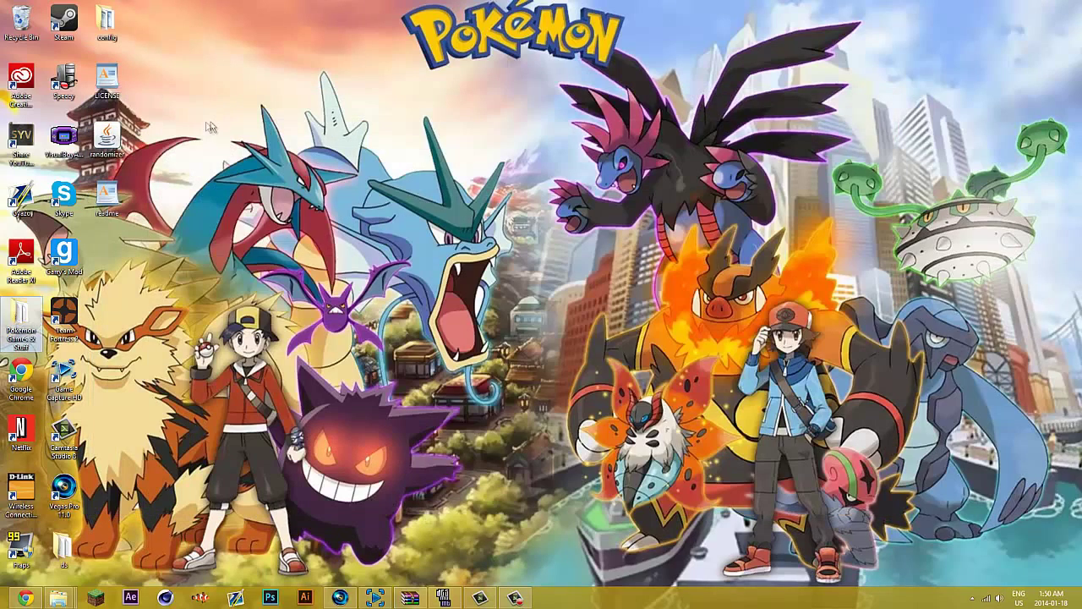
pyautogui.rightClick(211, 127)
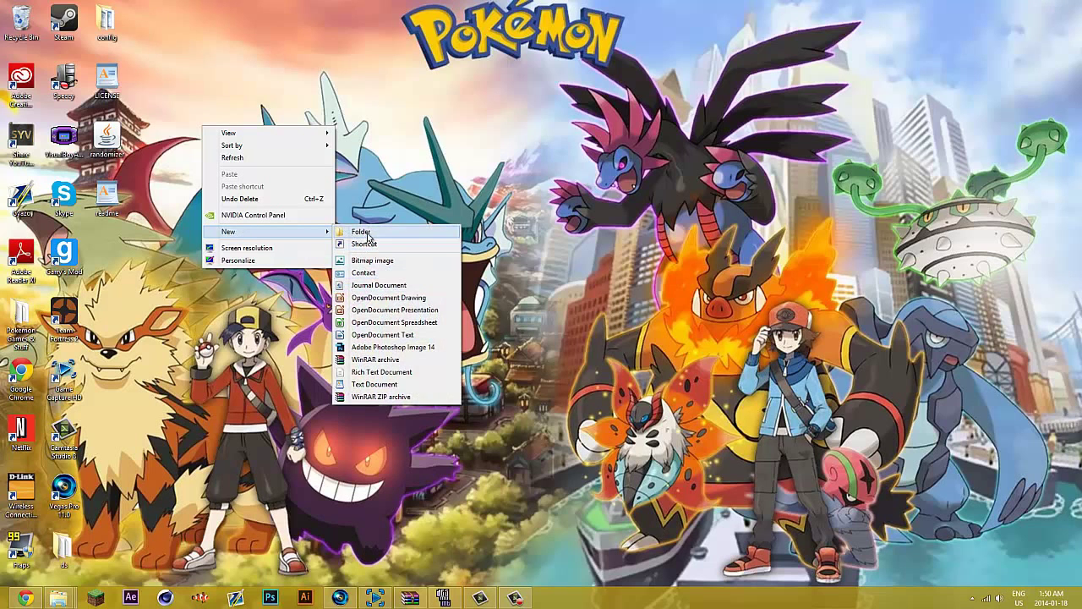
pyautogui.click(360, 230)
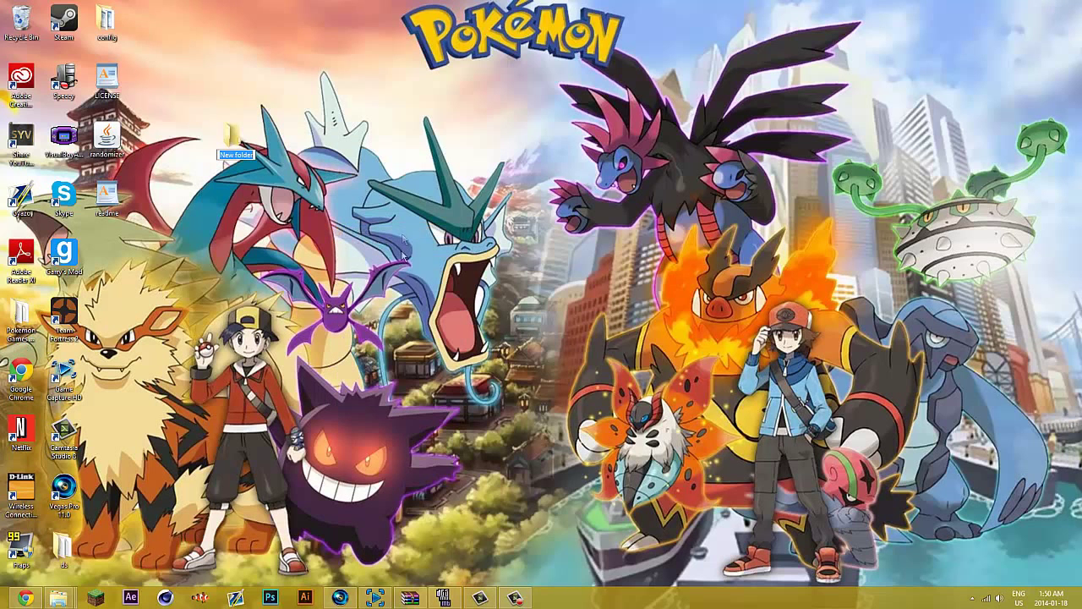
pyautogui.moveTo(382, 293)
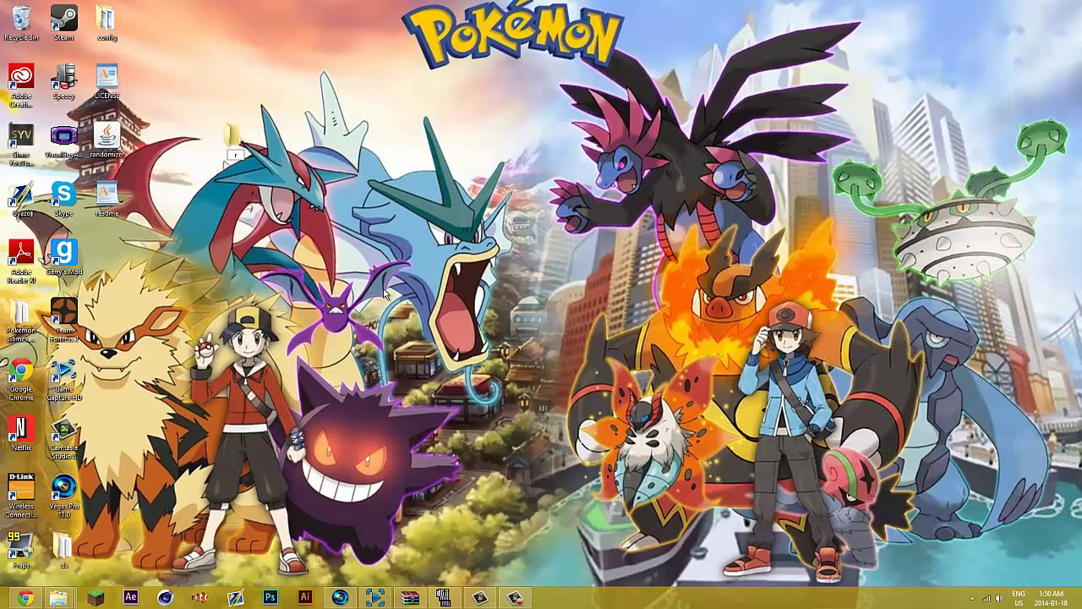
pyautogui.moveTo(245, 155)
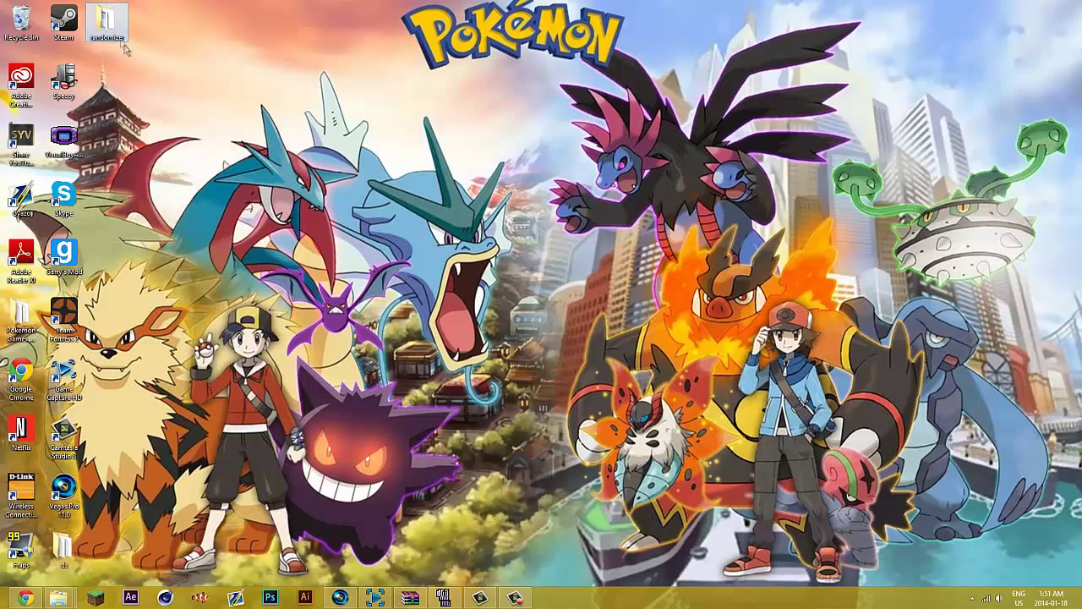
pyautogui.doubleClick(106, 21)
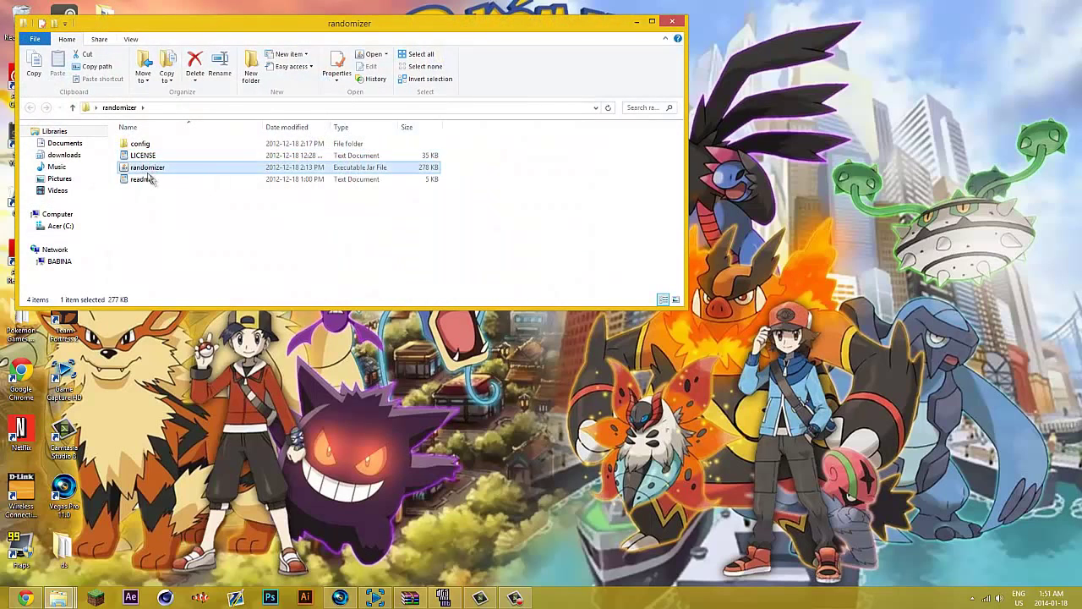
pyautogui.doubleClick(146, 166)
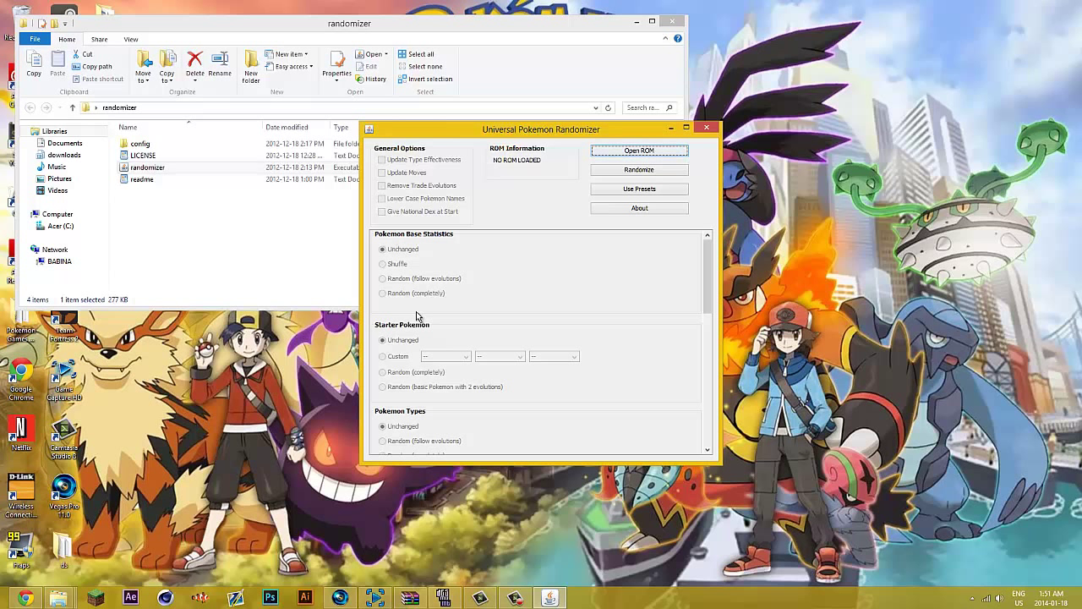
# Step: Select Pokemon SoulSilver.nds from Desktop > Pokemon Games & Stuff as the ROM
pyautogui.click(640, 151)
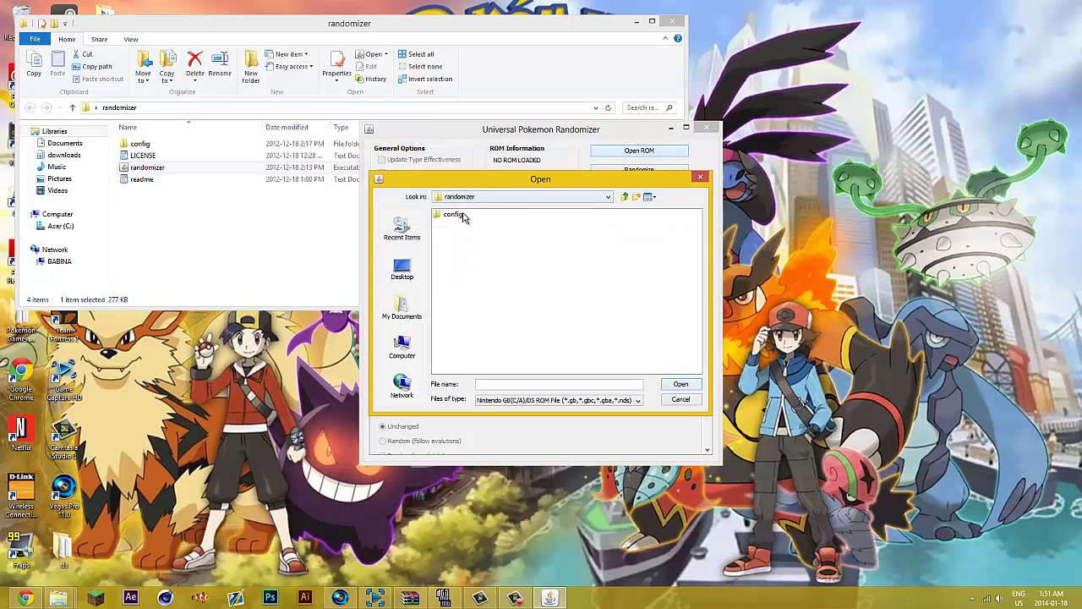
pyautogui.doubleClick(455, 214)
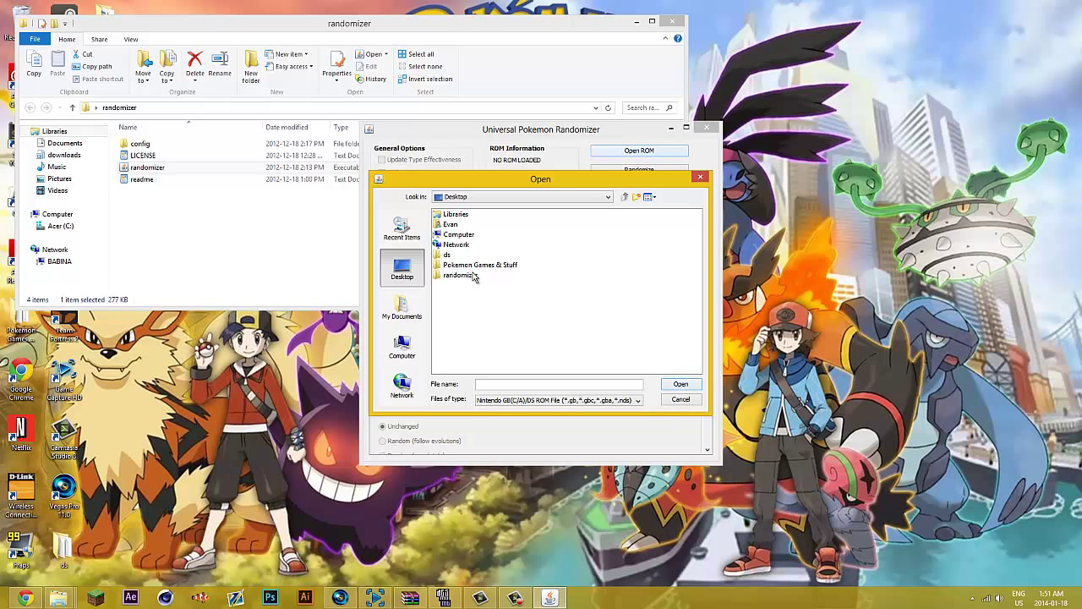
pyautogui.doubleClick(480, 265)
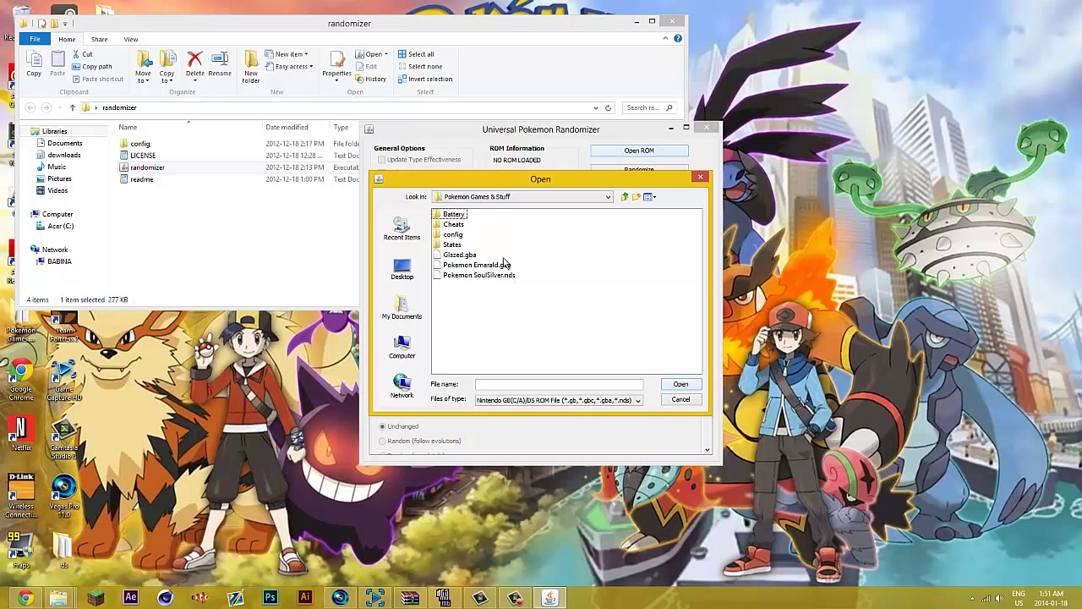
pyautogui.moveTo(504, 273)
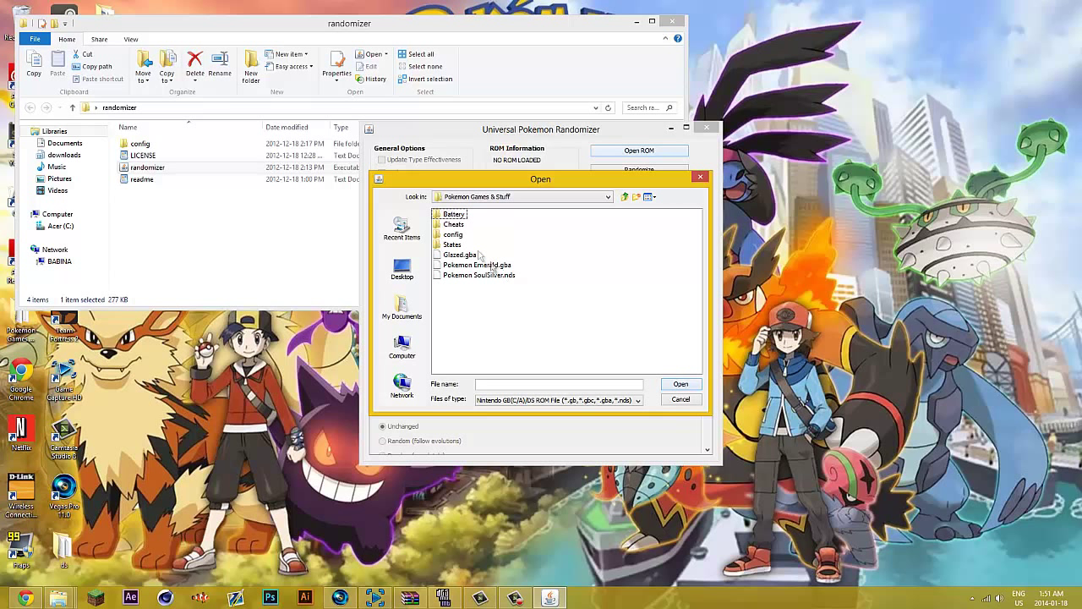
pyautogui.click(480, 275)
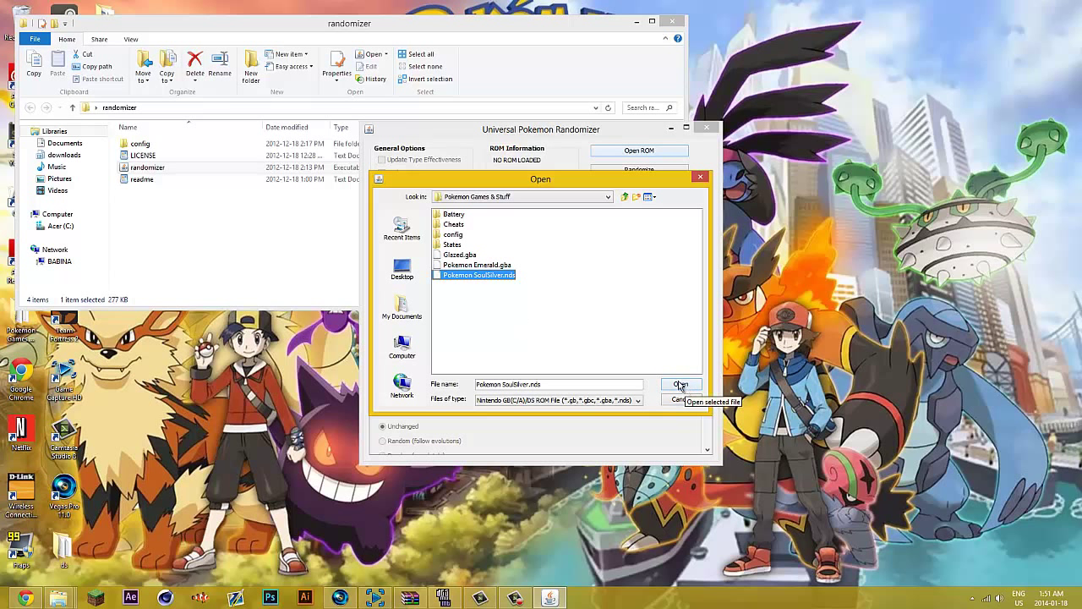
pyautogui.moveTo(566, 314)
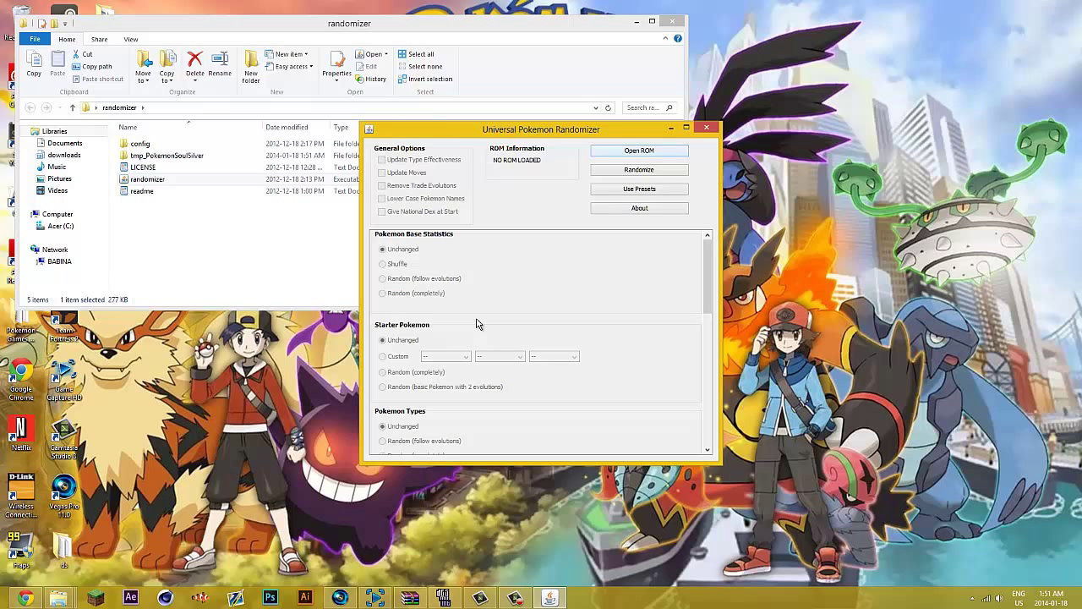
# Step: Load the SoulSilver ROM and pick EXPLOUD as the first custom starter
pyautogui.click(639, 150)
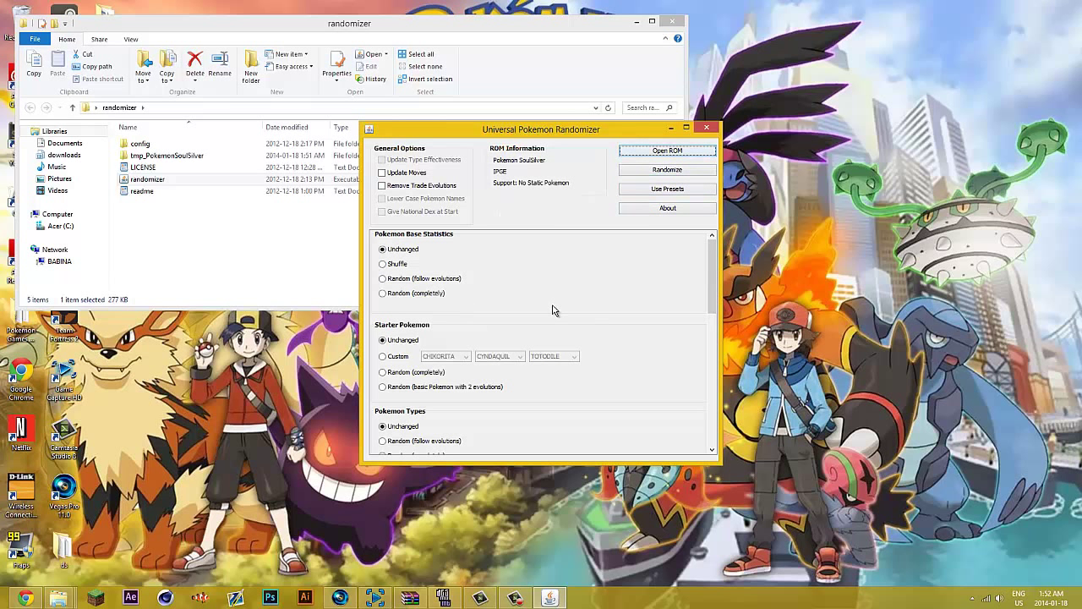
pyautogui.moveTo(706, 208)
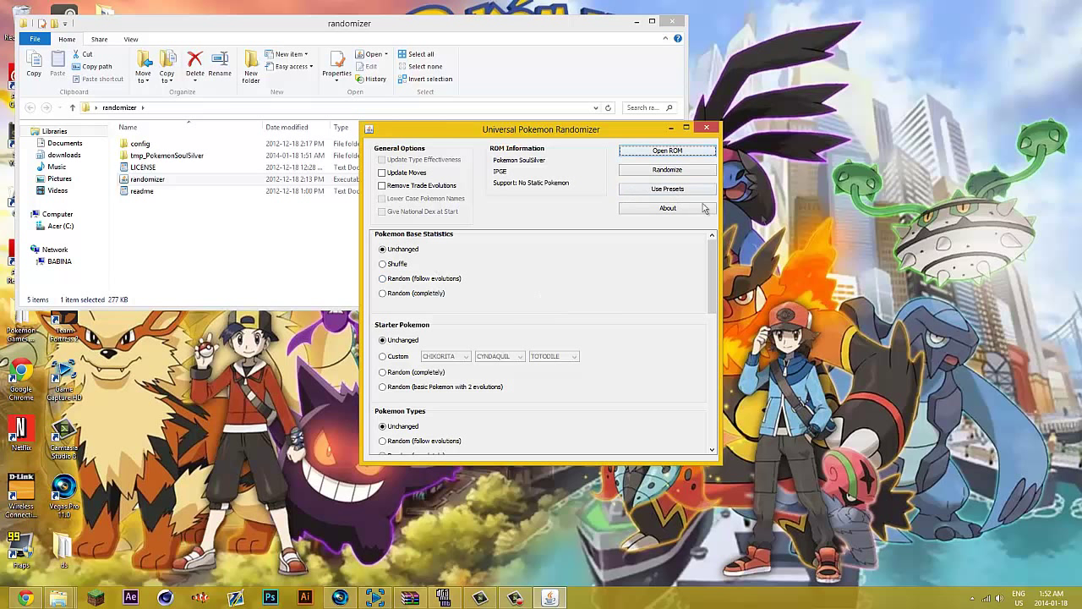
pyautogui.scroll(-3)
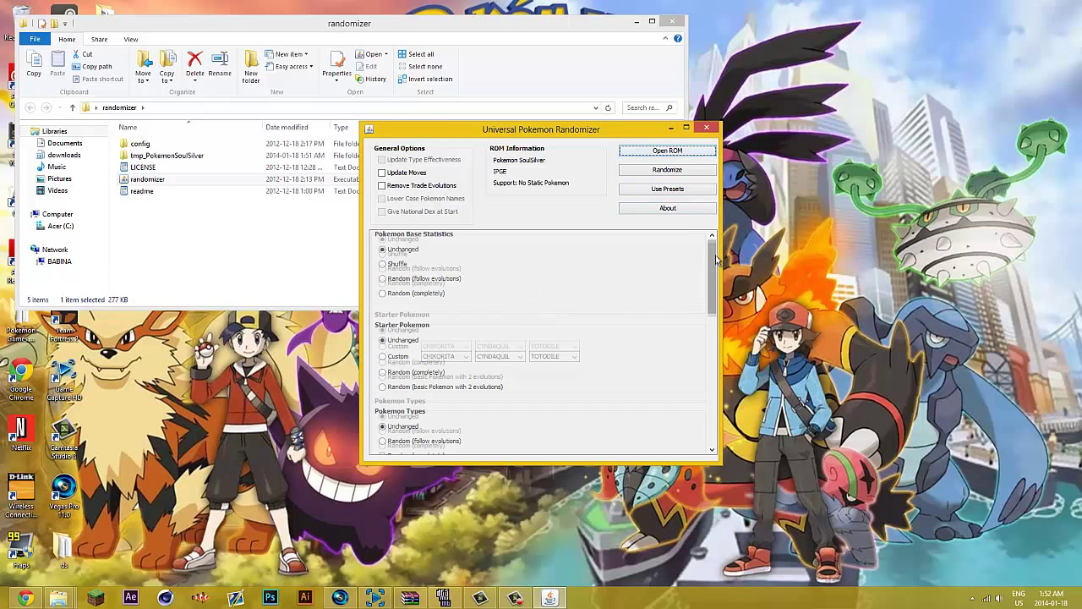
pyautogui.scroll(-3)
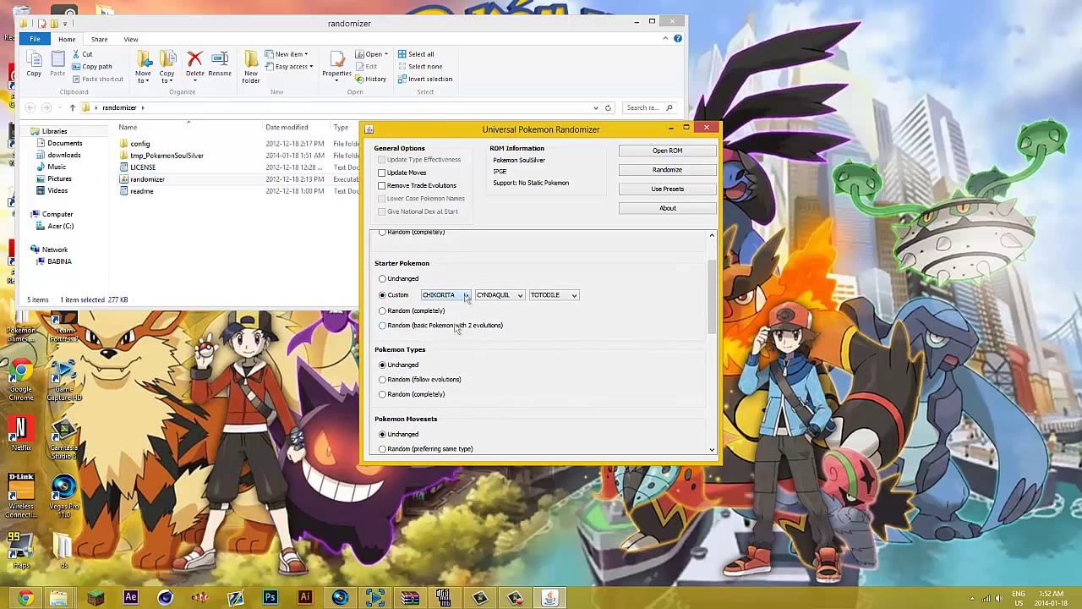
pyautogui.click(466, 294)
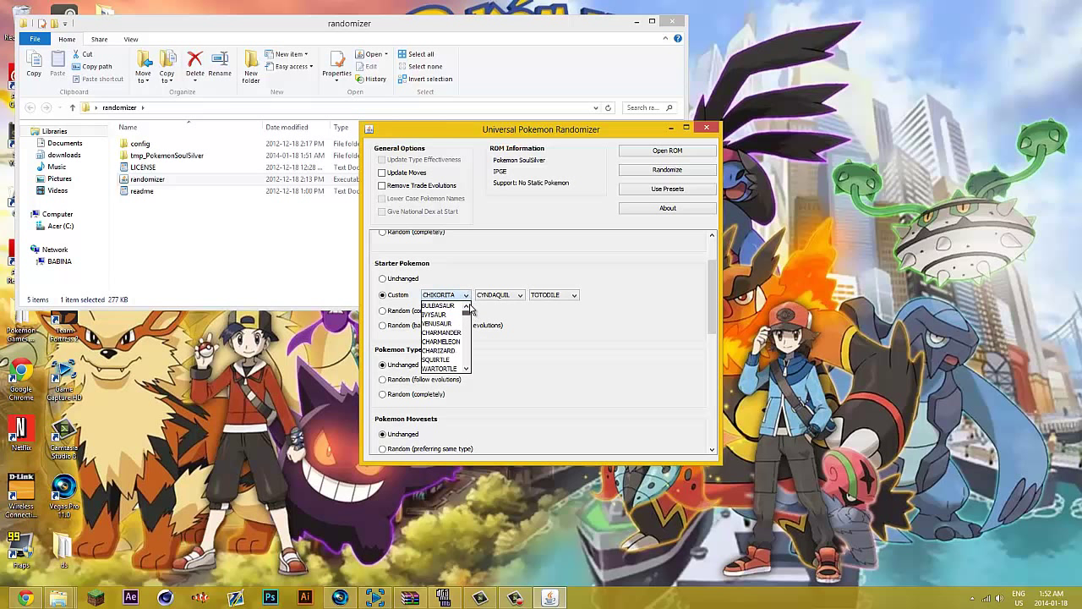
pyautogui.scroll(-3)
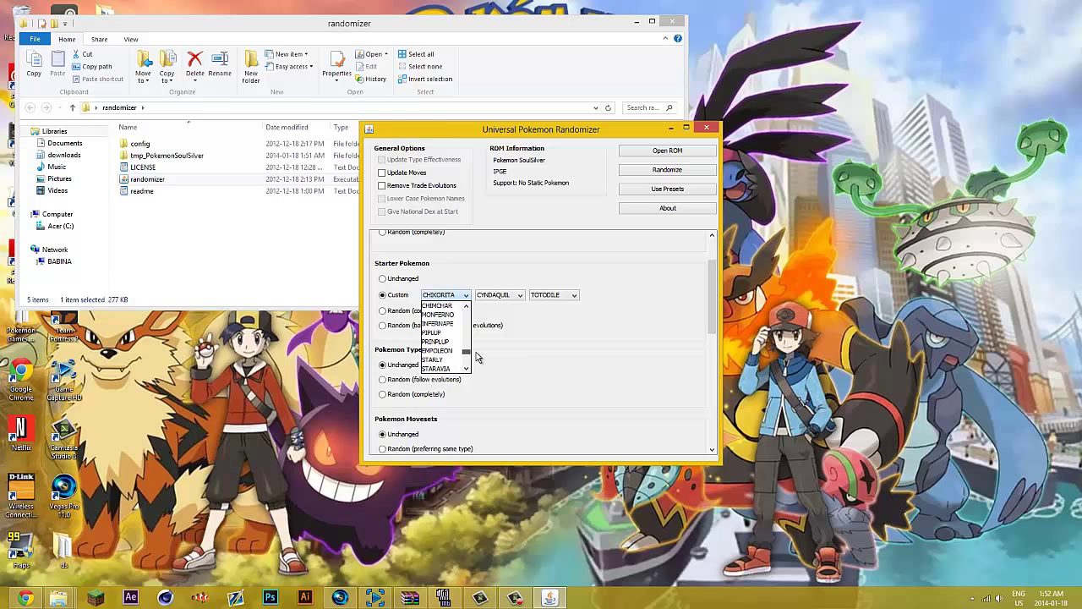
pyautogui.scroll(-3)
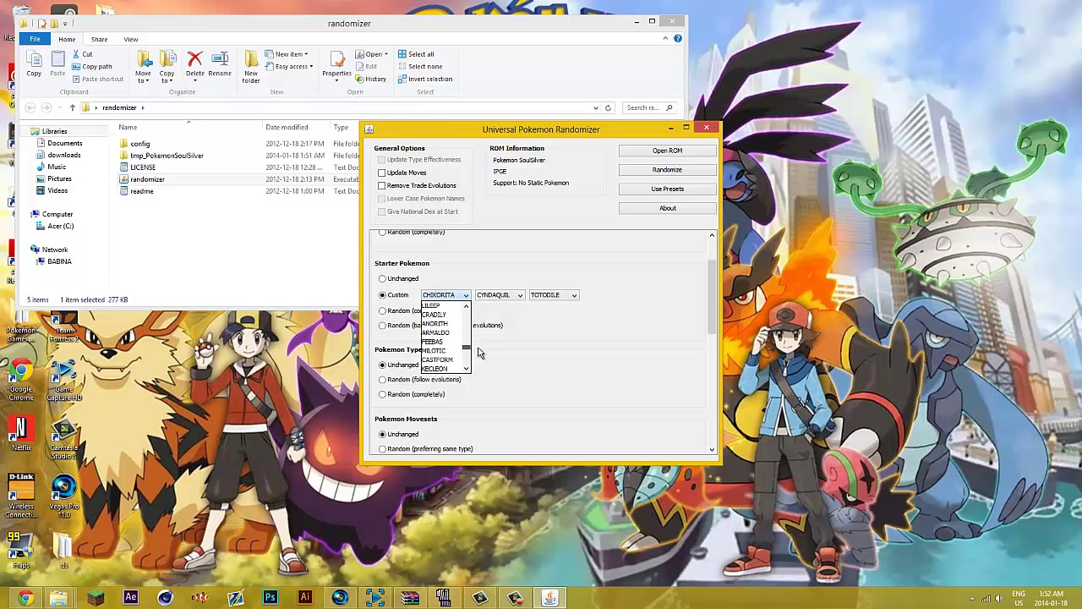
pyautogui.scroll(-3)
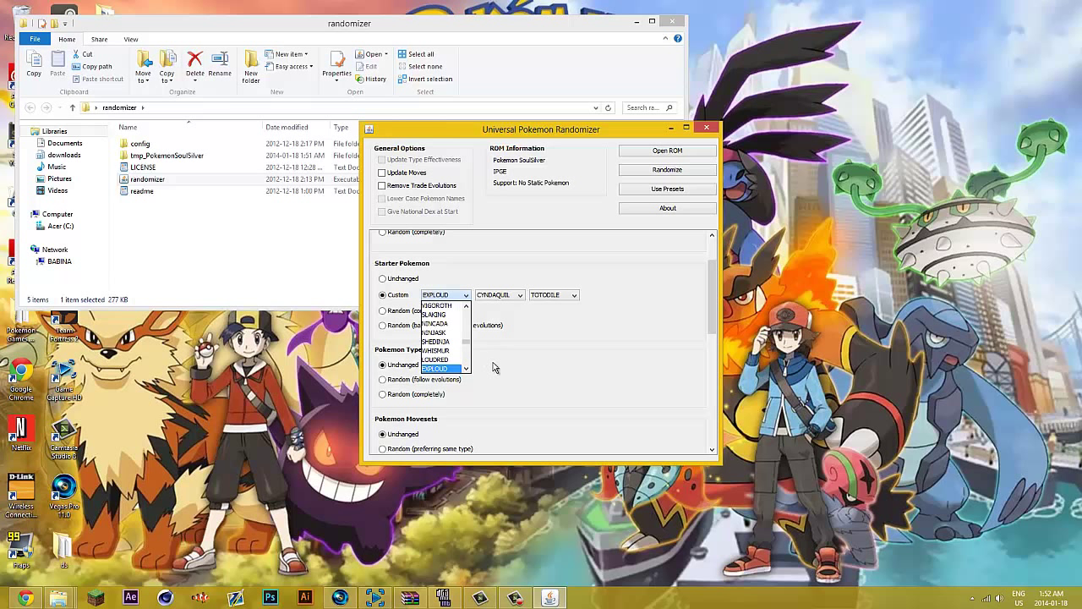
pyautogui.click(435, 368)
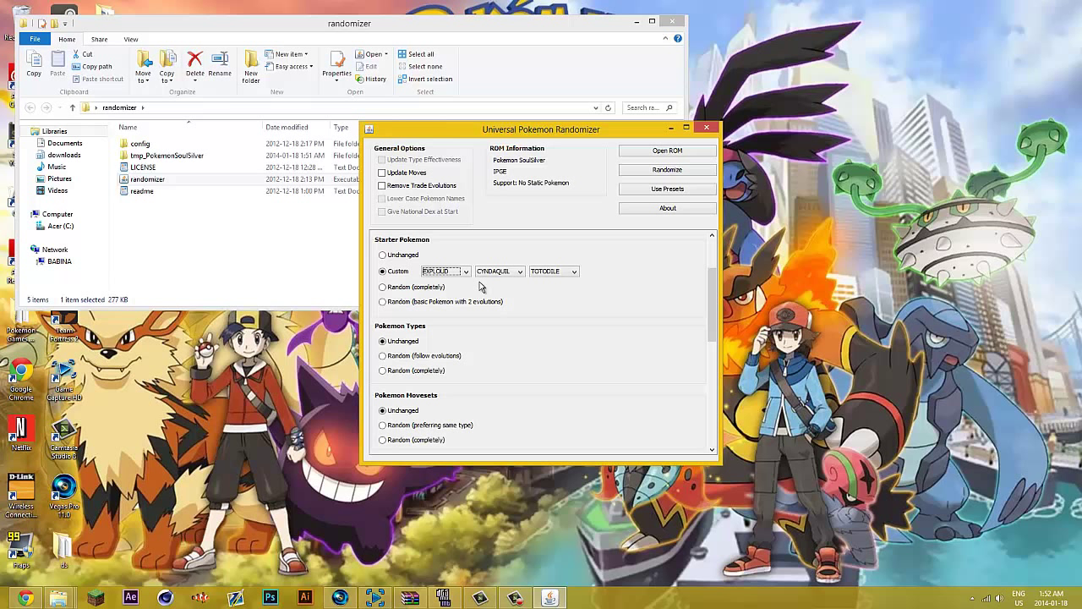
pyautogui.moveTo(463, 269)
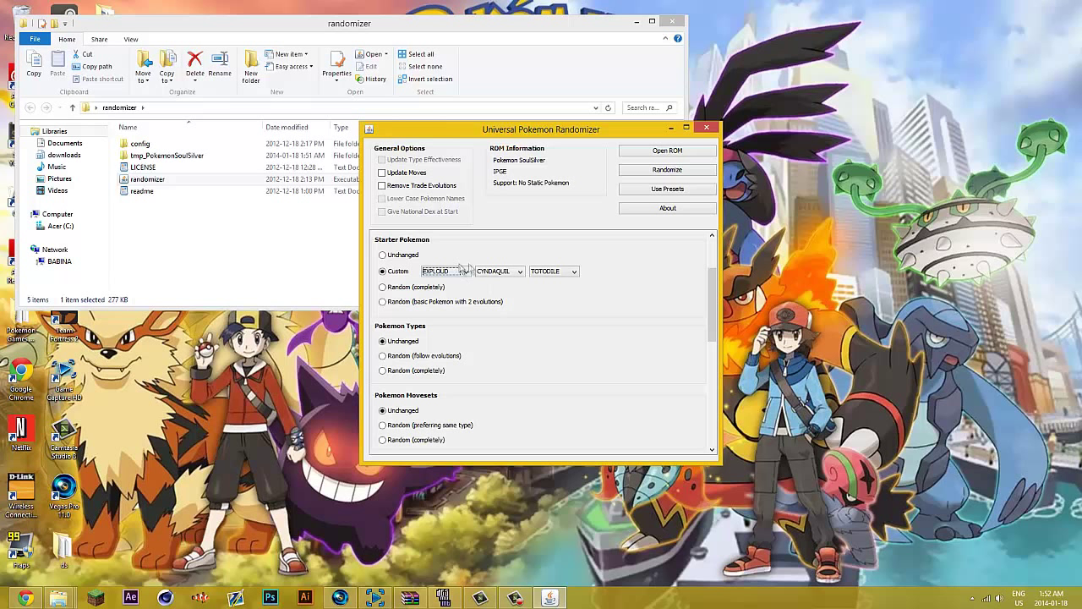
# Step: Set the custom starters to ARCEUS, TYPHLOSION and DRAGONITE
pyautogui.scroll(-3)
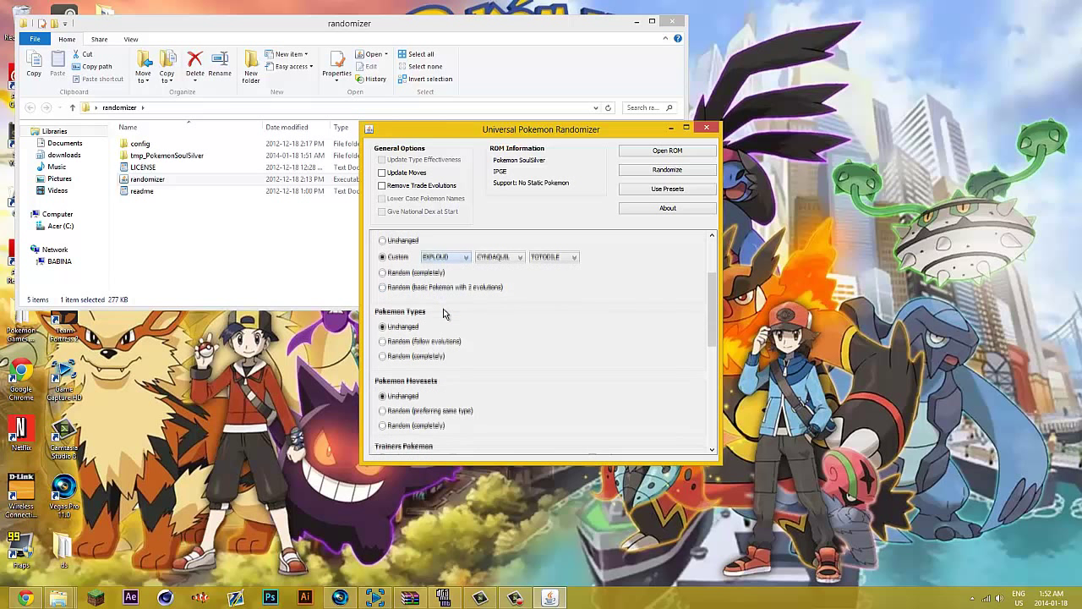
pyautogui.click(465, 256)
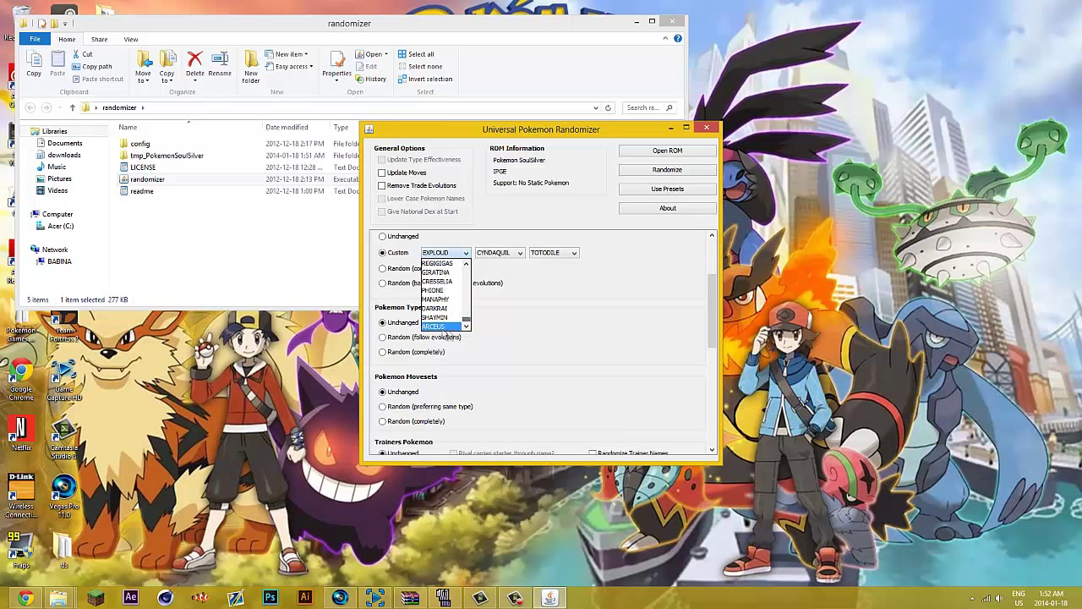
pyautogui.click(434, 326)
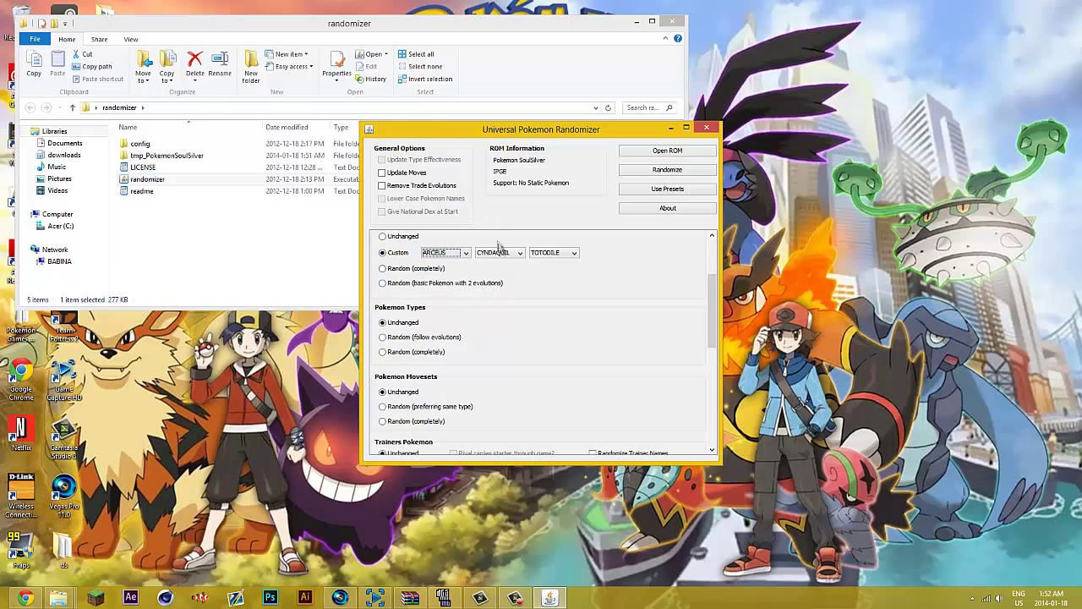
pyautogui.click(499, 252)
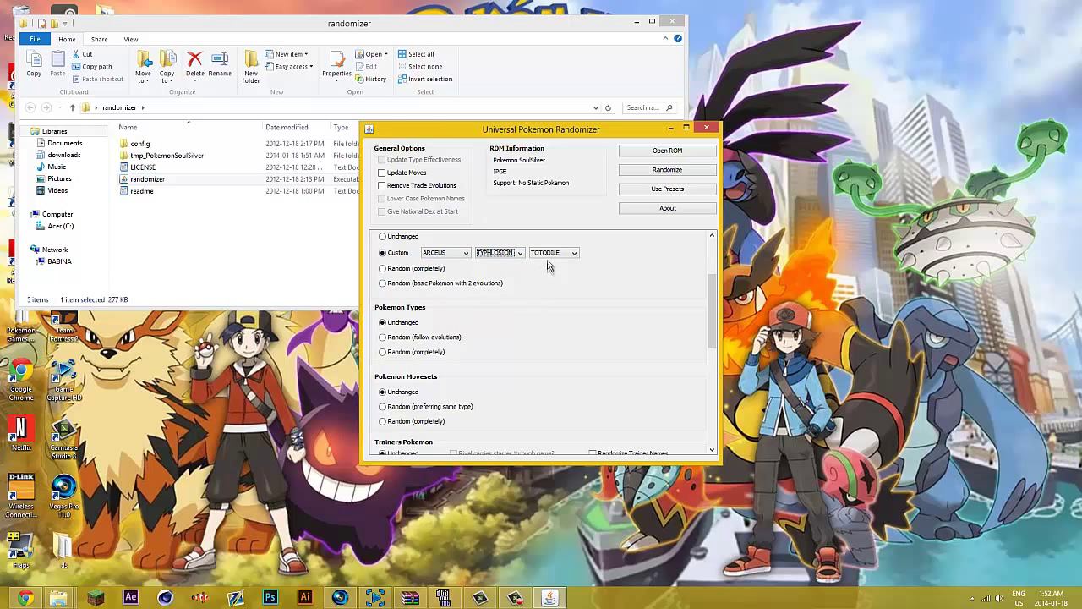
pyautogui.click(574, 252)
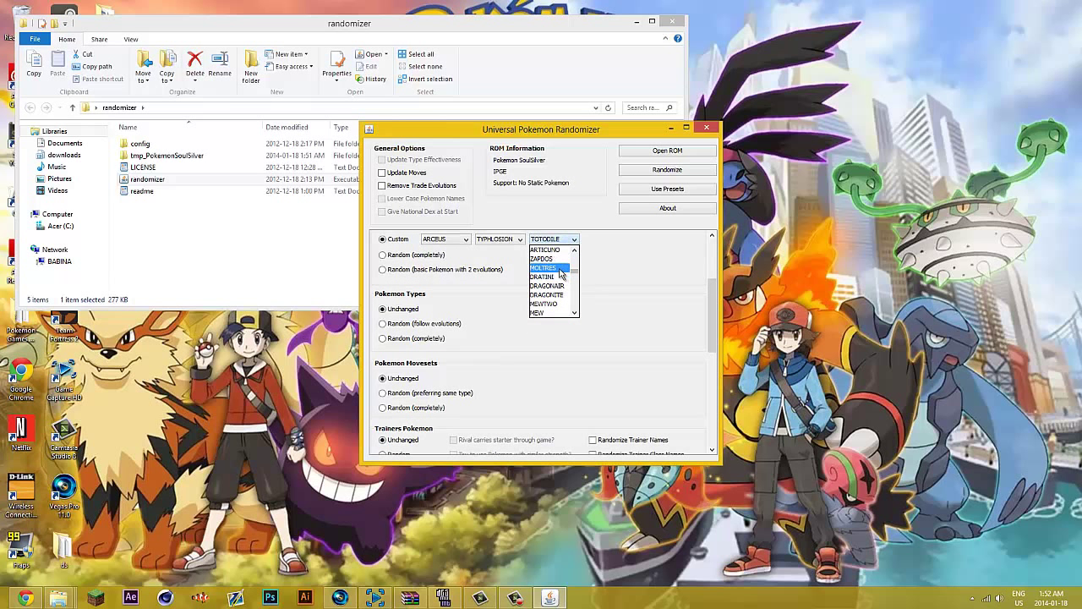
pyautogui.click(547, 294)
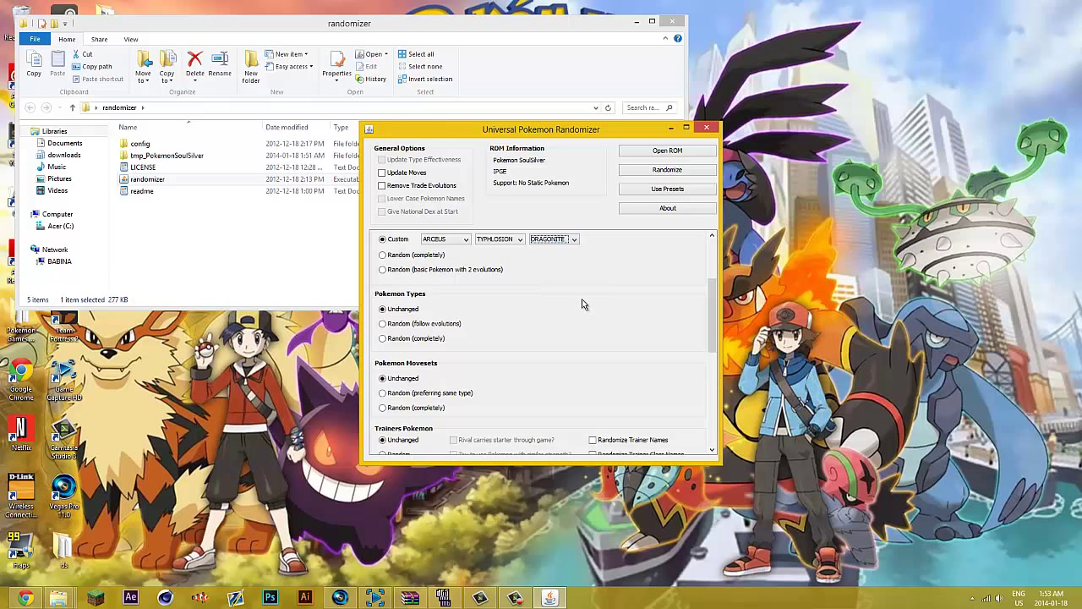
pyautogui.moveTo(568, 304)
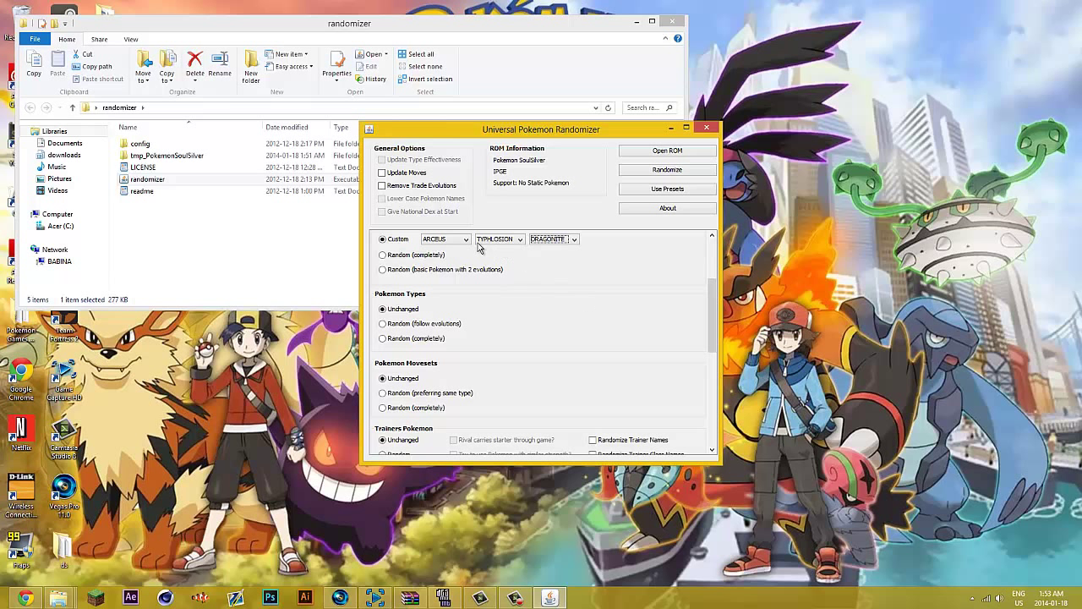
pyautogui.moveTo(472, 270)
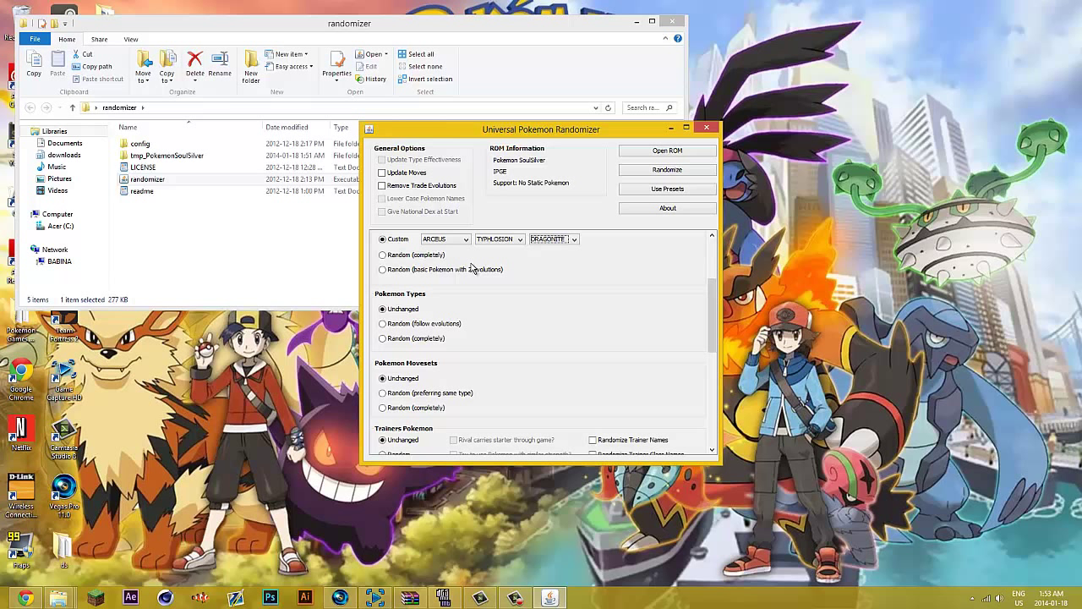
# Step: Try completely random and random basic 2-evolution starters, then return to Custom
pyautogui.click(383, 256)
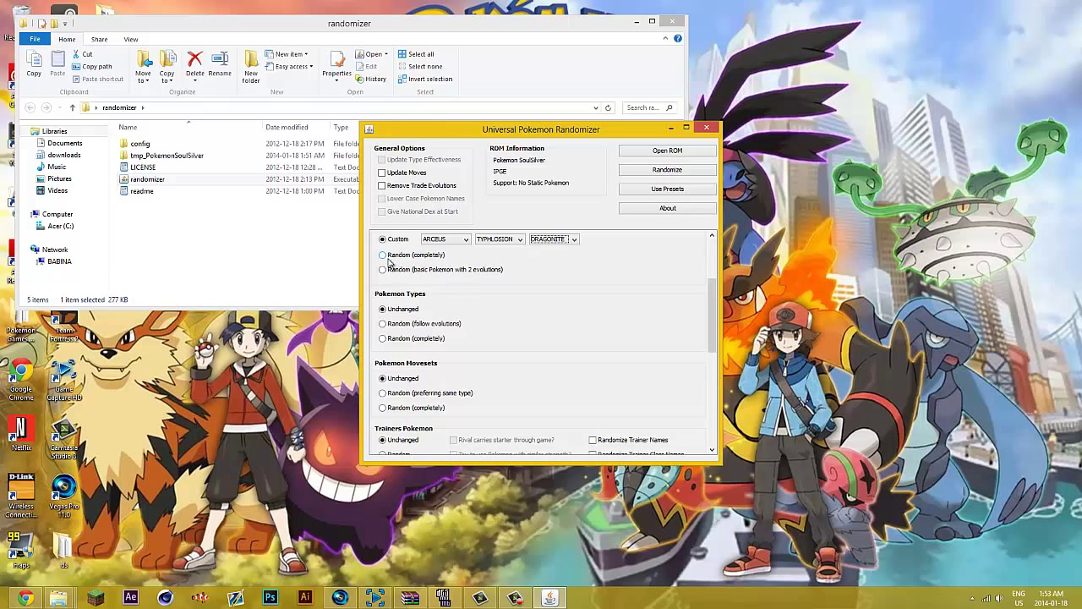
pyautogui.click(383, 256)
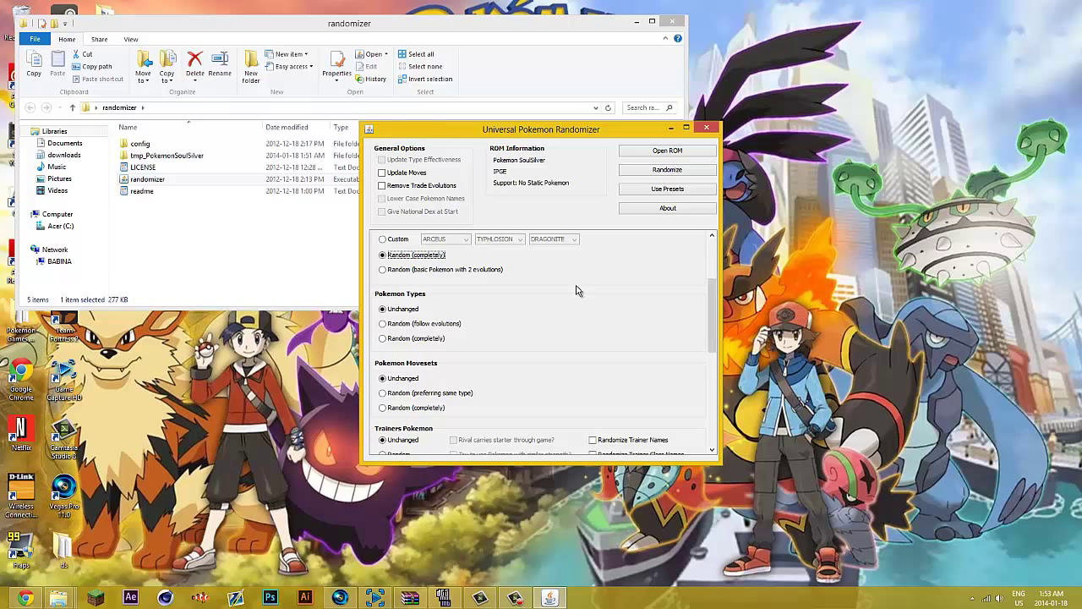
pyautogui.moveTo(496, 252)
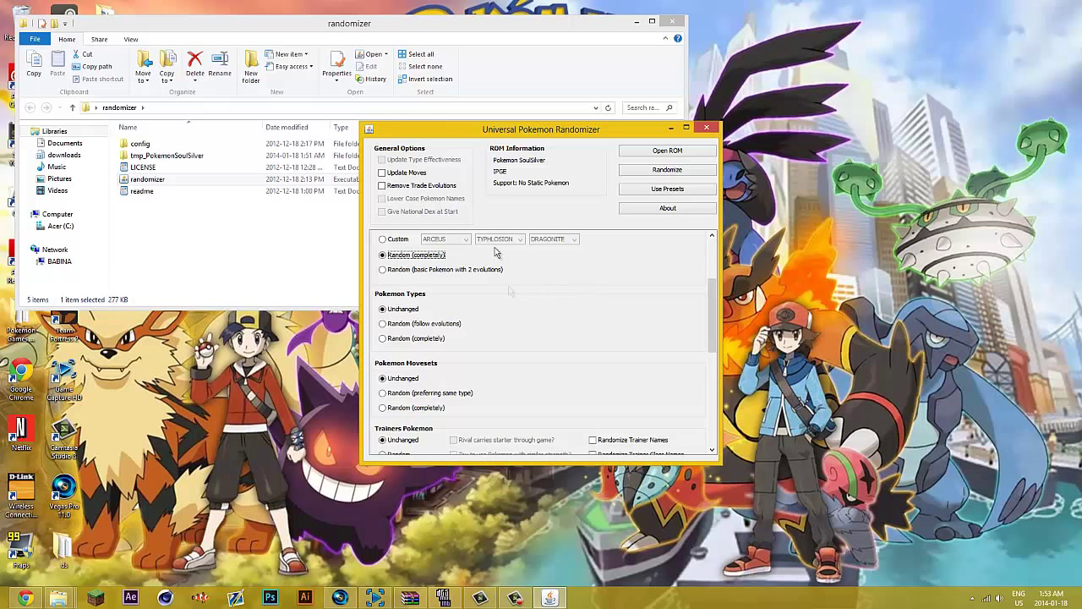
pyautogui.click(383, 269)
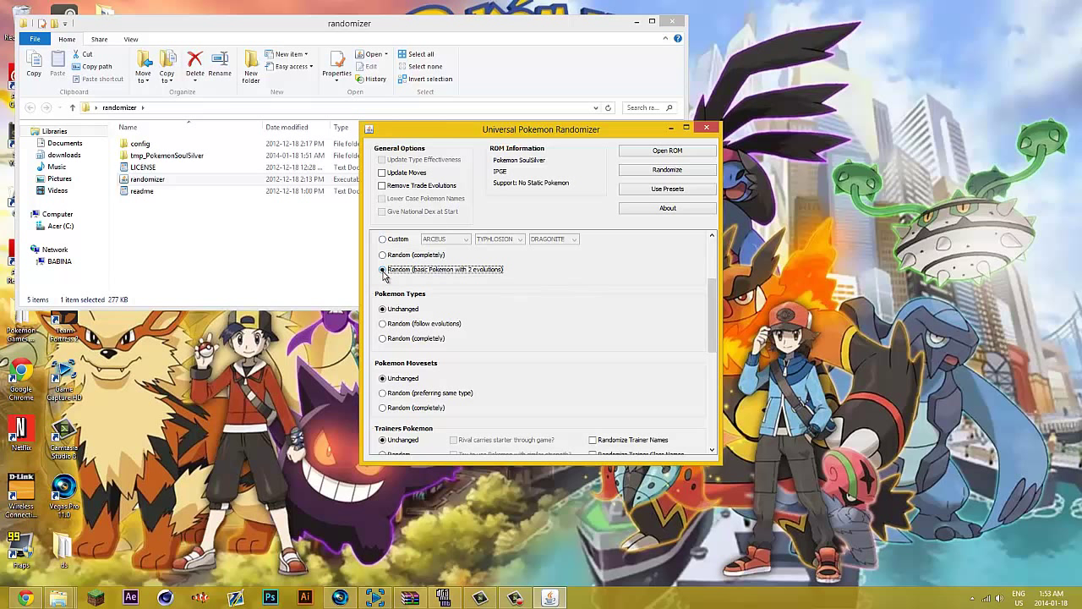
pyautogui.click(383, 238)
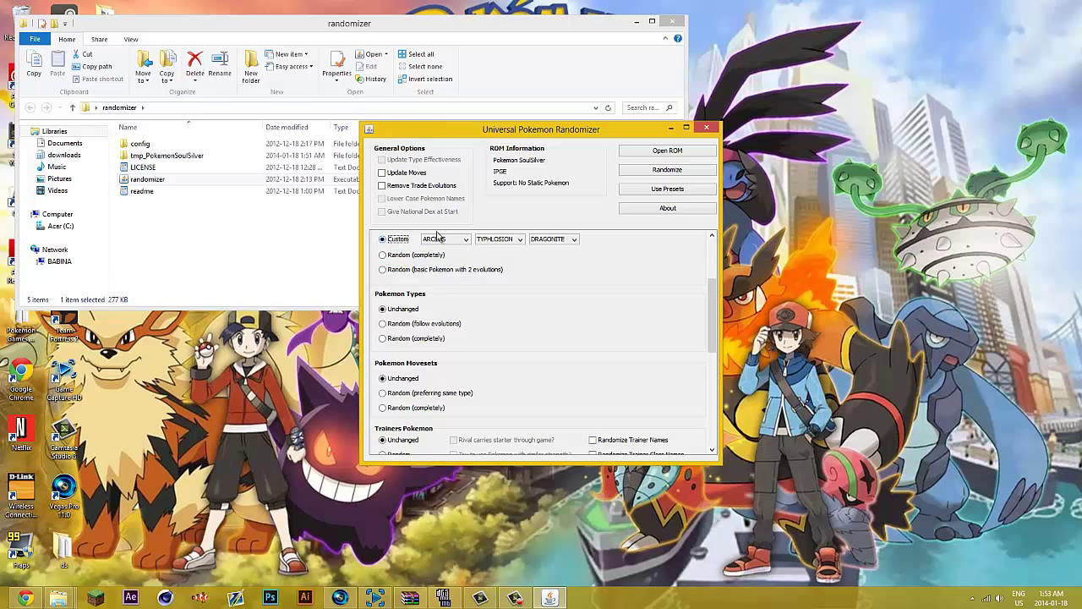
# Step: Browse the first starter's Pokemon list, then pick ESPEON as the second starter
pyautogui.click(466, 239)
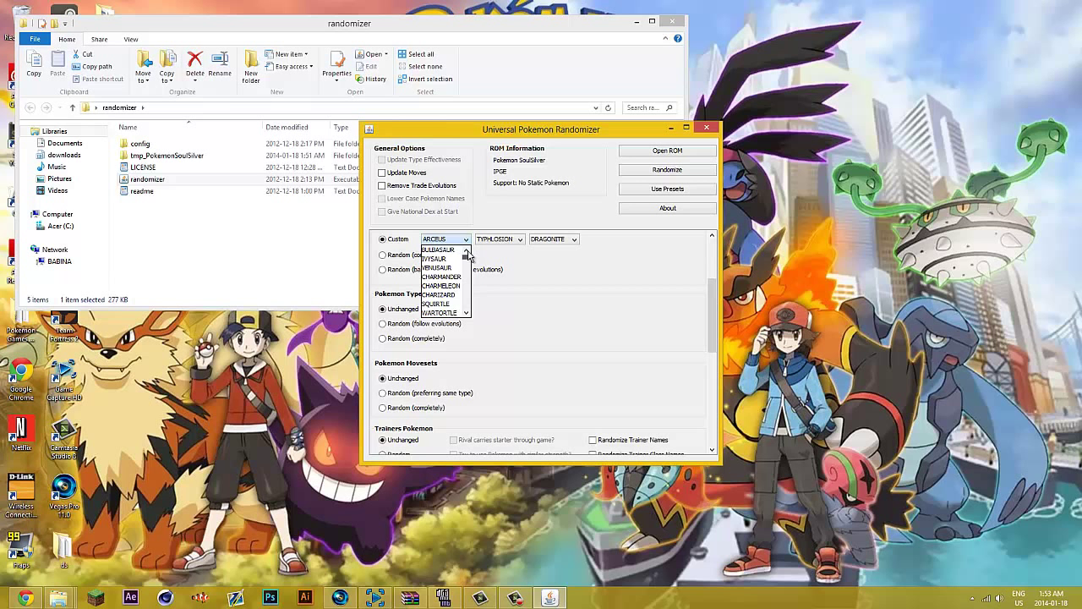
pyautogui.scroll(-3)
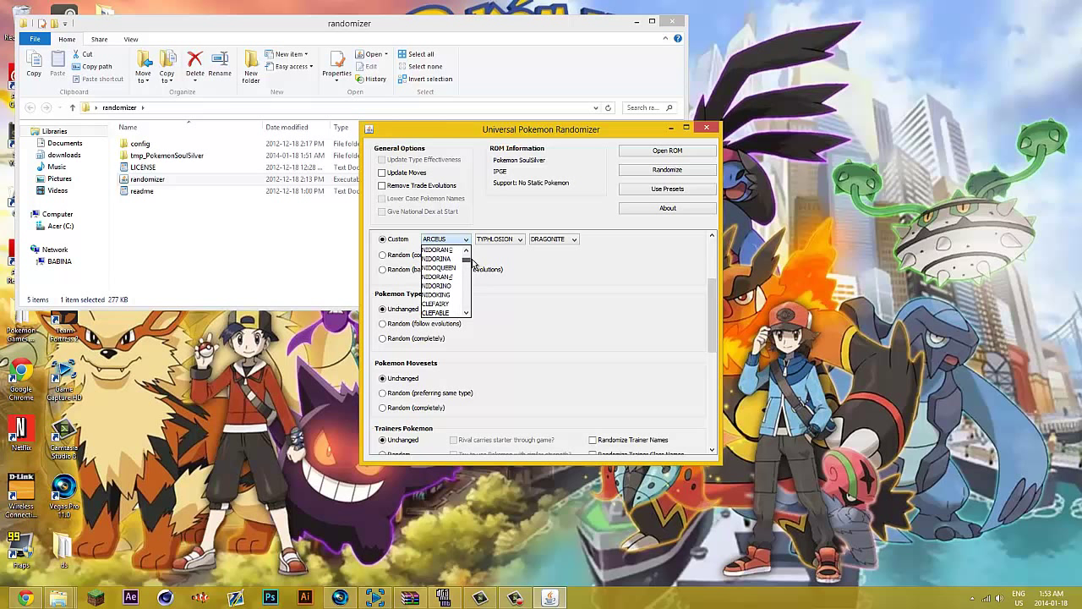
pyautogui.scroll(-3)
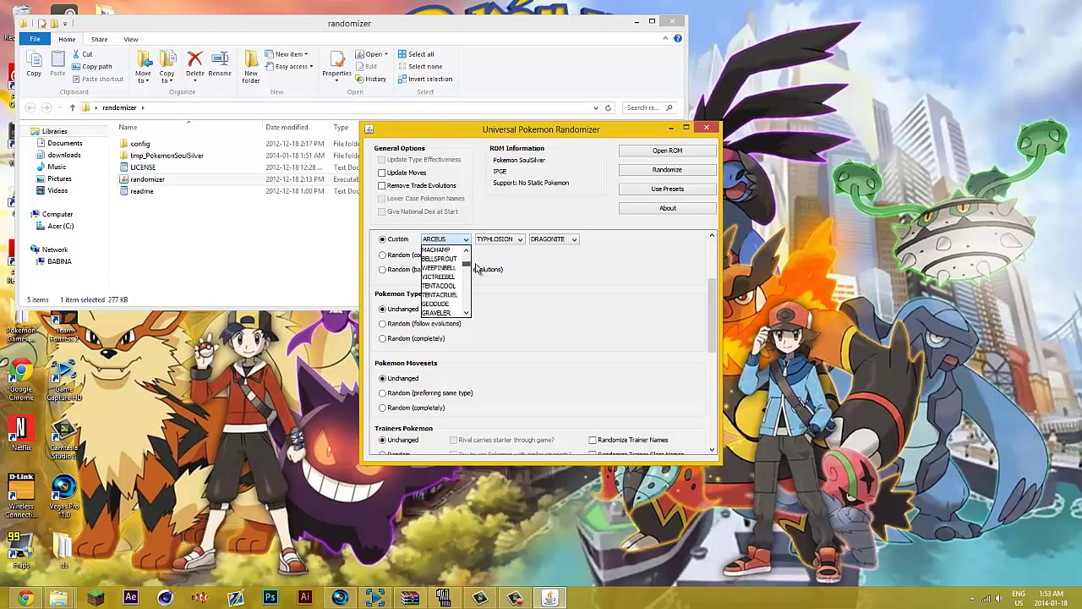
pyautogui.scroll(-3)
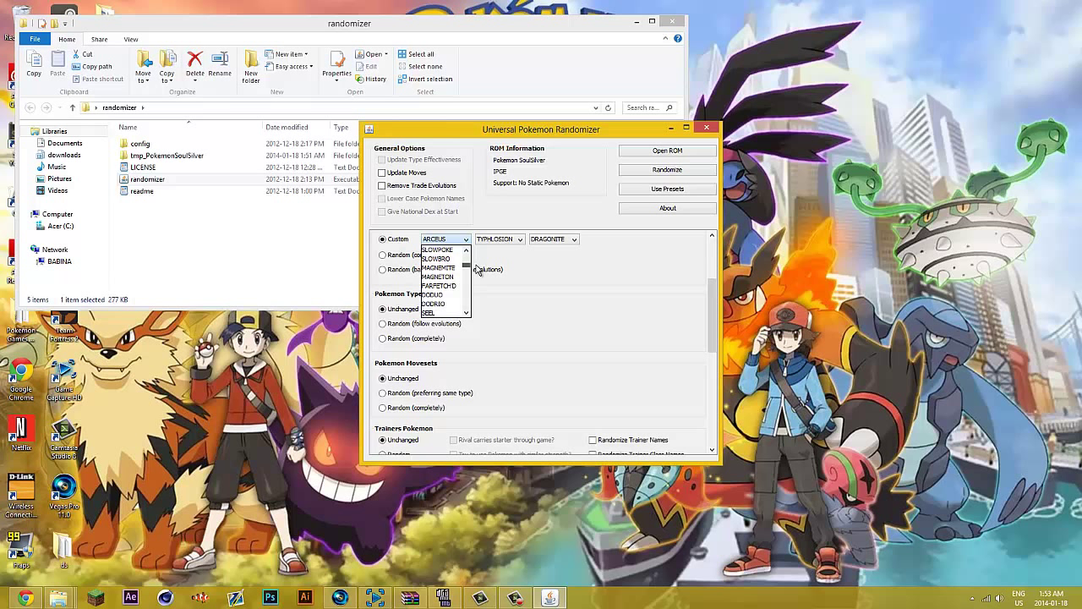
pyautogui.scroll(-3)
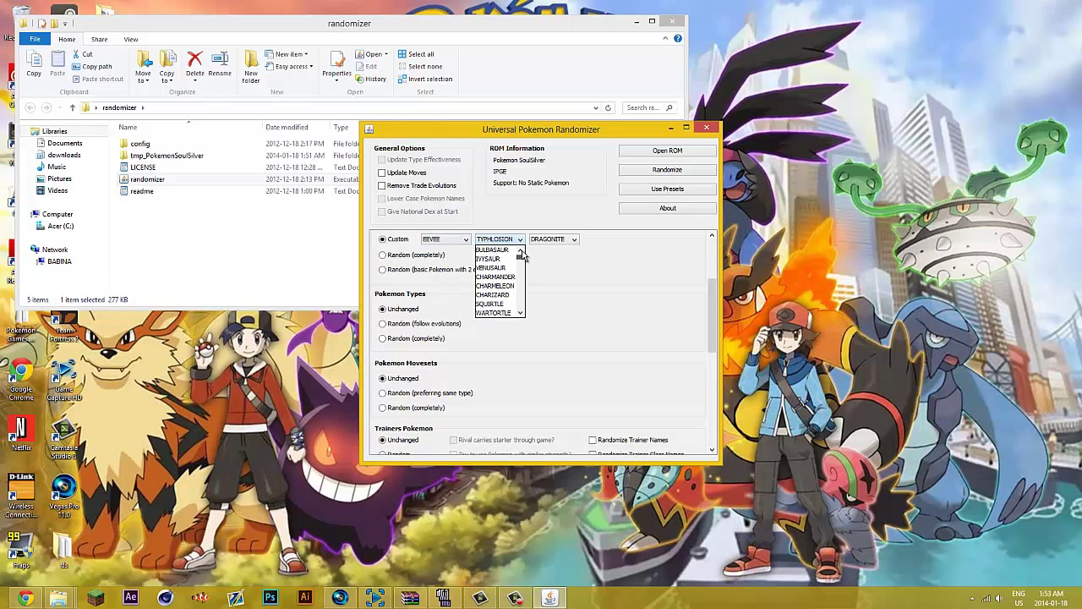
pyautogui.scroll(-3)
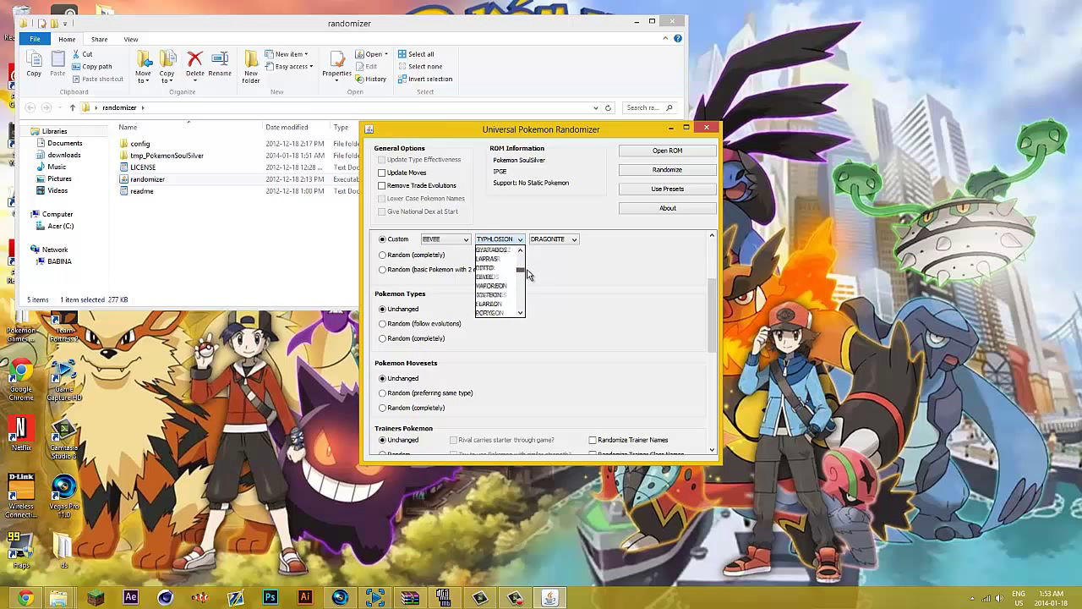
pyautogui.scroll(-3)
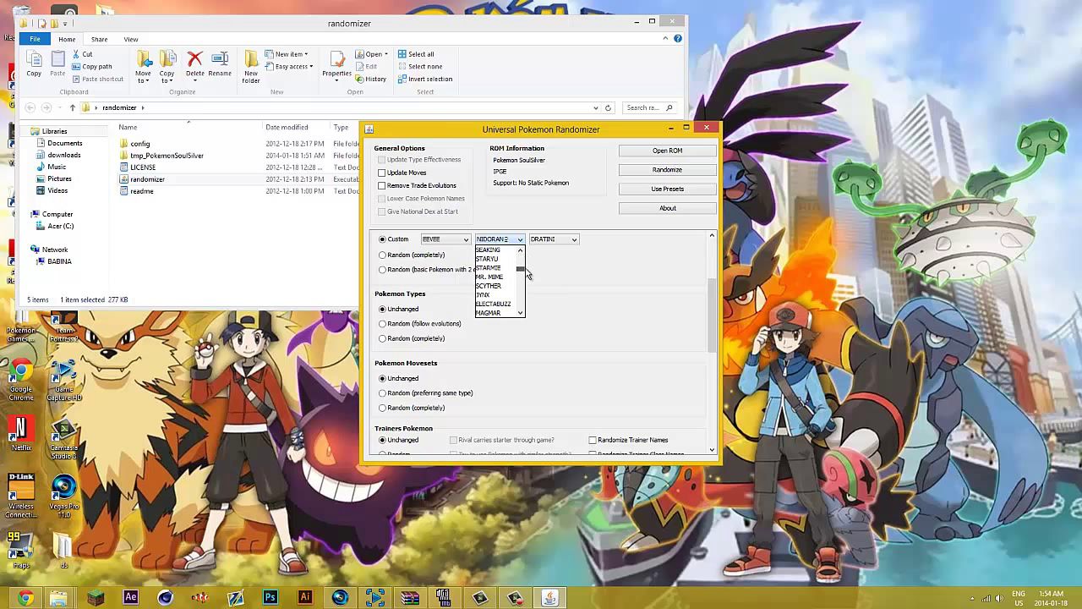
pyautogui.scroll(-3)
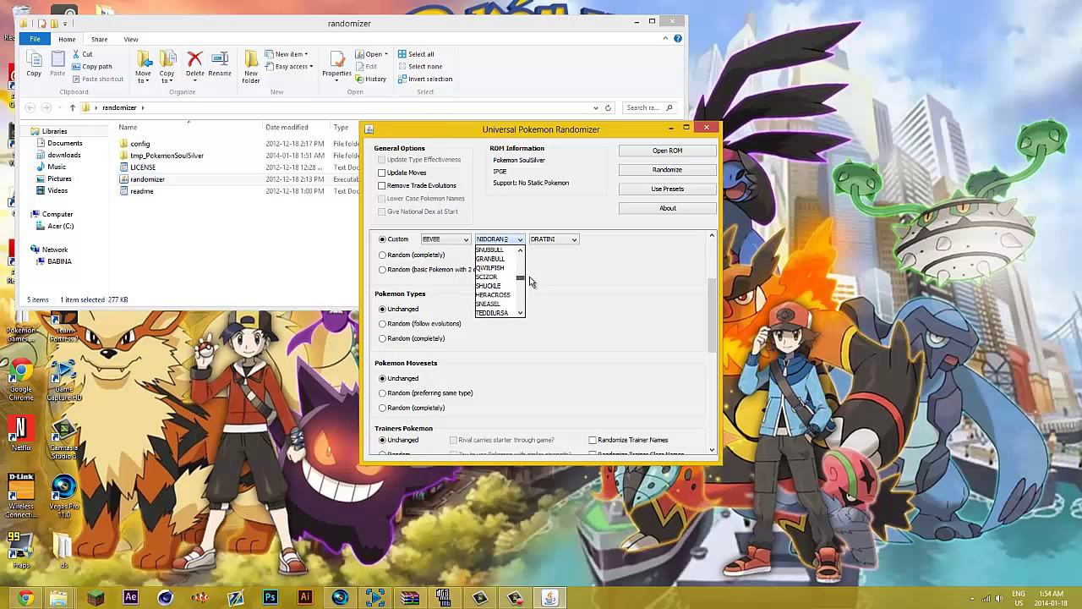
pyautogui.scroll(-3)
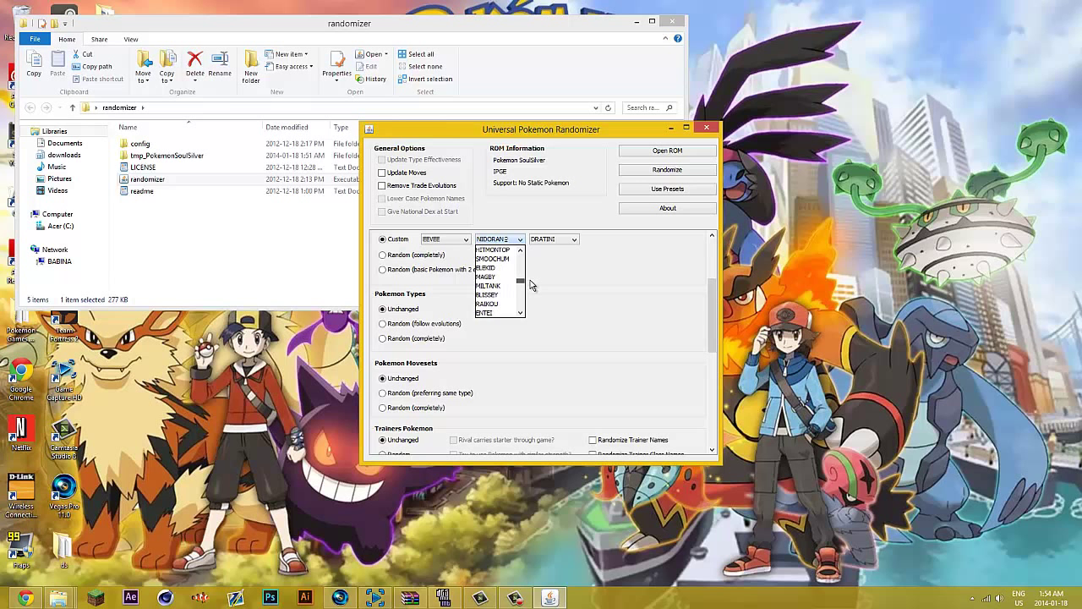
pyautogui.scroll(-3)
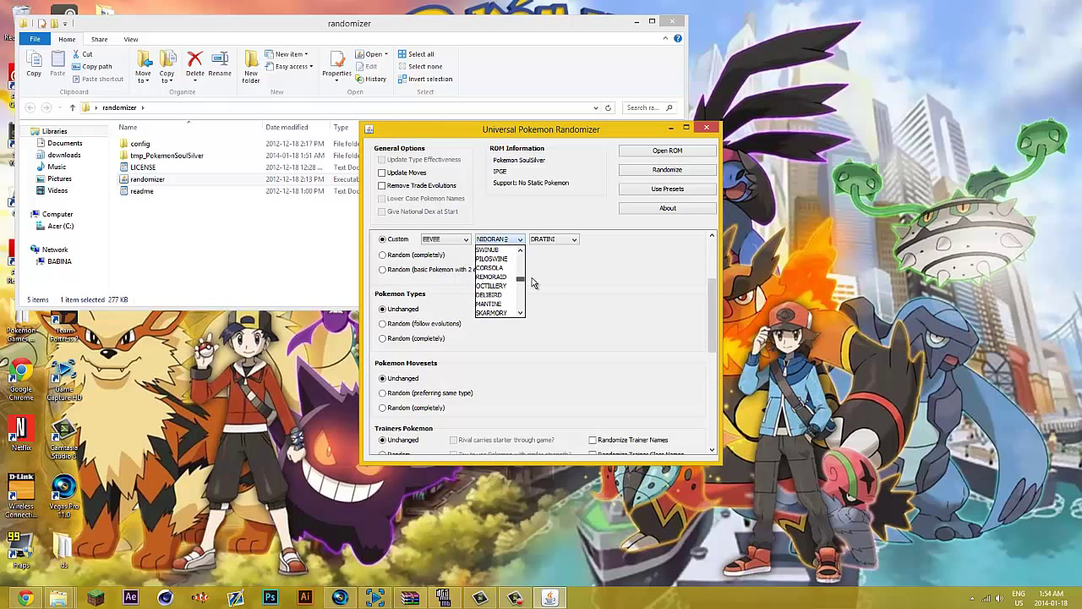
pyautogui.scroll(-3)
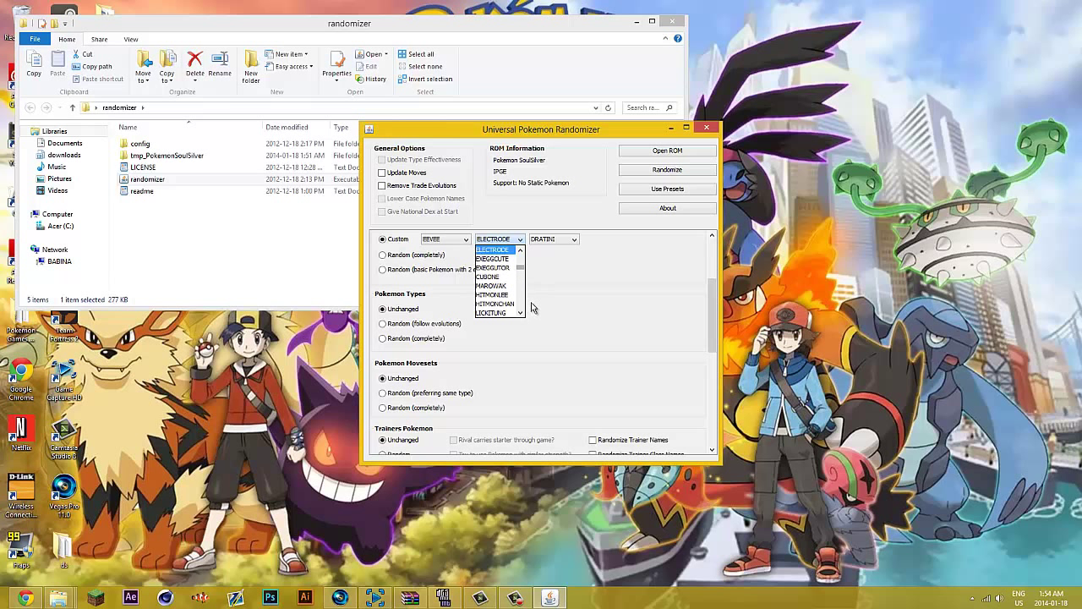
pyautogui.click(493, 258)
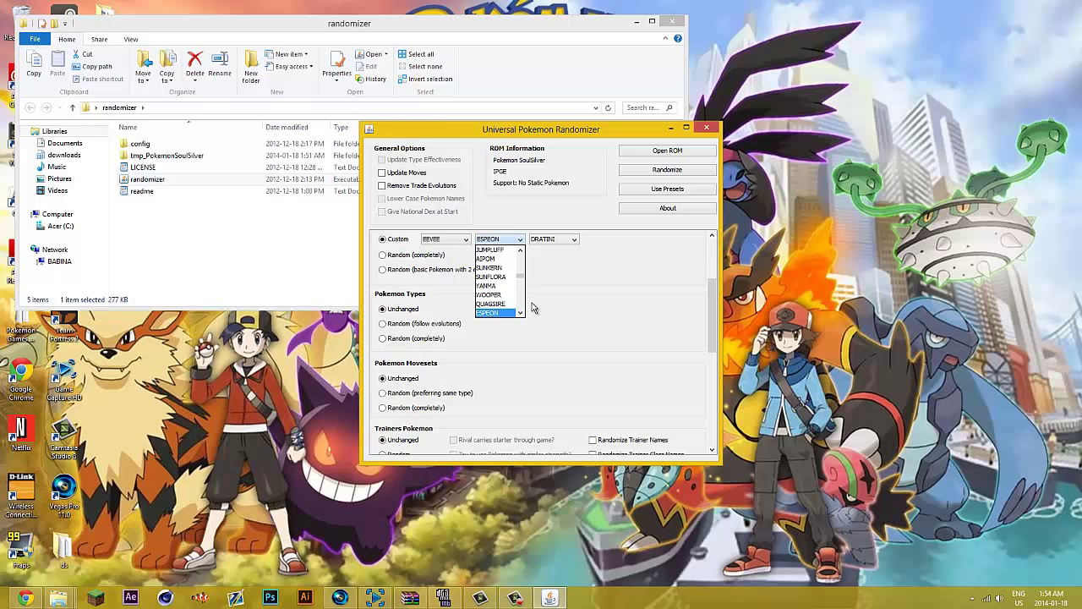
pyautogui.click(494, 313)
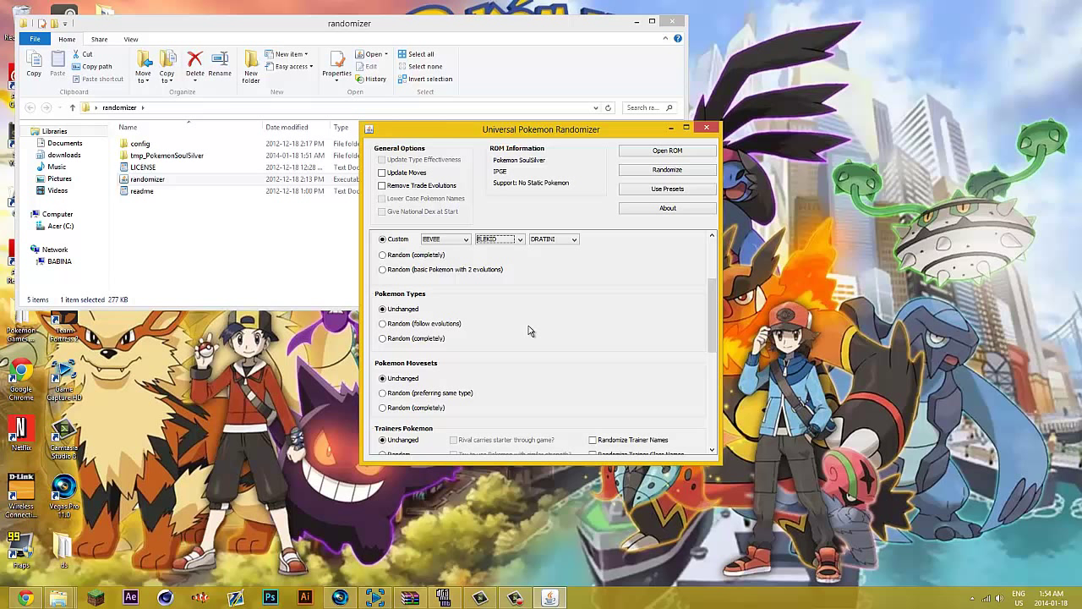
pyautogui.moveTo(540, 290)
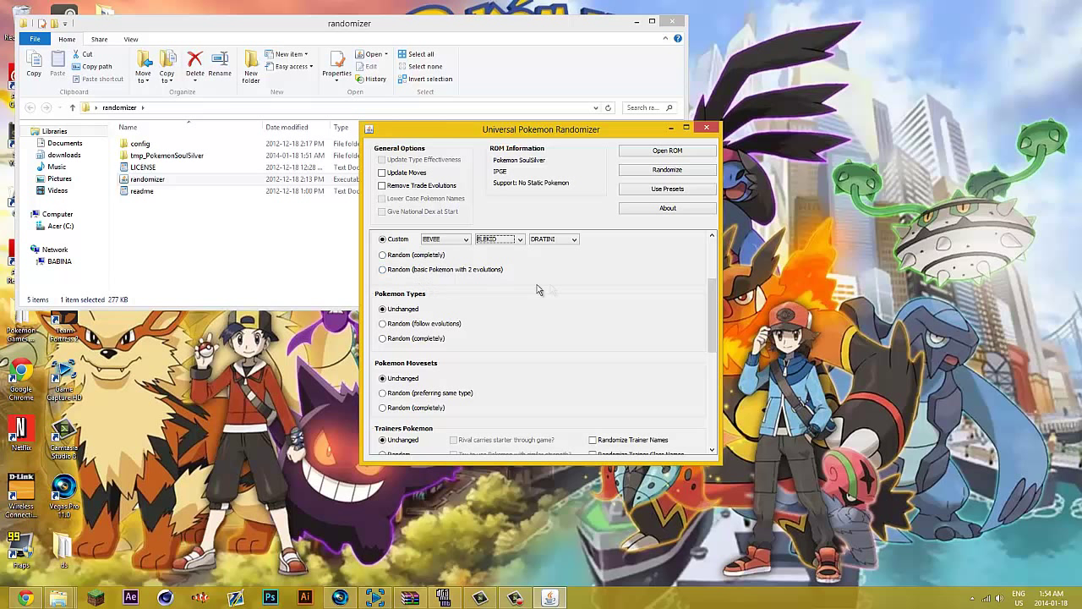
# Step: Scroll down to Trainers Pokemon and set it to Random
pyautogui.scroll(-3)
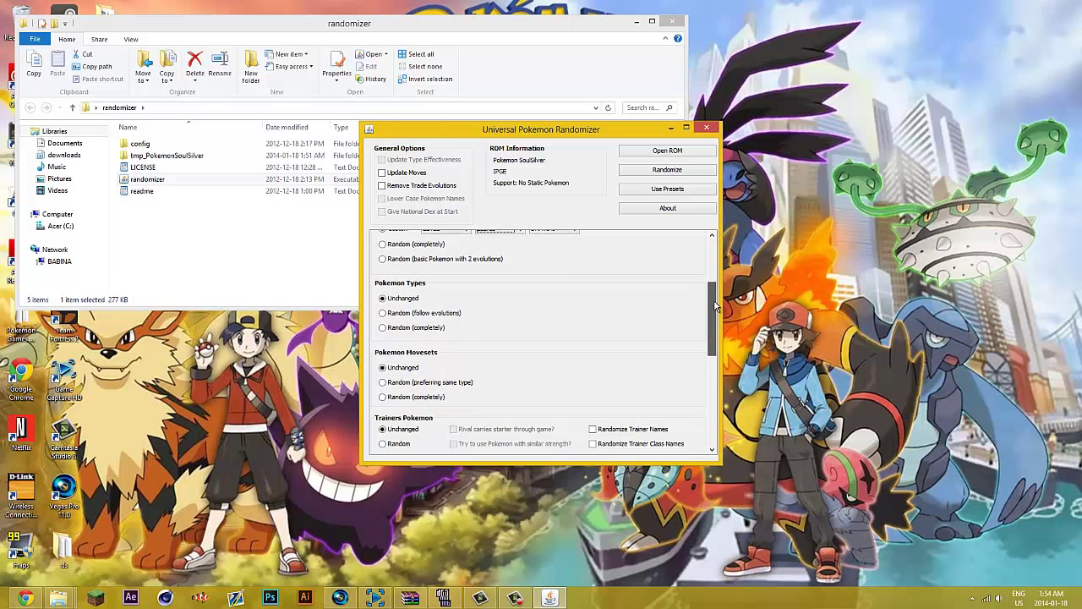
pyautogui.scroll(-3)
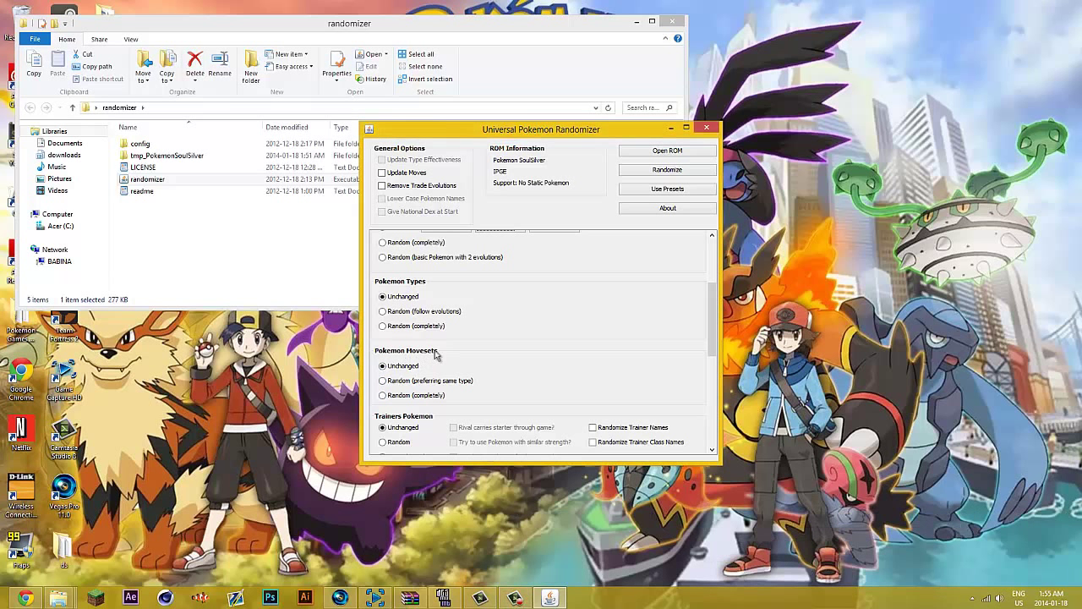
pyautogui.moveTo(485, 349)
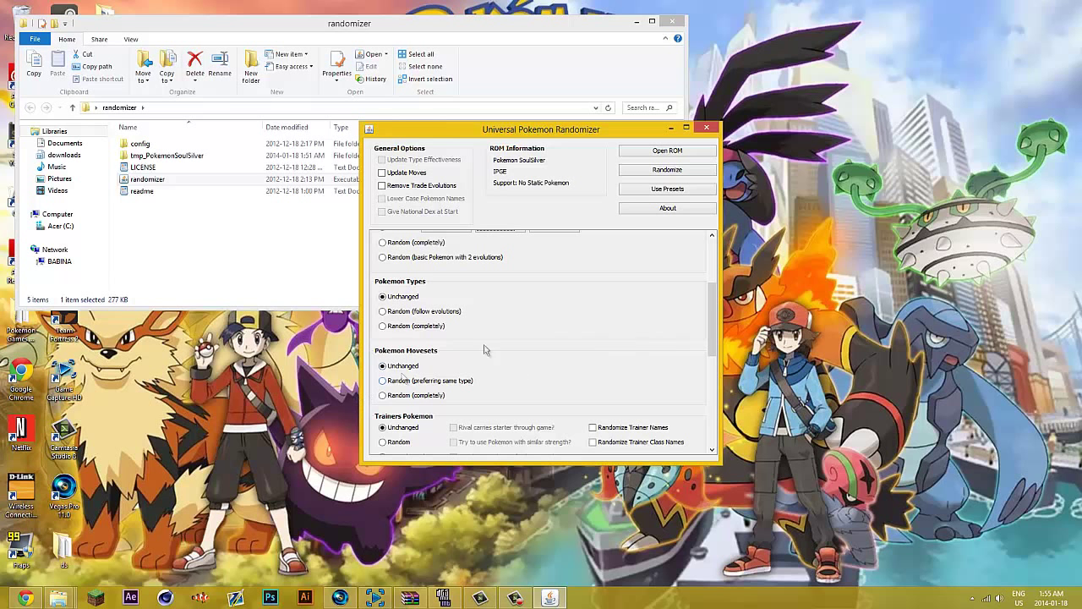
pyautogui.scroll(-3)
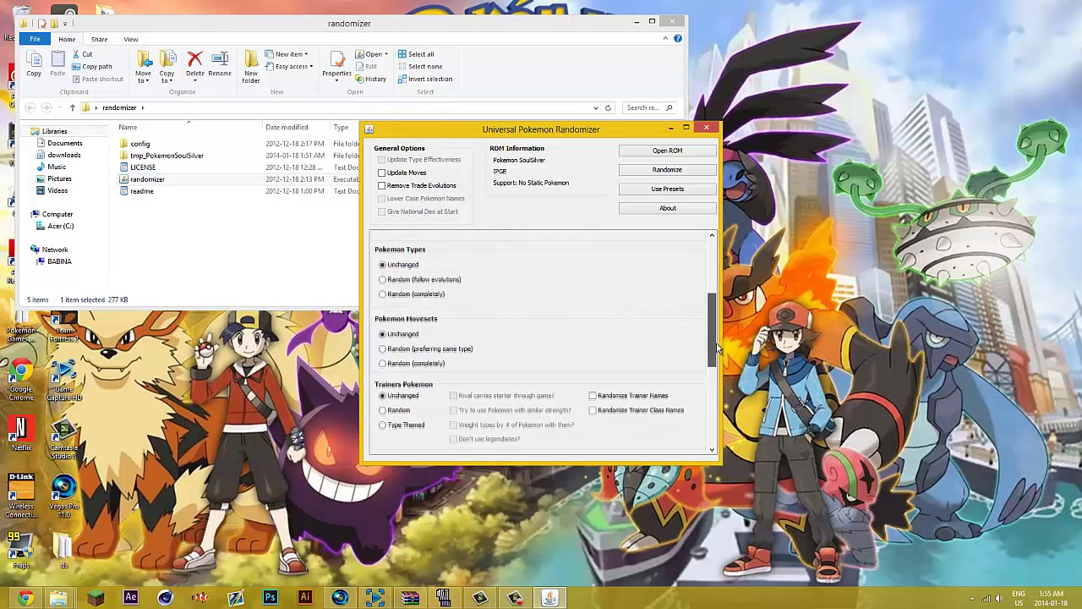
pyautogui.scroll(-3)
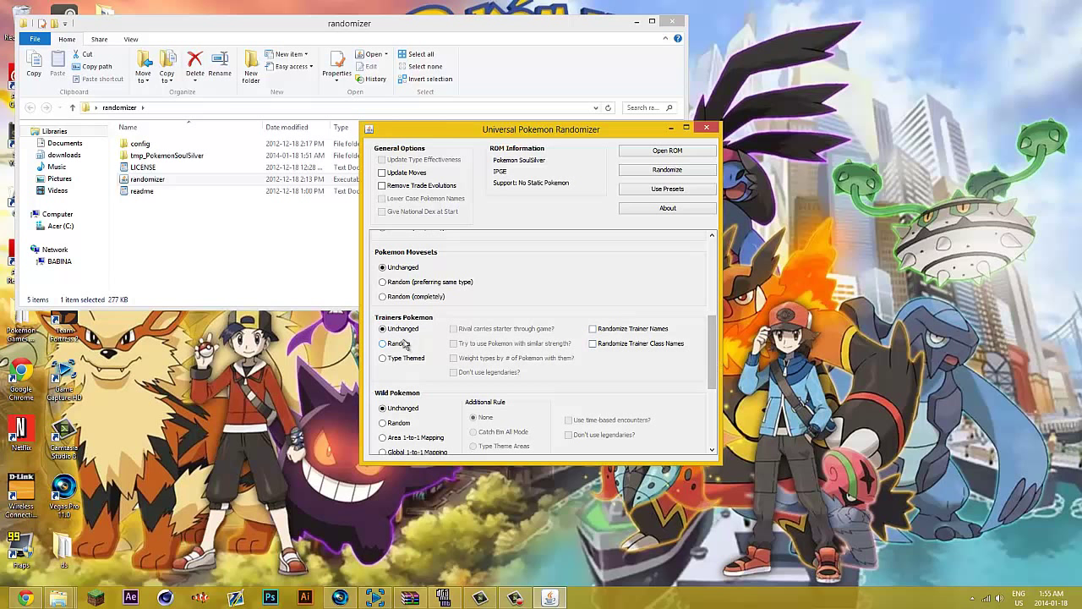
pyautogui.click(384, 344)
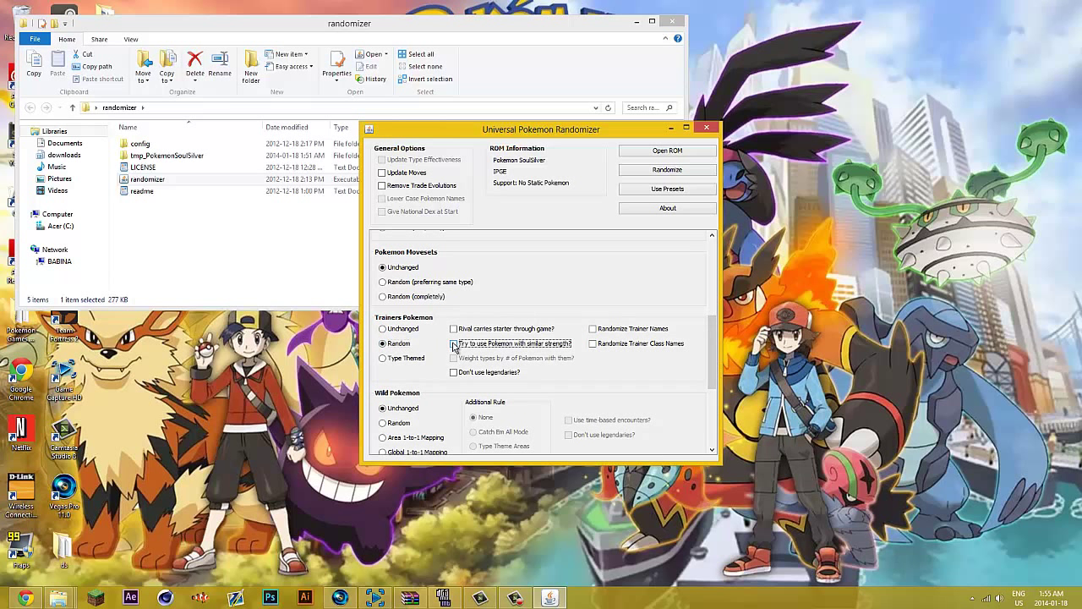
# Step: Toggle the strength, no-legendaries and class-name trainer options, leaving them unchecked
pyautogui.click(454, 343)
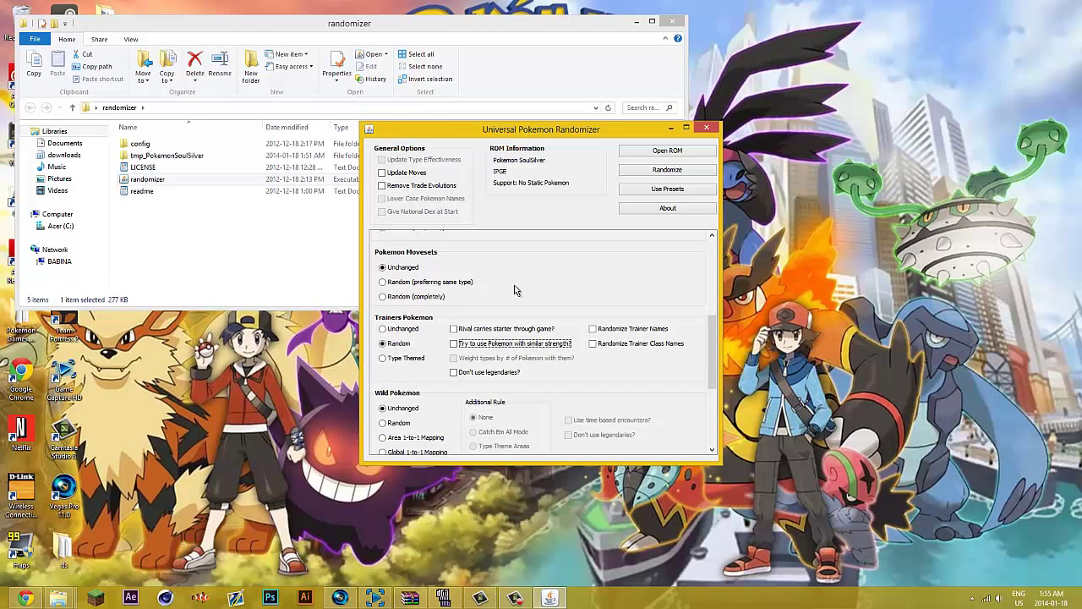
pyautogui.moveTo(516, 296)
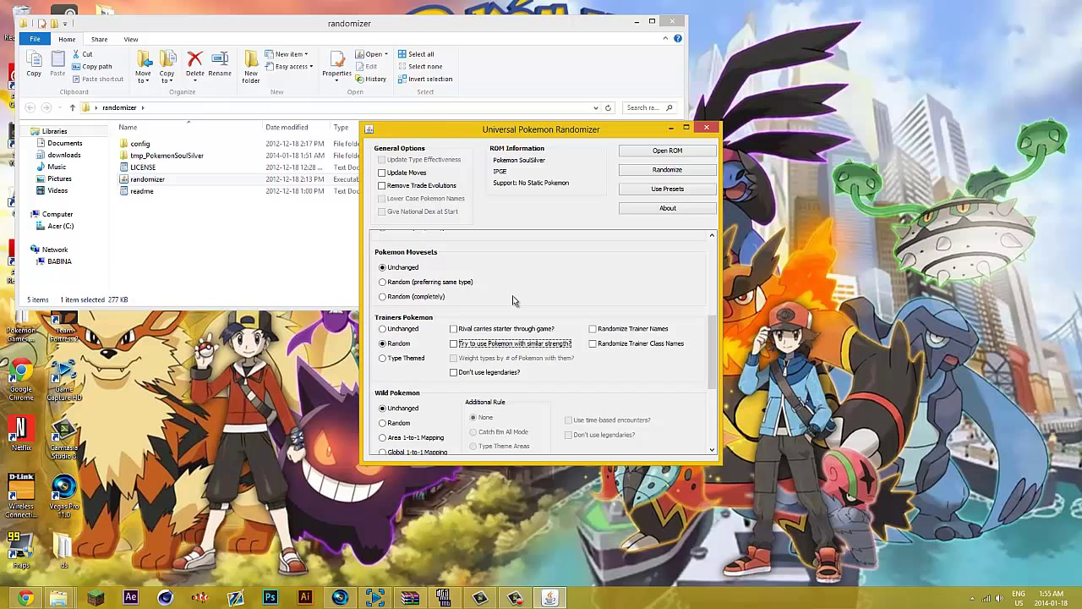
pyautogui.click(455, 372)
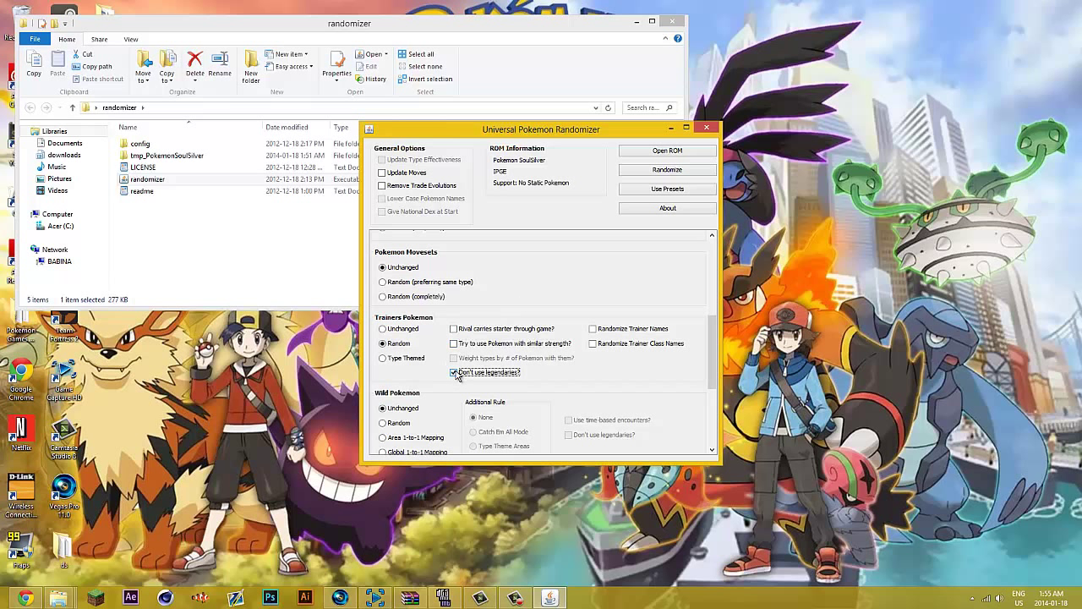
pyautogui.click(454, 372)
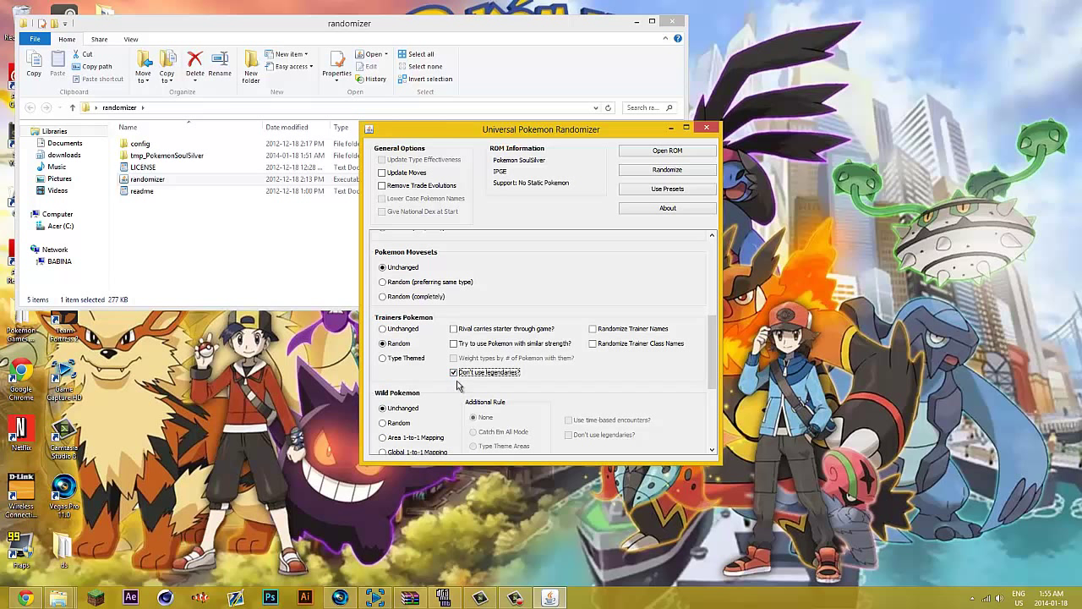
pyautogui.click(454, 372)
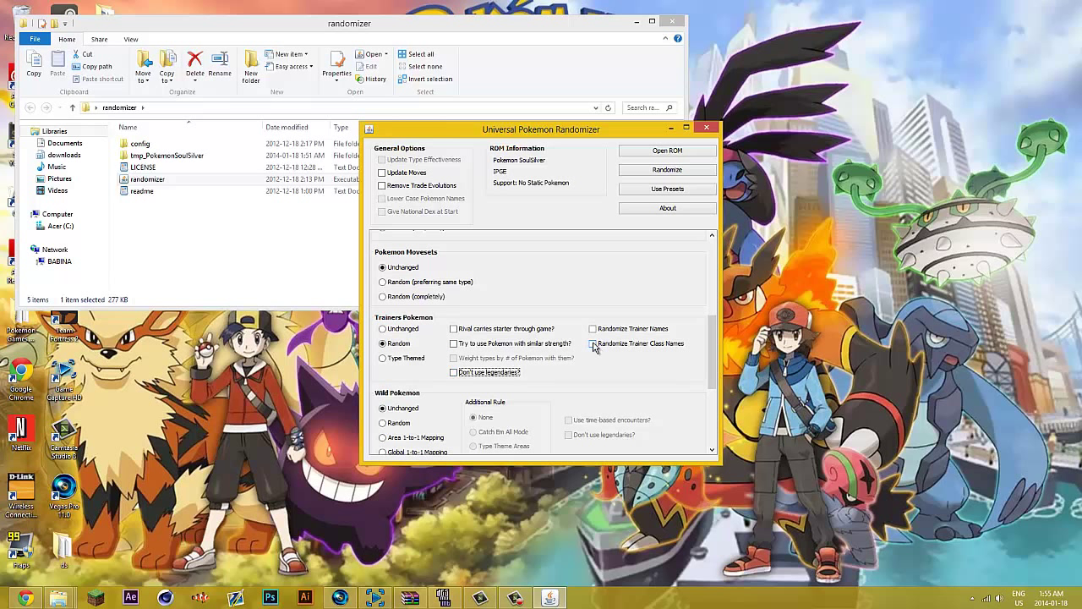
pyautogui.click(593, 343)
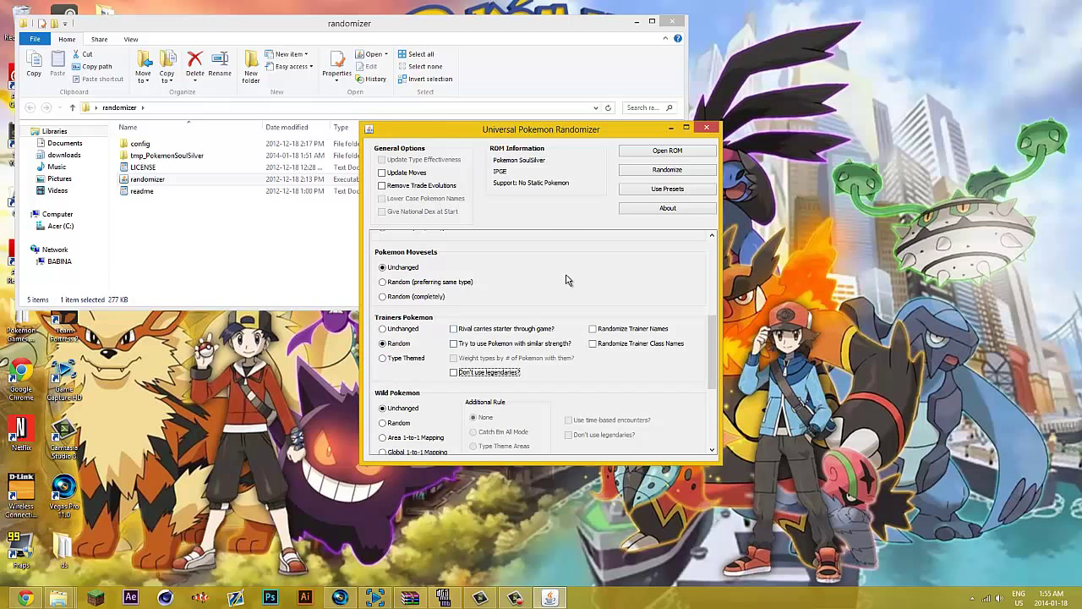
pyautogui.scroll(-3)
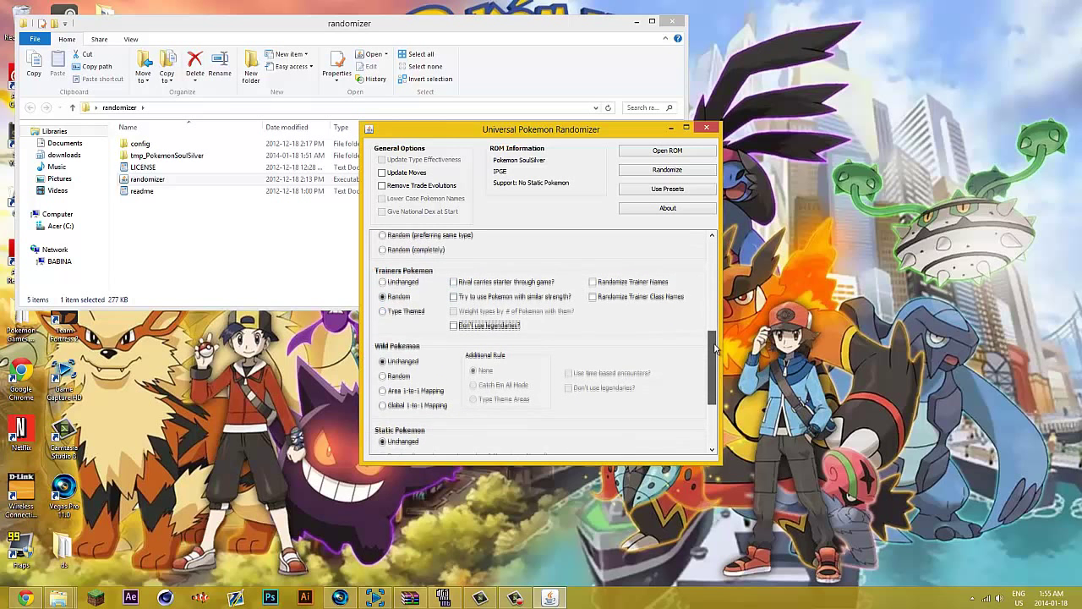
# Step: Set wild Pokemon to Random with Catch Em All Mode
pyautogui.scroll(-3)
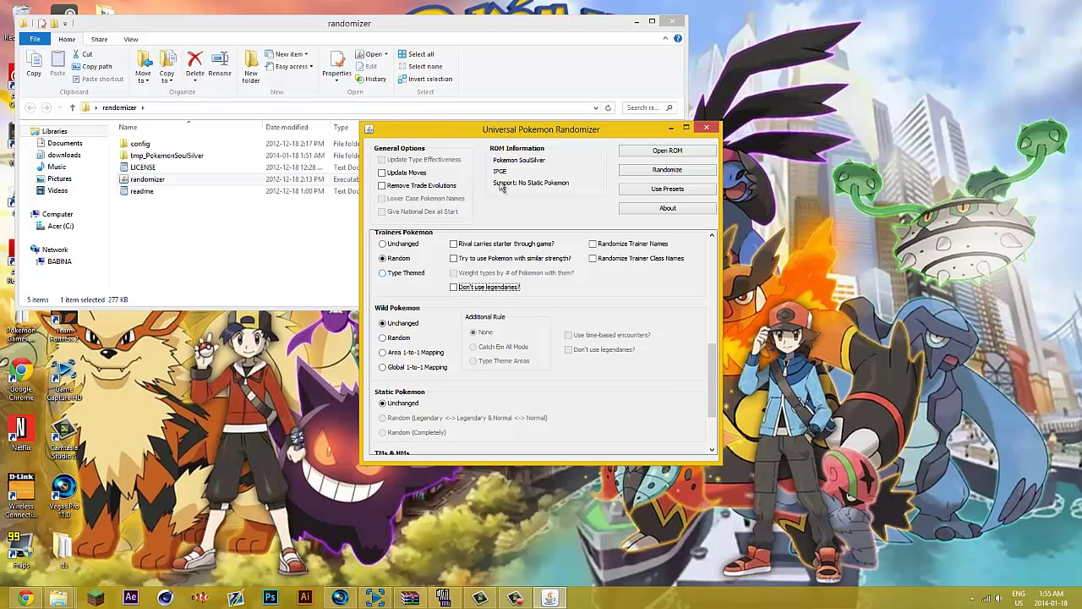
pyautogui.click(383, 338)
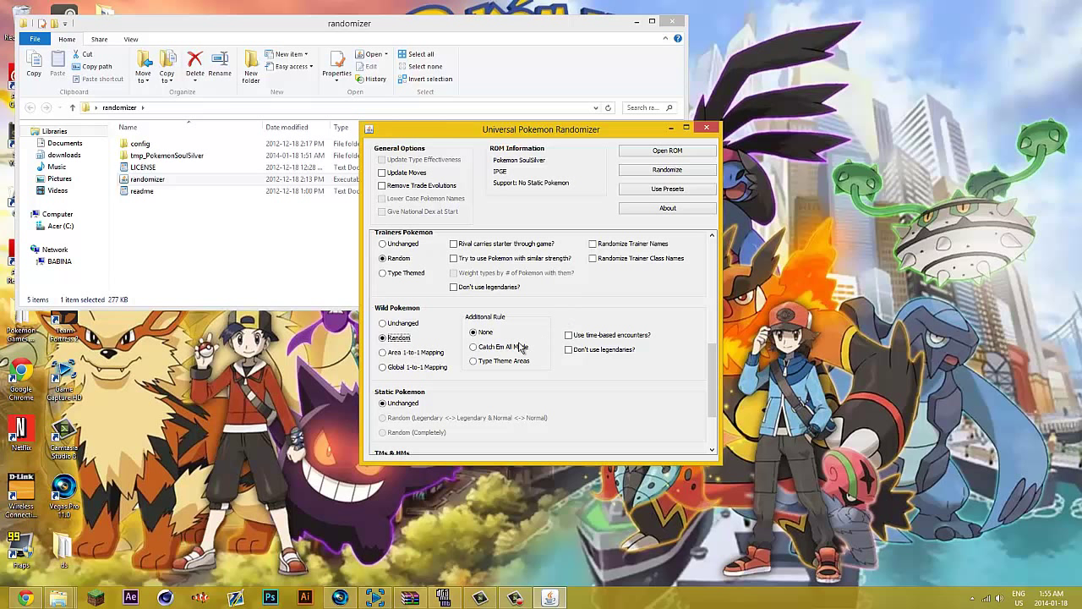
pyautogui.moveTo(489, 346)
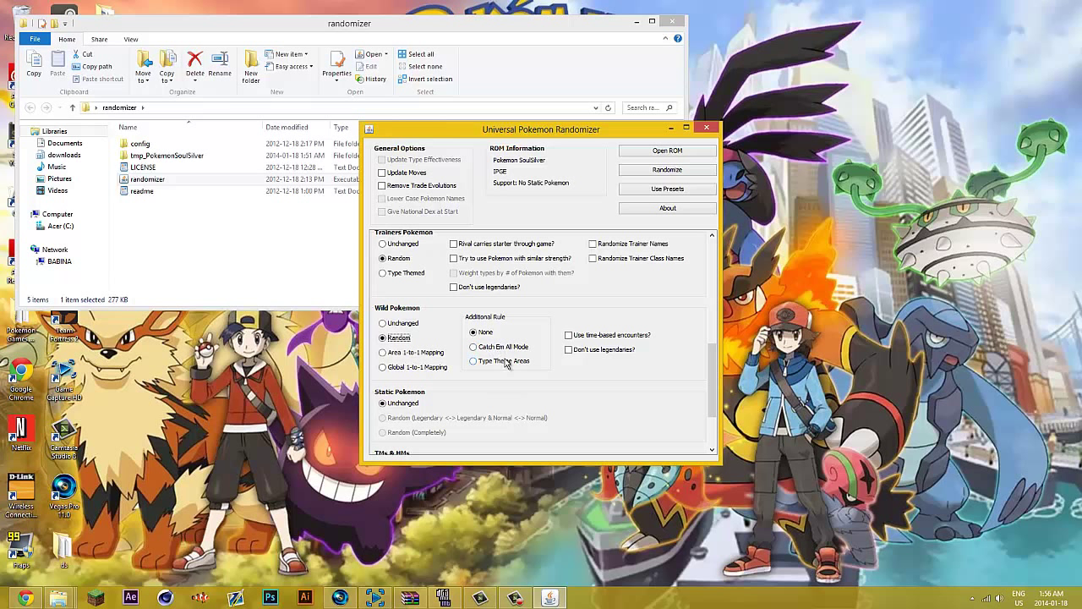
pyautogui.moveTo(499, 347)
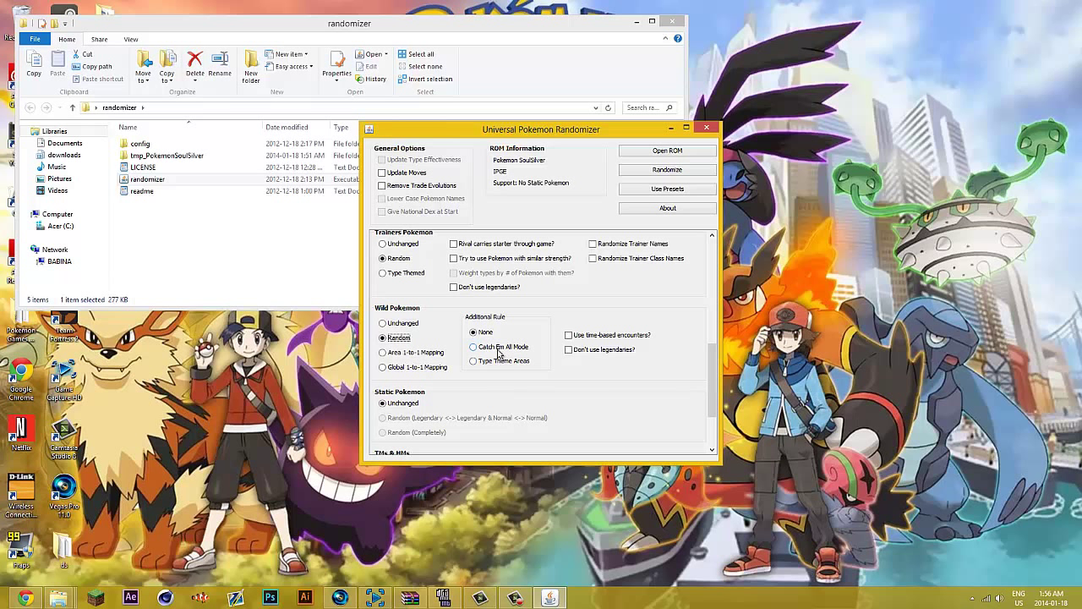
pyautogui.click(473, 347)
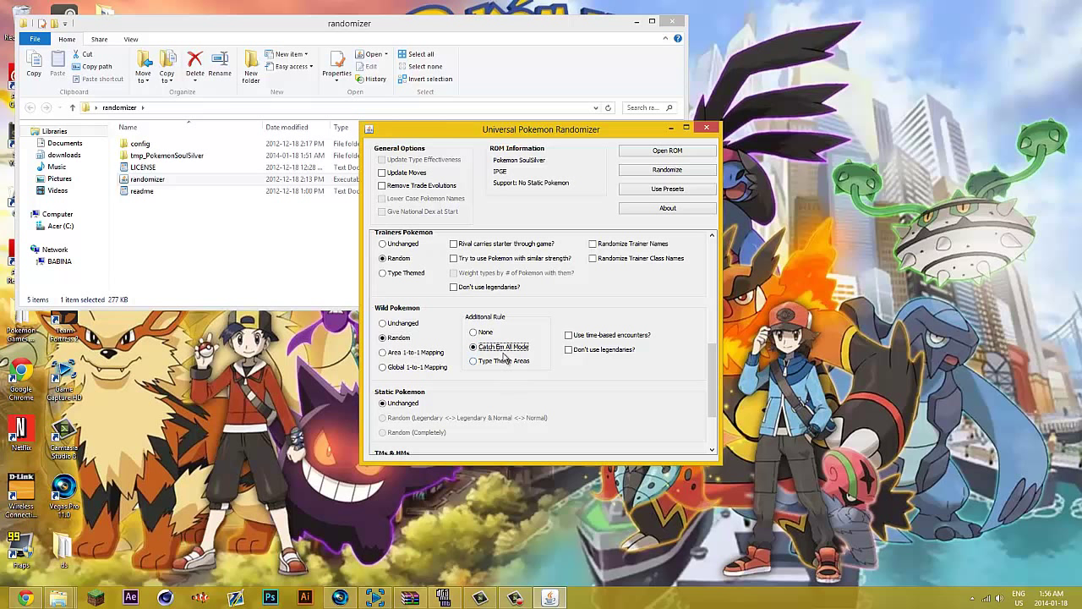
pyautogui.moveTo(503, 346)
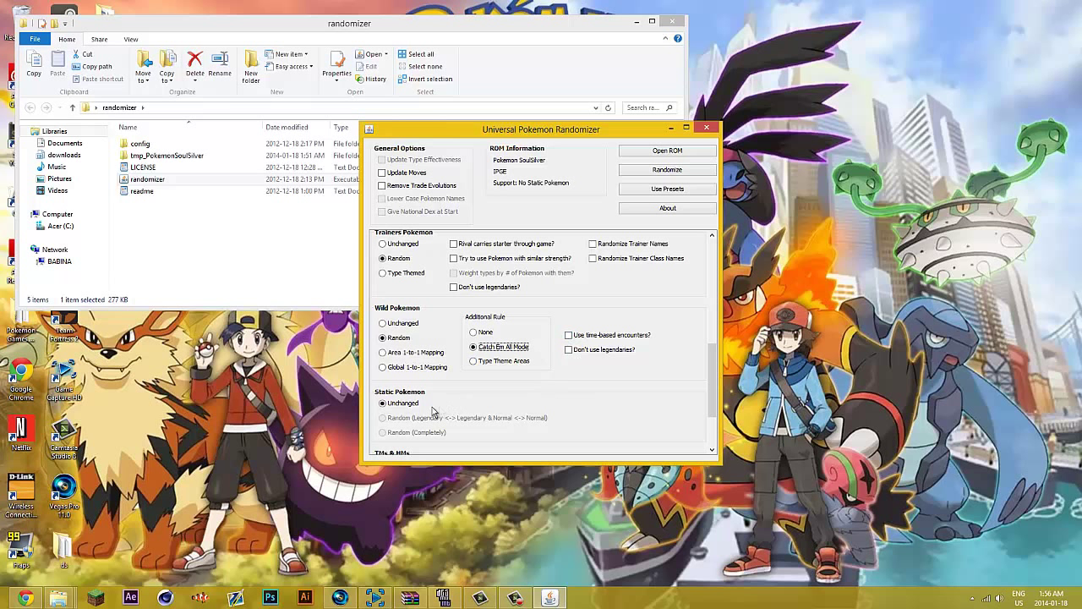
pyautogui.scroll(-3)
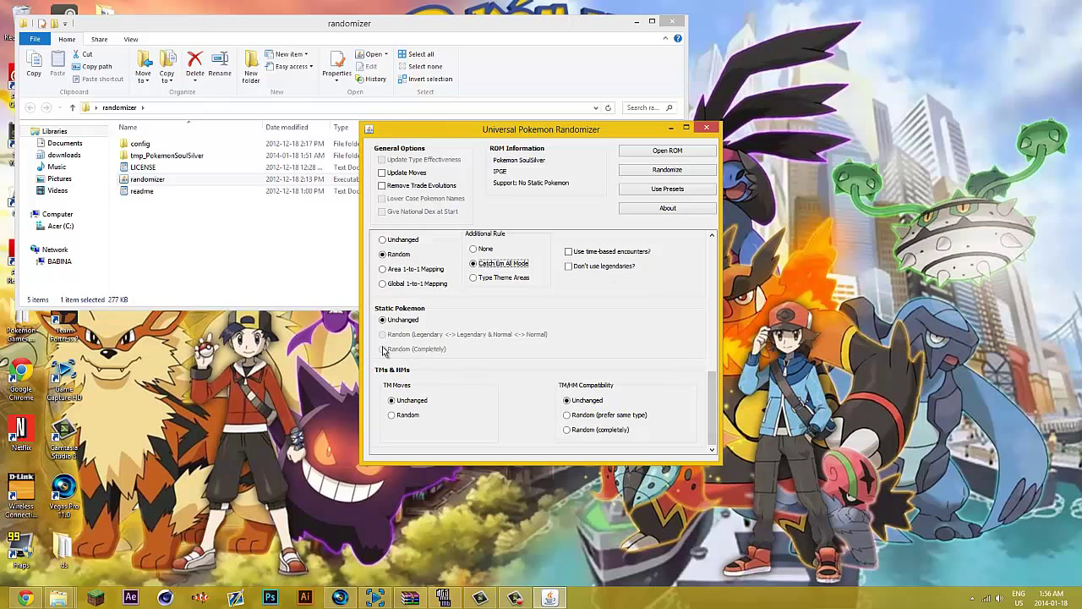
pyautogui.moveTo(410, 209)
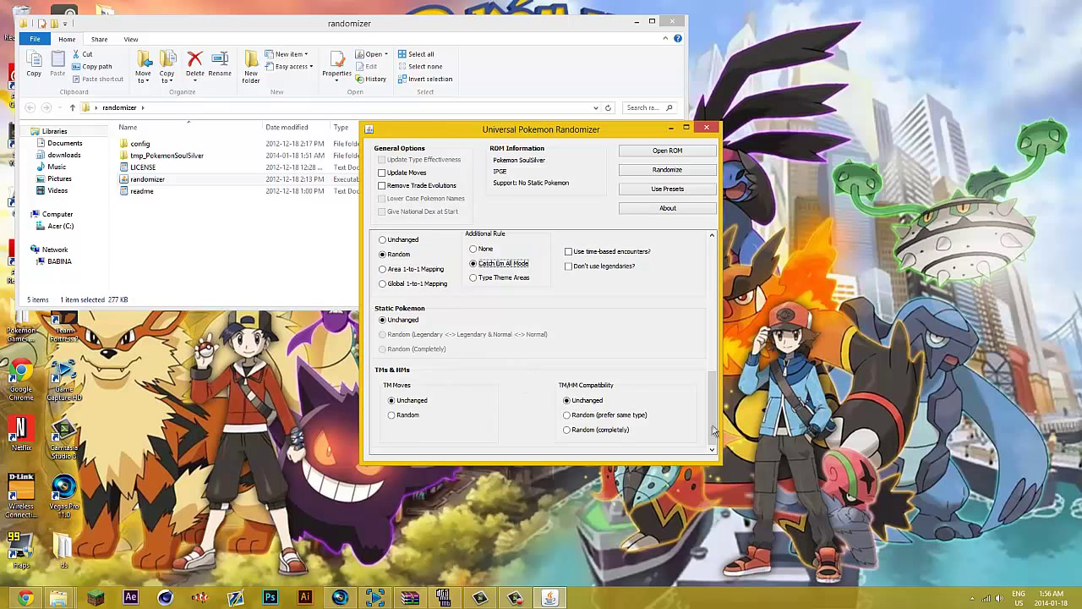
pyautogui.scroll(-3)
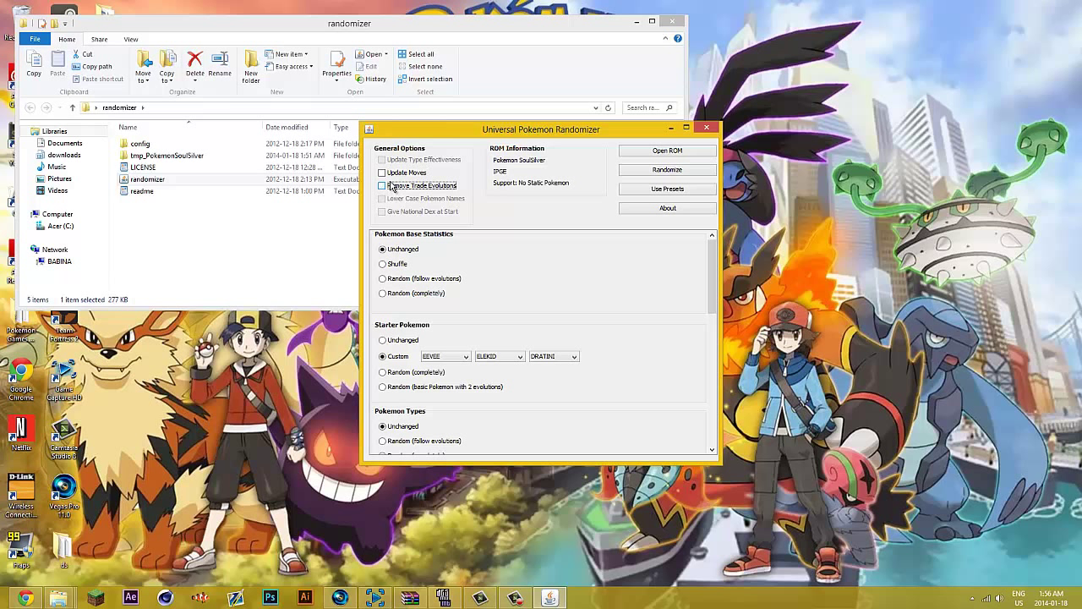
# Step: Start randomizing and save the output file as 'SoulSilver'
pyautogui.click(383, 185)
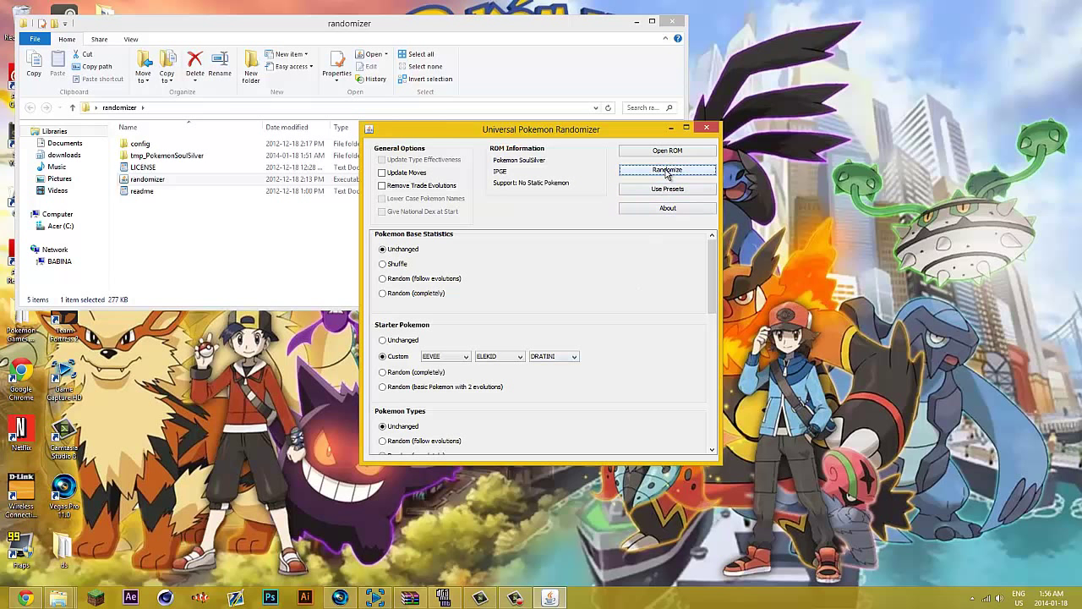
pyautogui.click(667, 169)
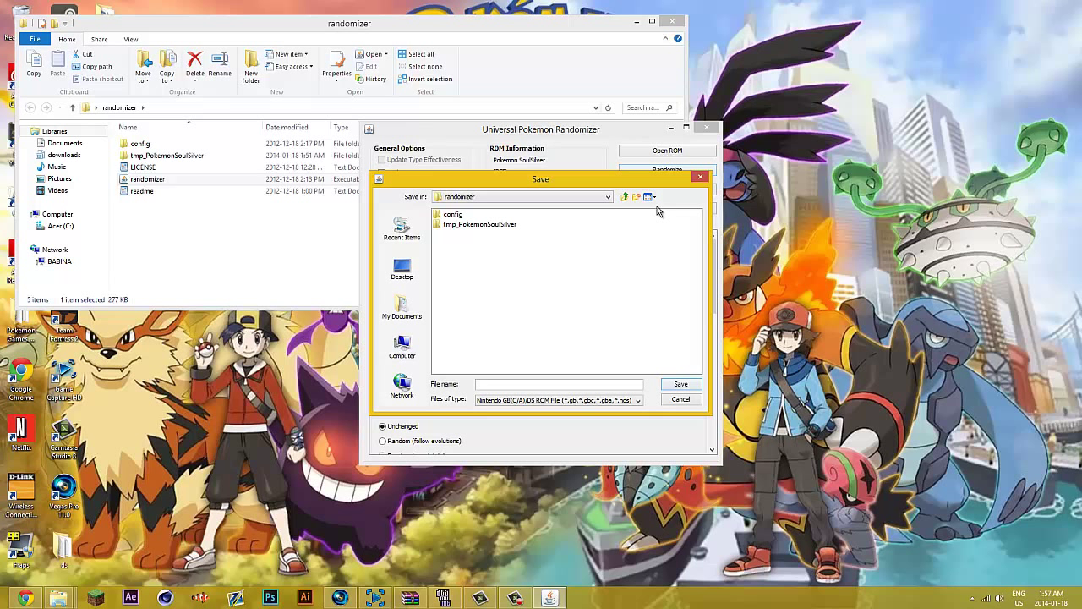
pyautogui.write('SoulSilver')
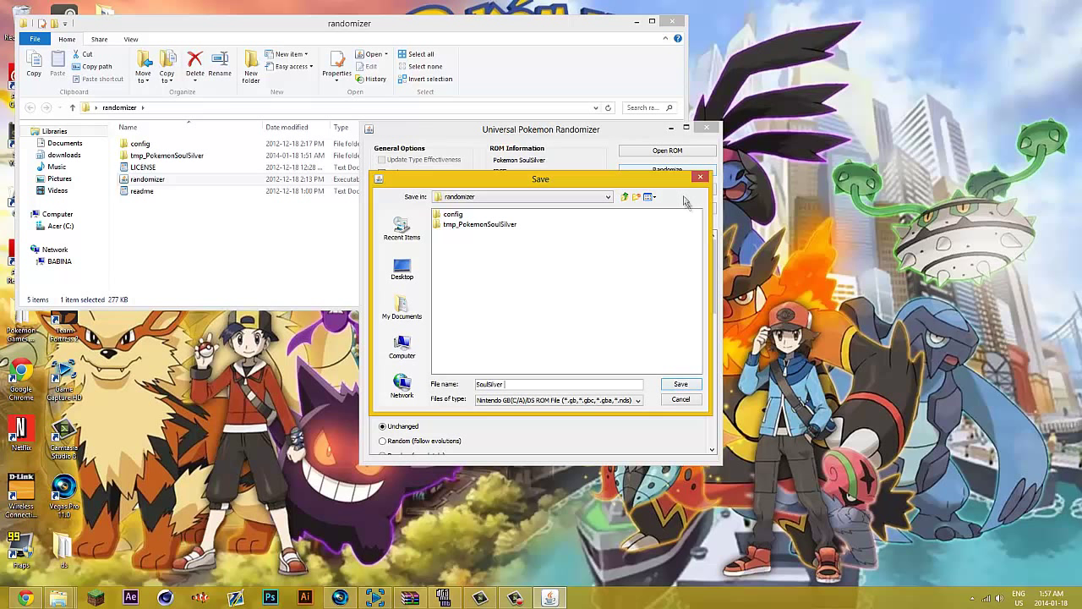
pyautogui.moveTo(760, 220)
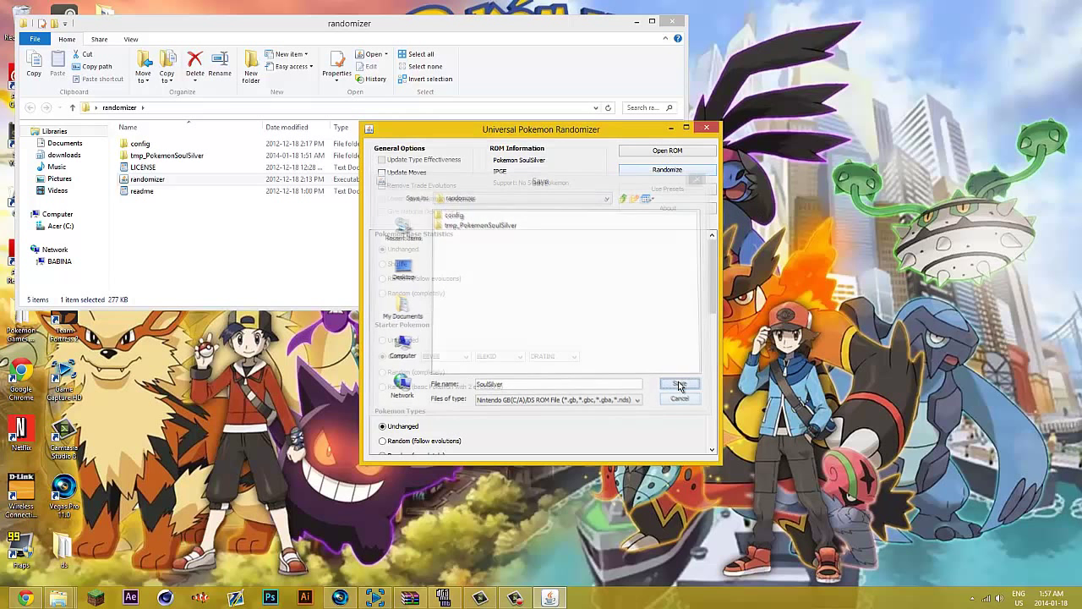
pyautogui.click(680, 384)
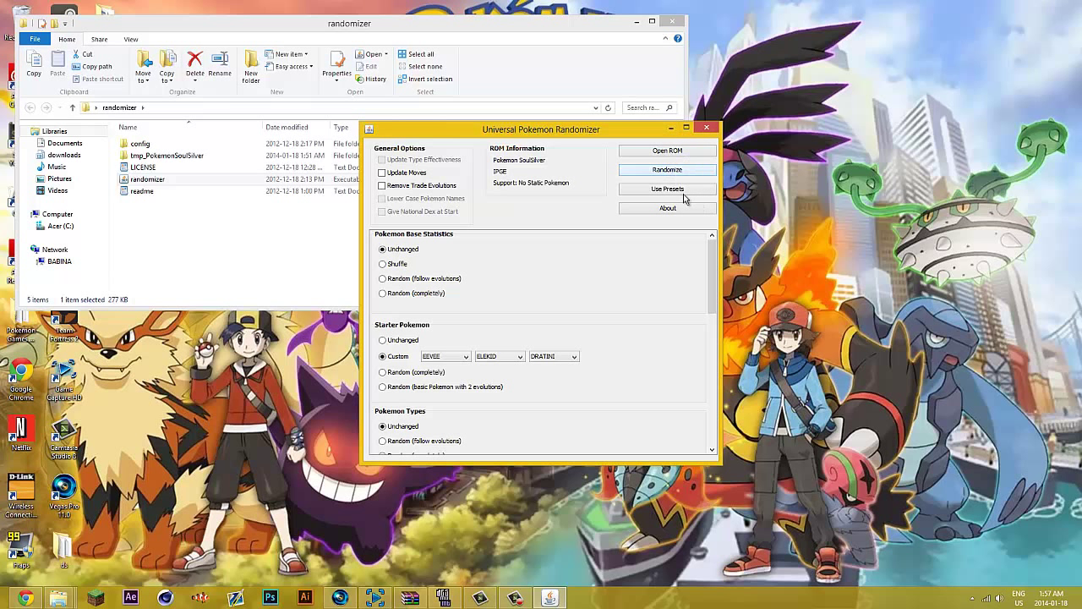
# Step: Accept saving the log, dismiss the log-saved message, and close the completion summary
pyautogui.click(667, 169)
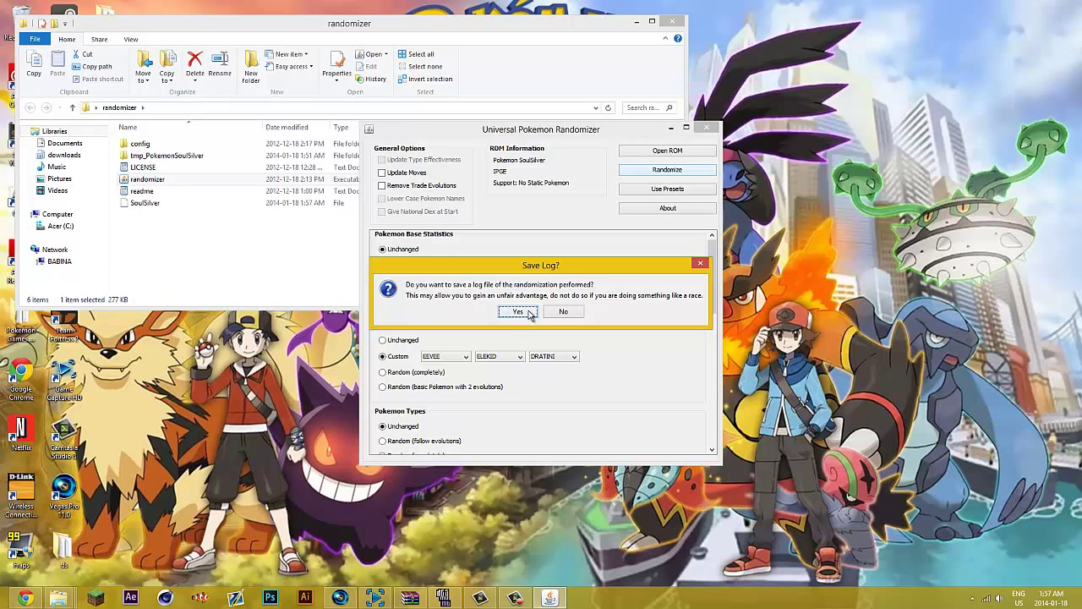
pyautogui.click(517, 311)
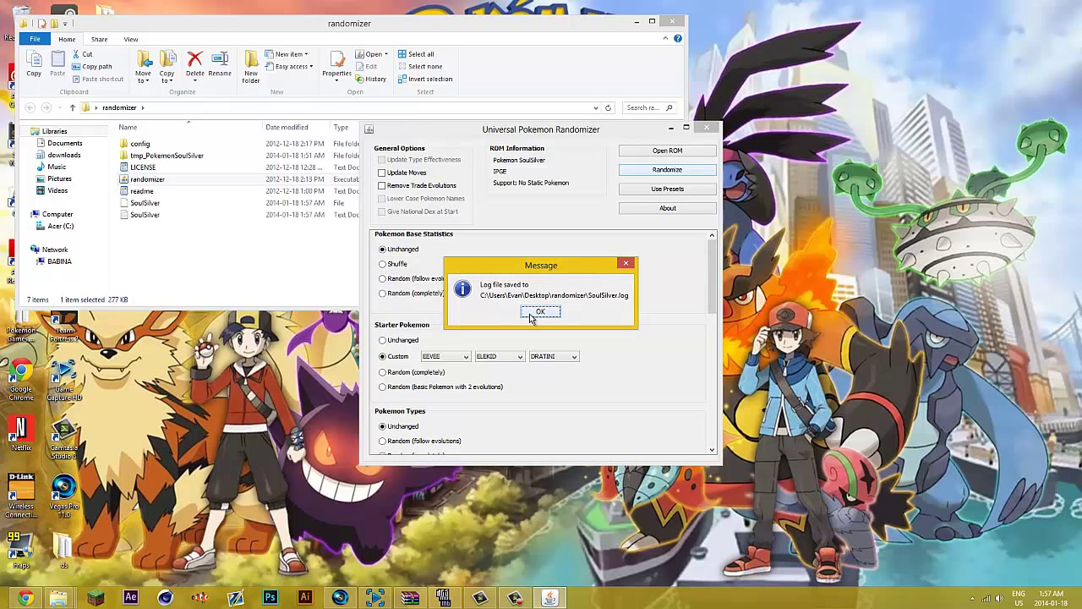
pyautogui.click(540, 311)
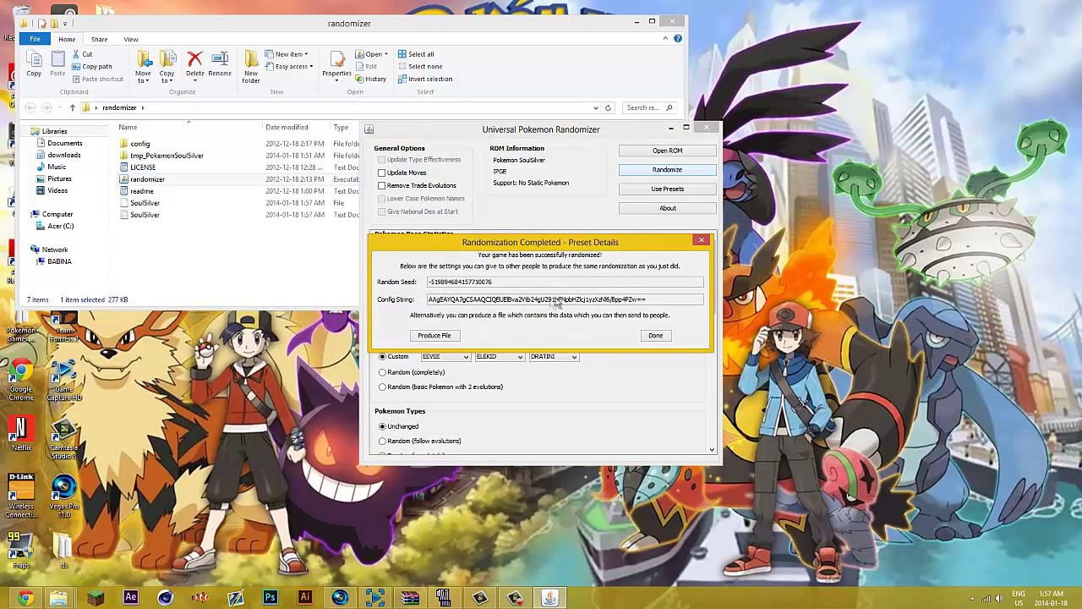
pyautogui.moveTo(533, 321)
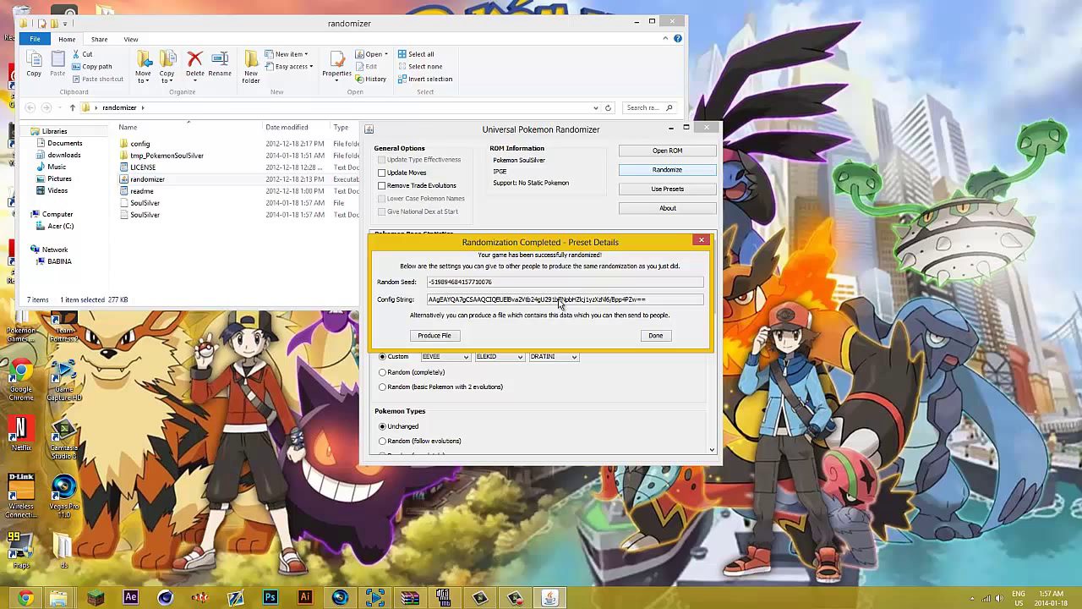
pyautogui.moveTo(600, 294)
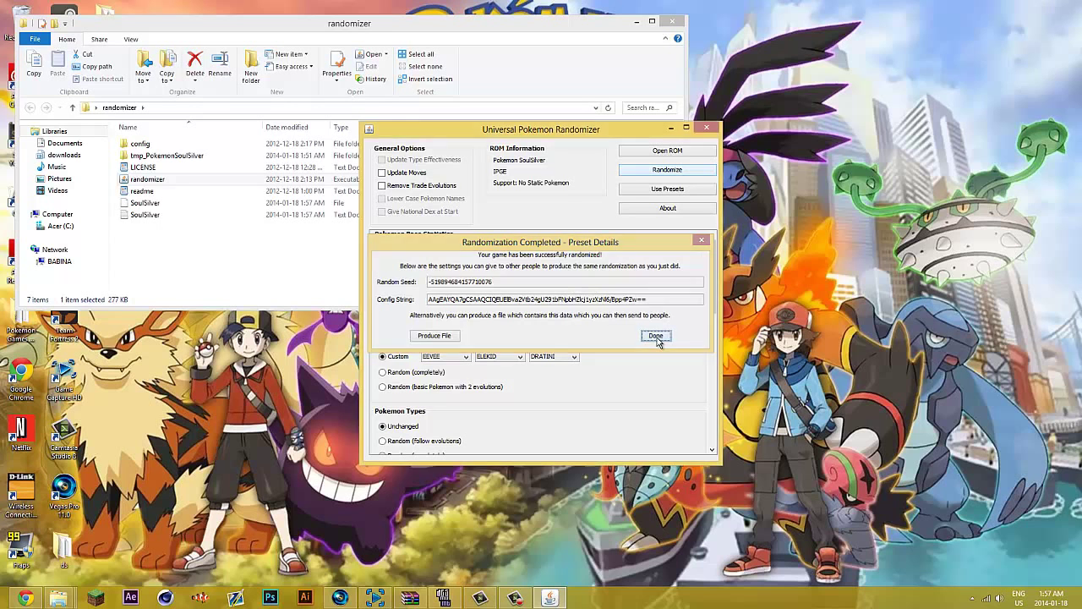
pyautogui.click(656, 336)
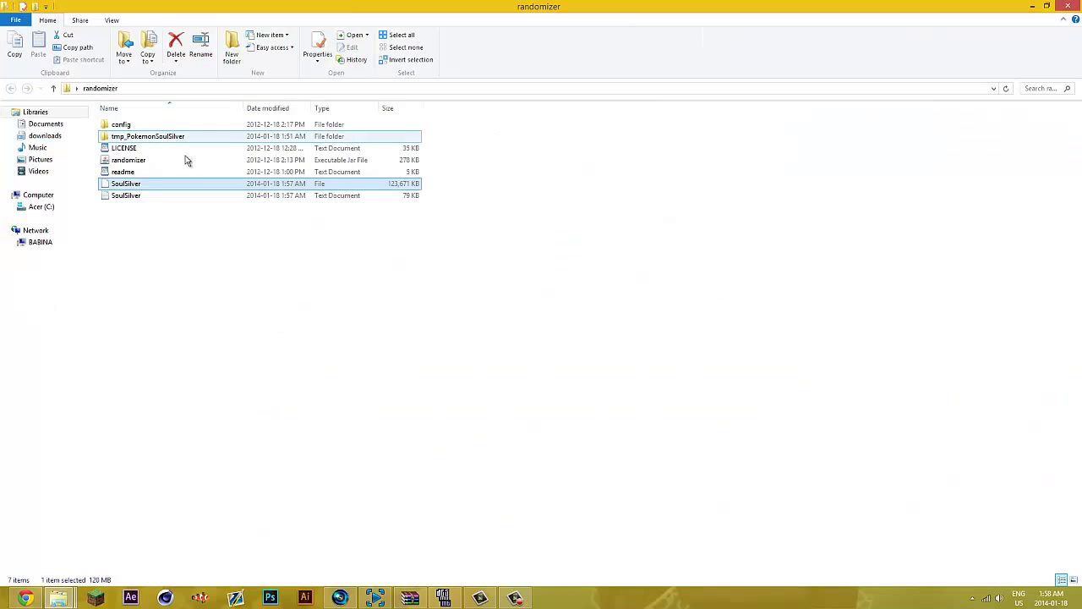
pyautogui.moveTo(152, 201)
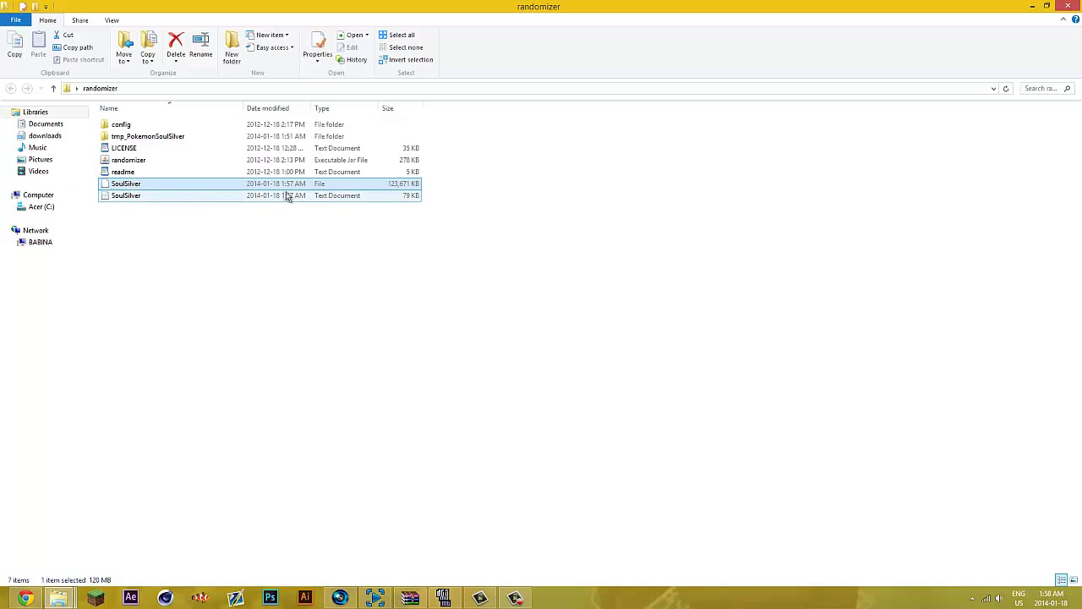
# Step: Launch DeSmuME and rename the SoulSilver file from its context menu
pyautogui.click(444, 598)
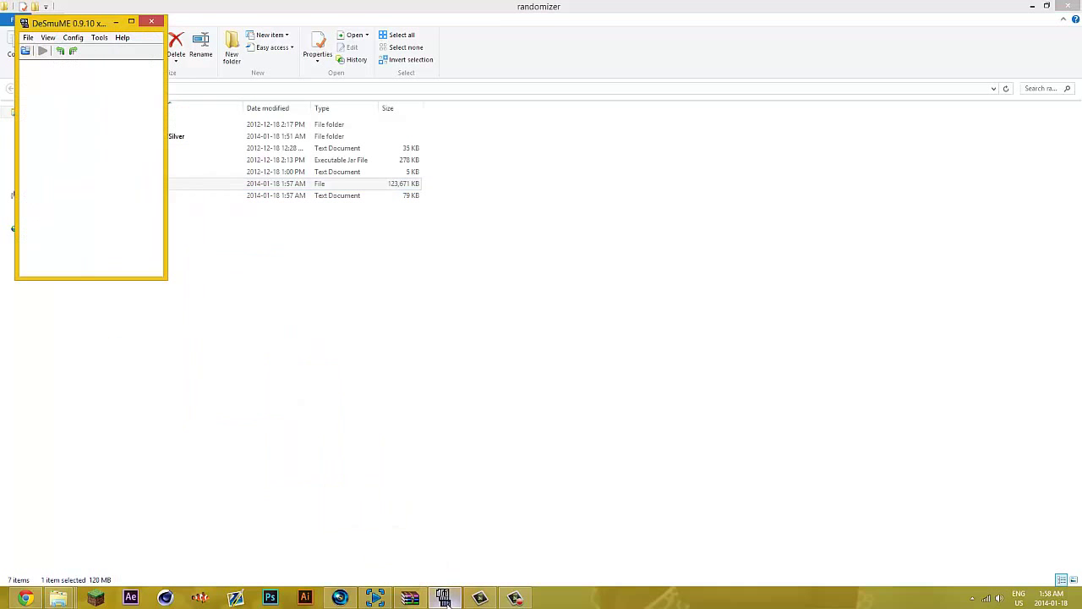
pyautogui.rightClick(125, 184)
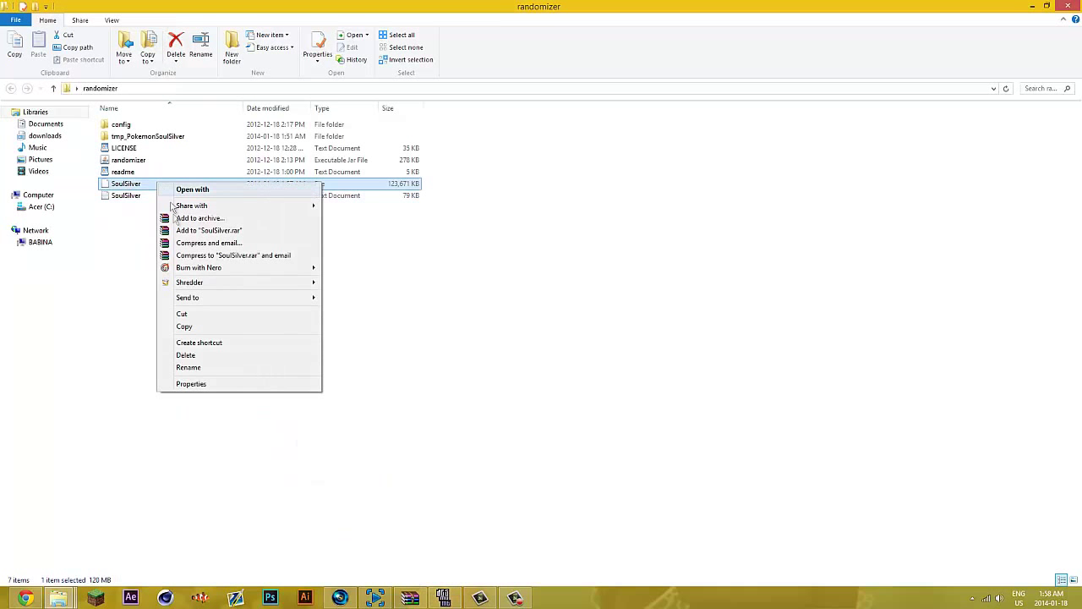
pyautogui.click(188, 367)
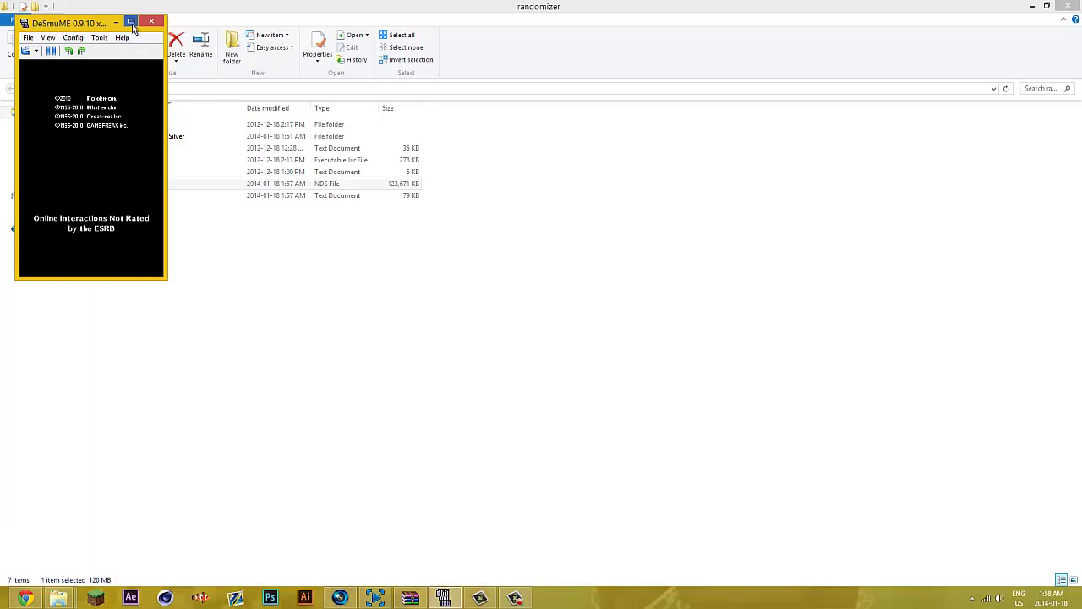
# Step: Maximize DeSmuME for the SoulSilver intro, then return to the File Explorer window
pyautogui.click(131, 21)
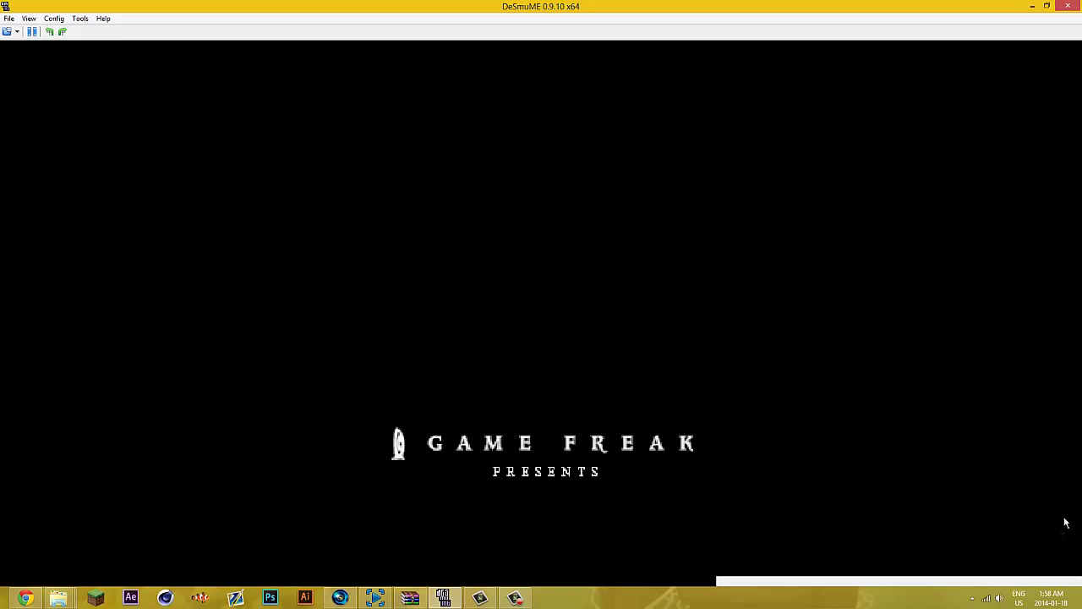
pyautogui.click(998, 597)
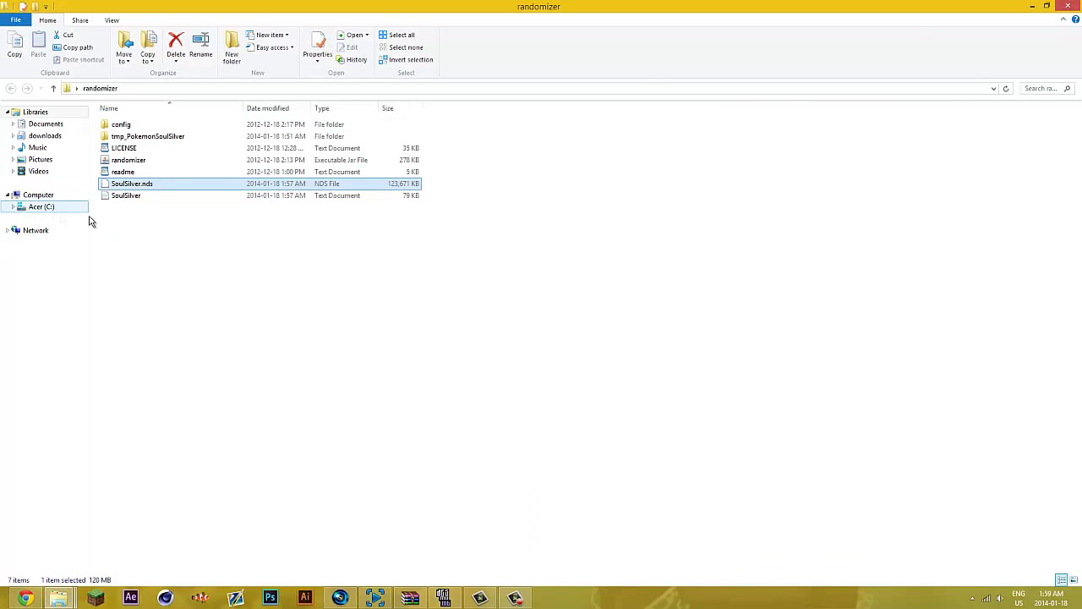
# Step: Open the SoulSilver log in Notepad and scroll through starters, trainer teams and wild Pokémon
pyautogui.doubleClick(126, 196)
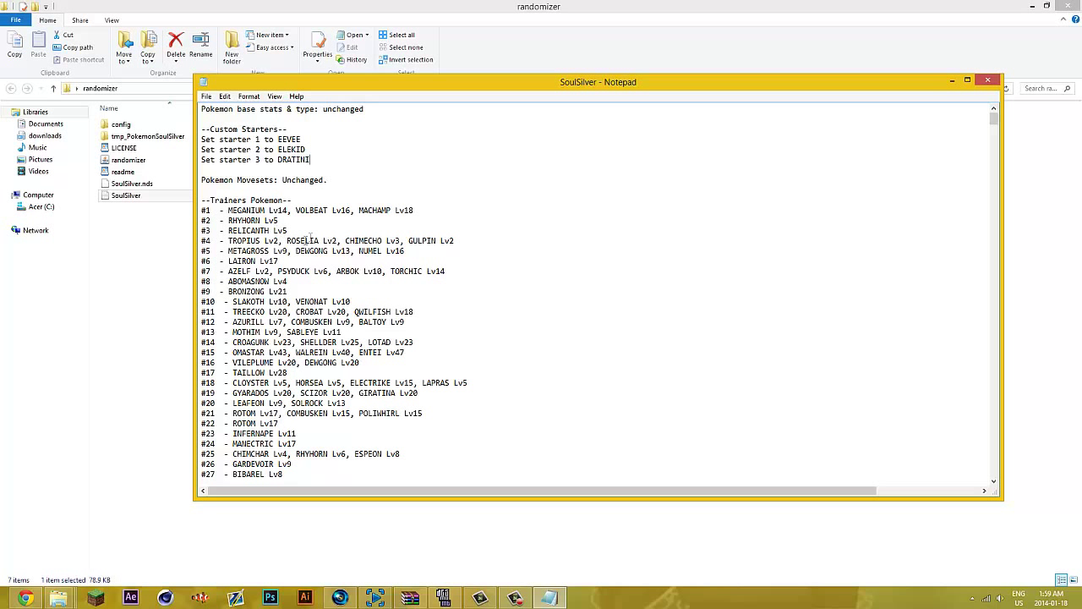
pyautogui.moveTo(461, 218)
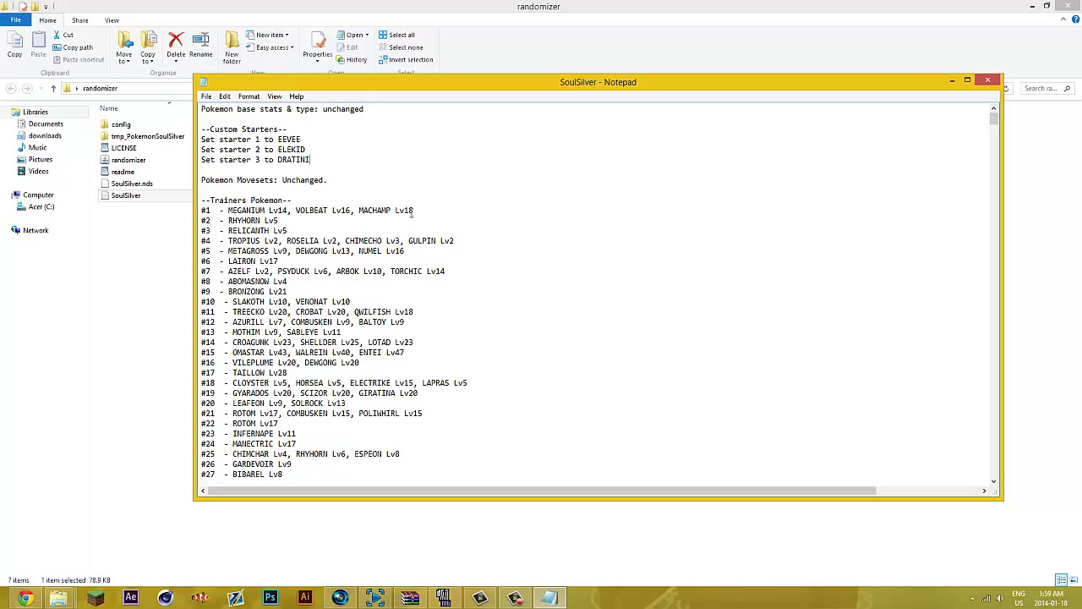
pyautogui.moveTo(413, 215)
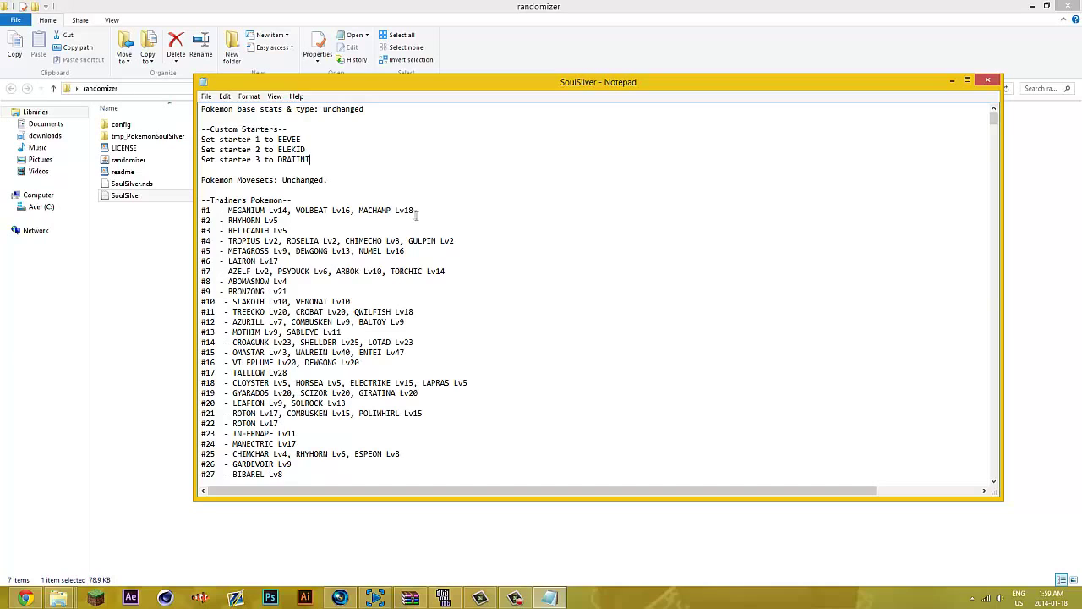
pyautogui.scroll(-3)
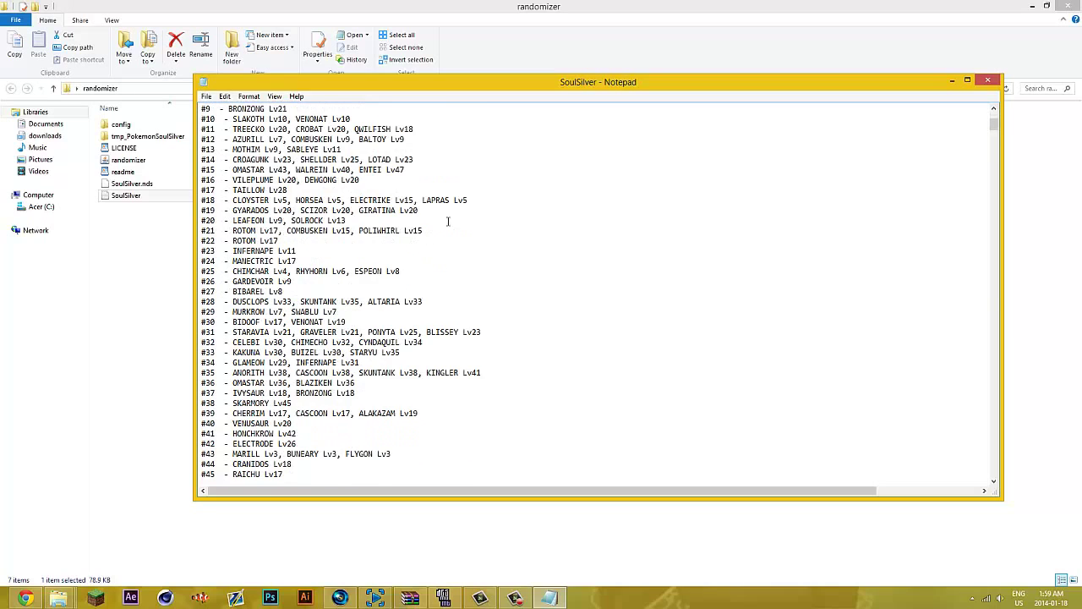
pyautogui.scroll(-3)
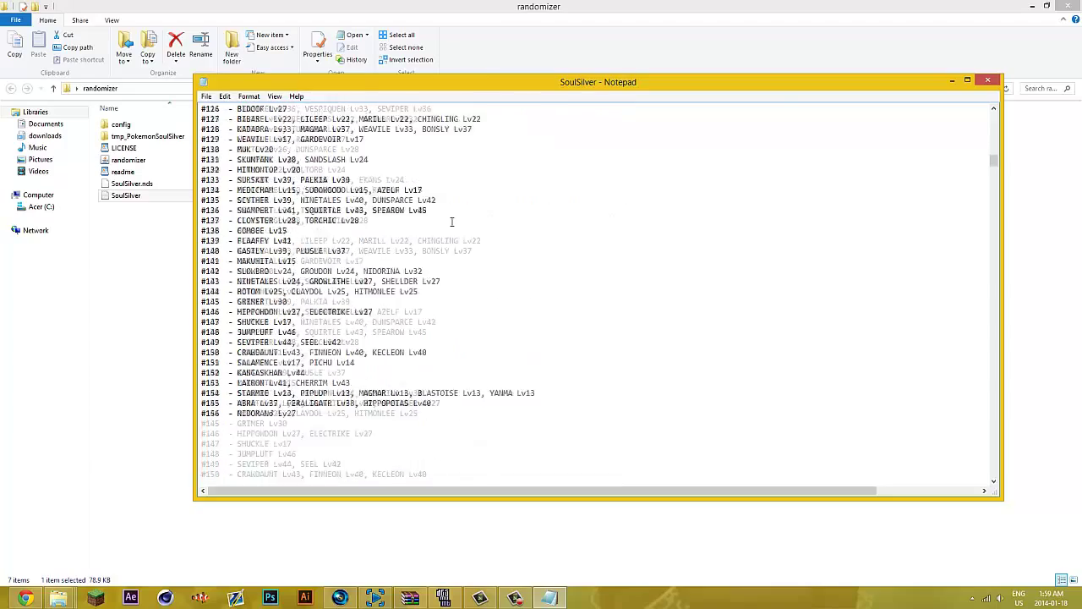
pyautogui.scroll(-3)
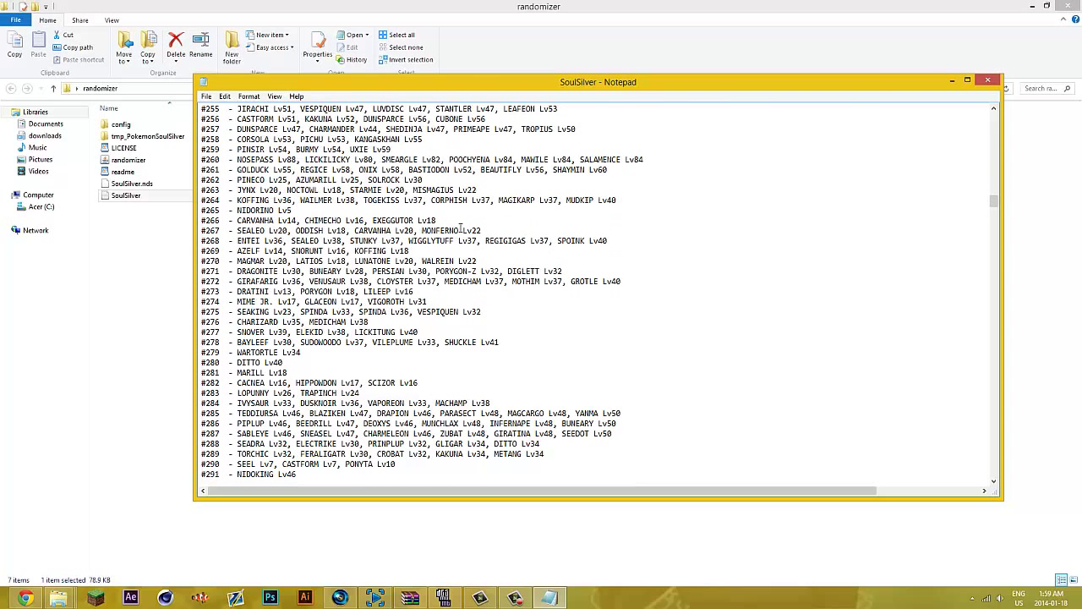
pyautogui.scroll(-3)
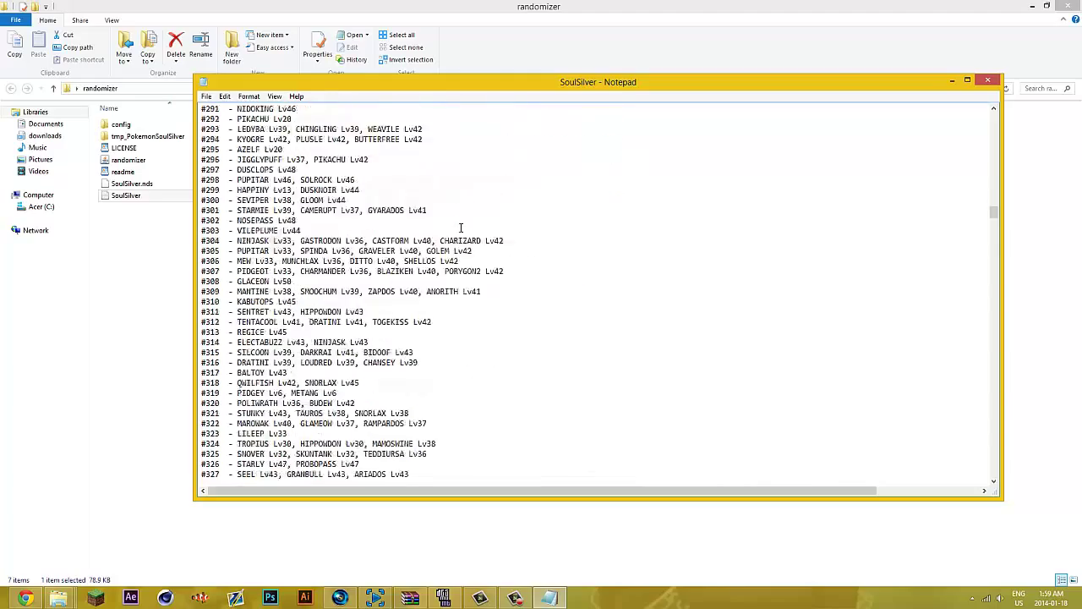
pyautogui.scroll(-3)
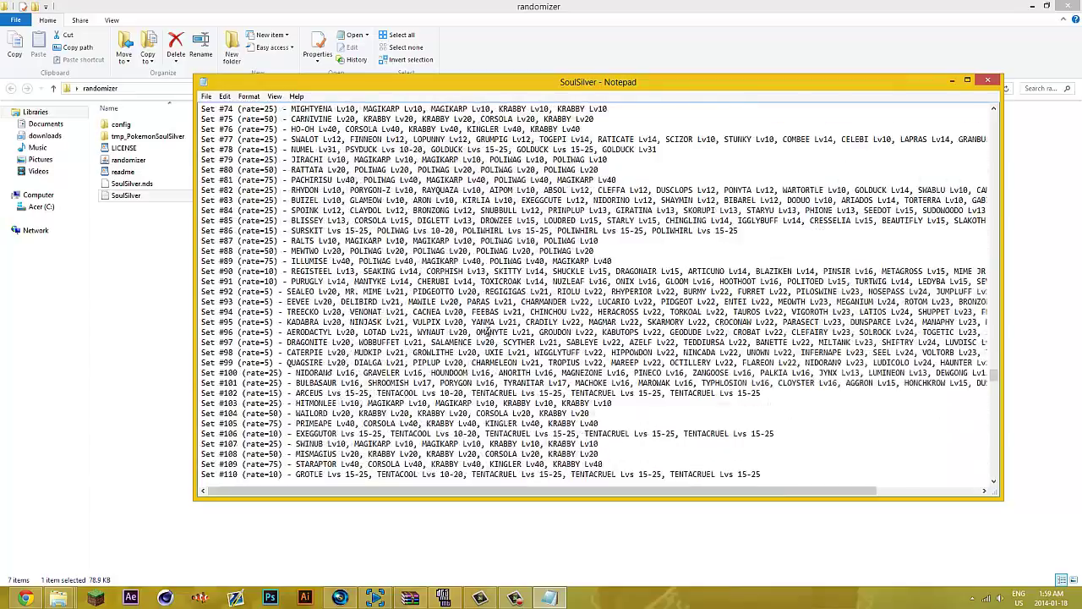
pyautogui.scroll(-3)
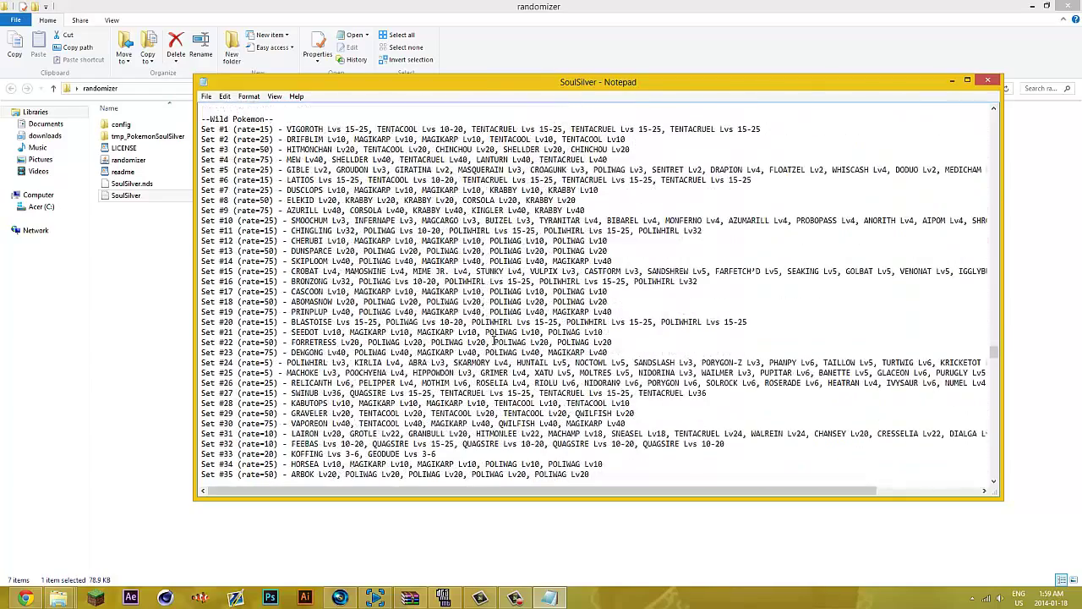
pyautogui.moveTo(410, 14)
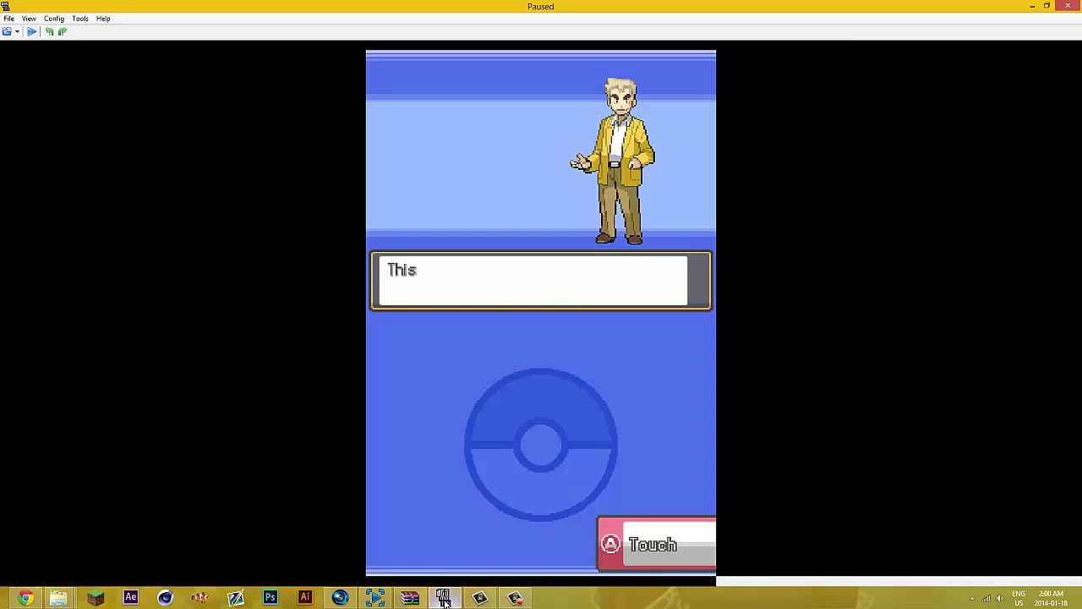
# Step: Minimize the DeSmuME emulator via its taskbar button to reveal the Pokémon wallpaper desktop
pyautogui.click(33, 31)
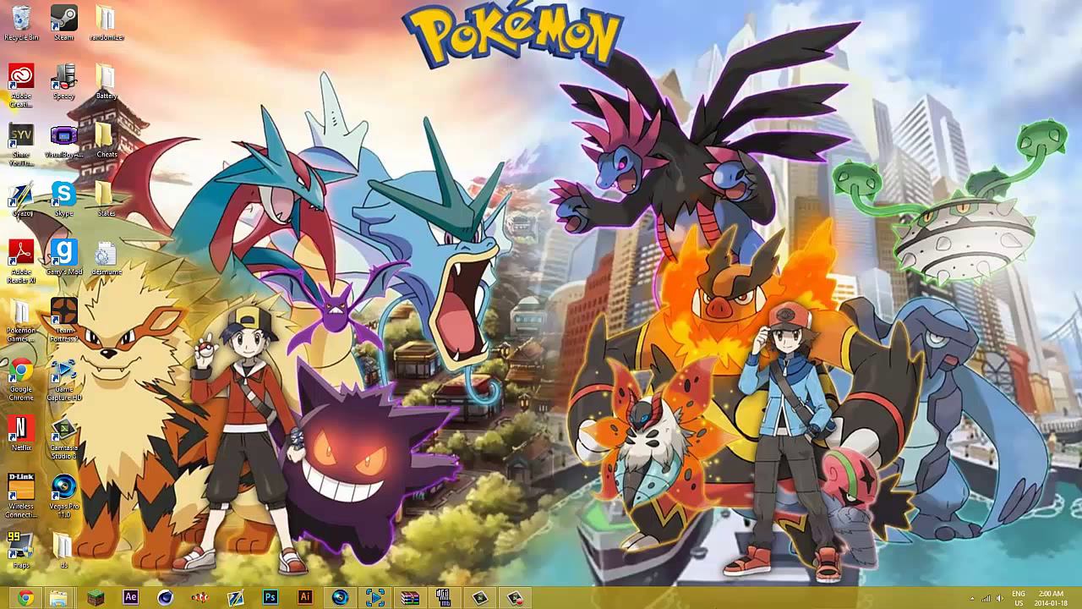
pyautogui.moveTo(588, 531)
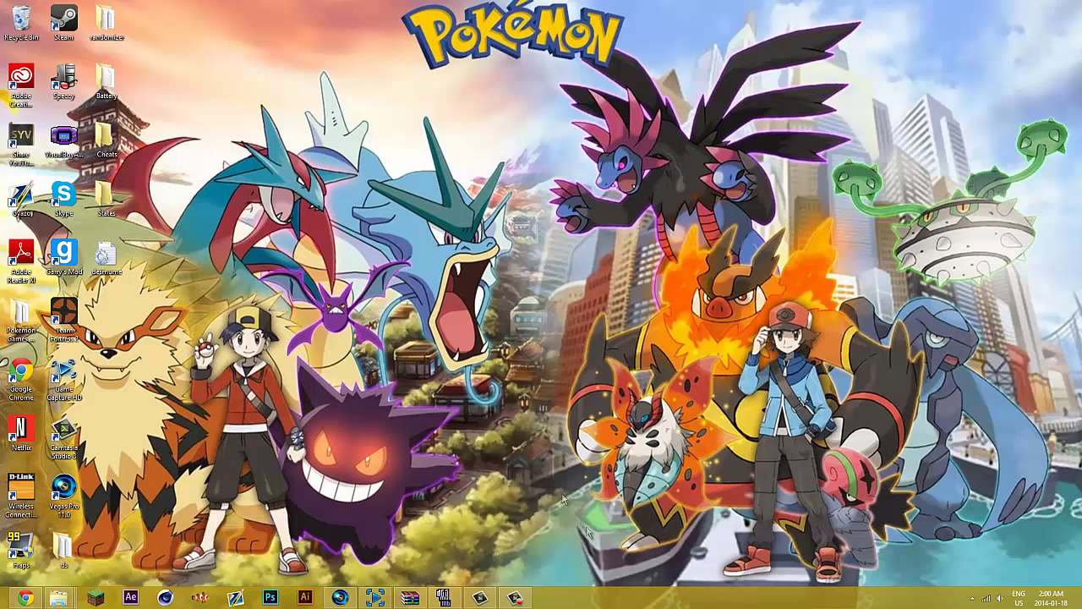
pyautogui.click(513, 598)
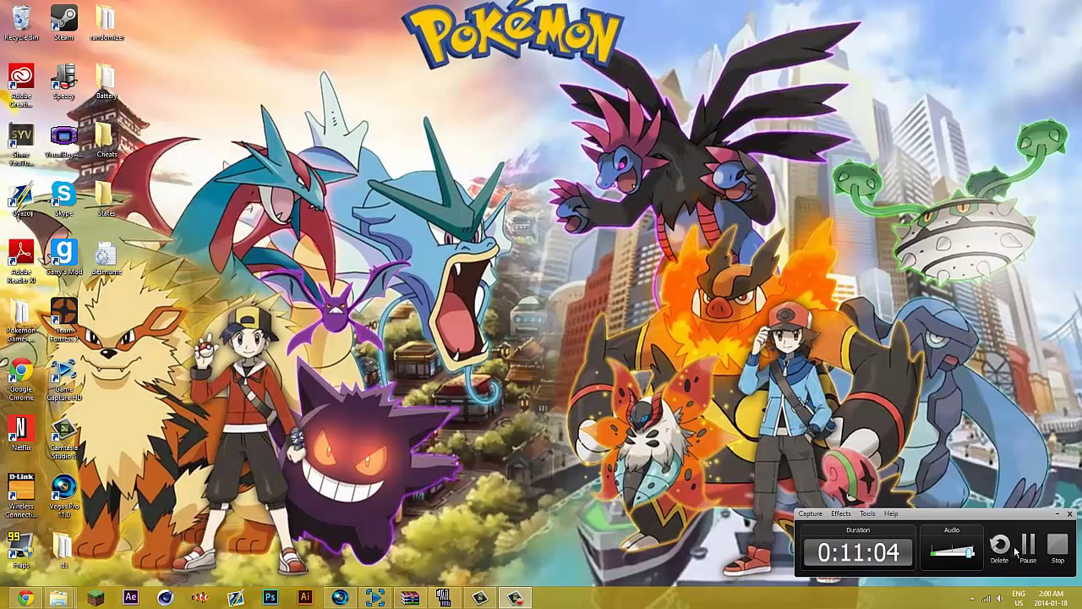
pyautogui.moveTo(655, 398)
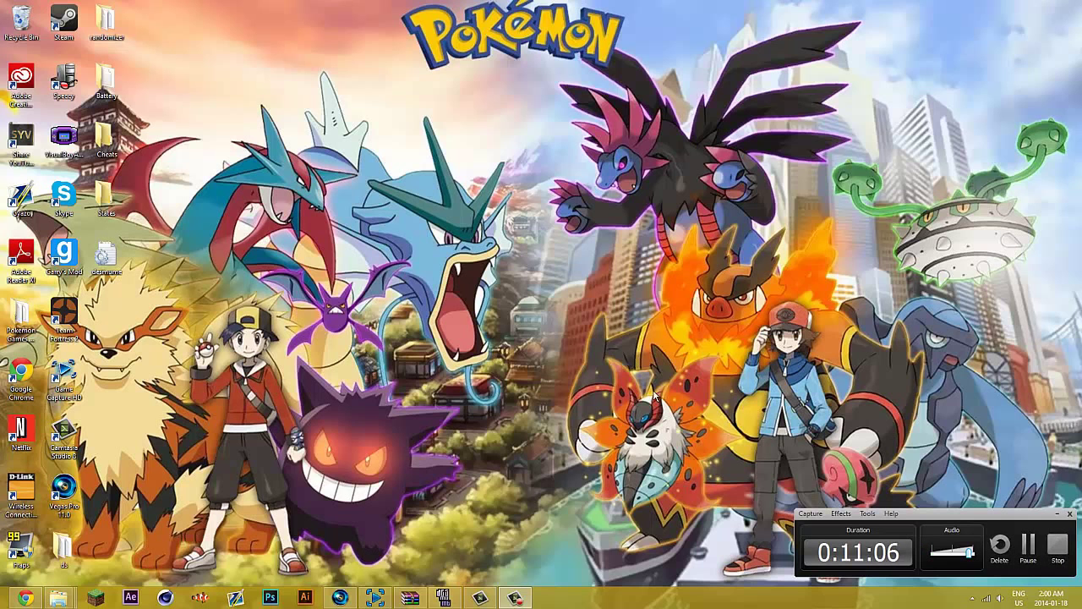